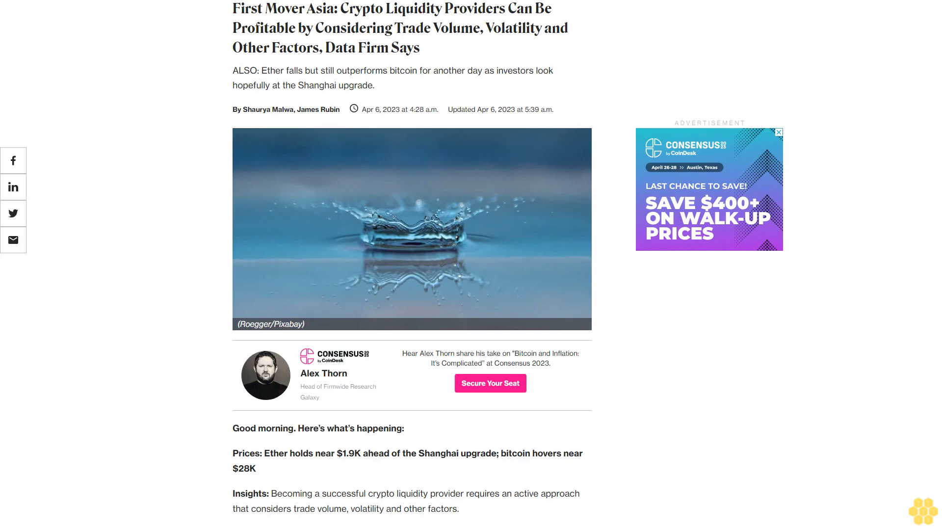
scroll("down", 3)
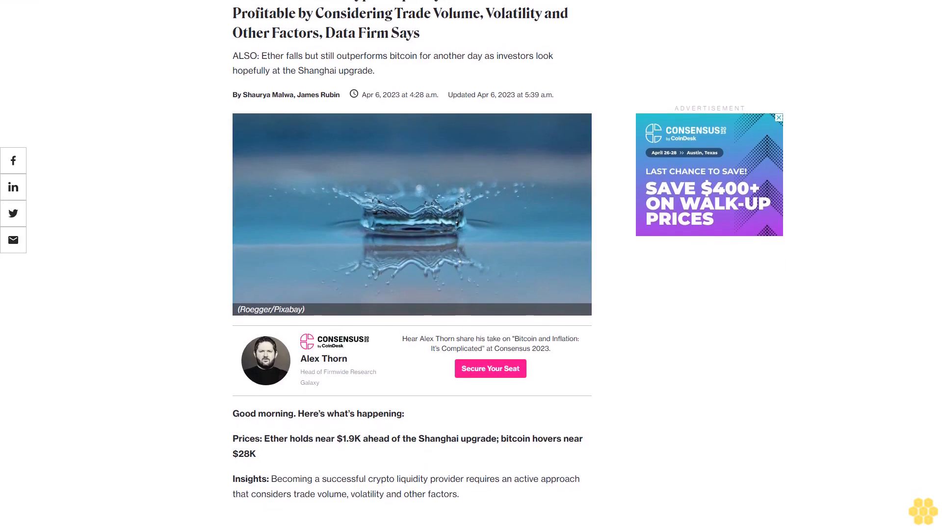
scroll("down", 3)
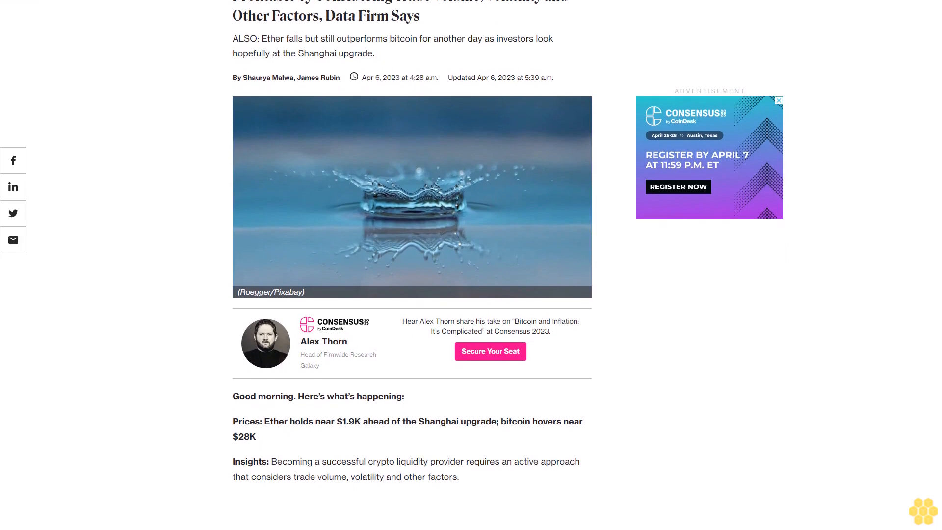
scroll("down", 3)
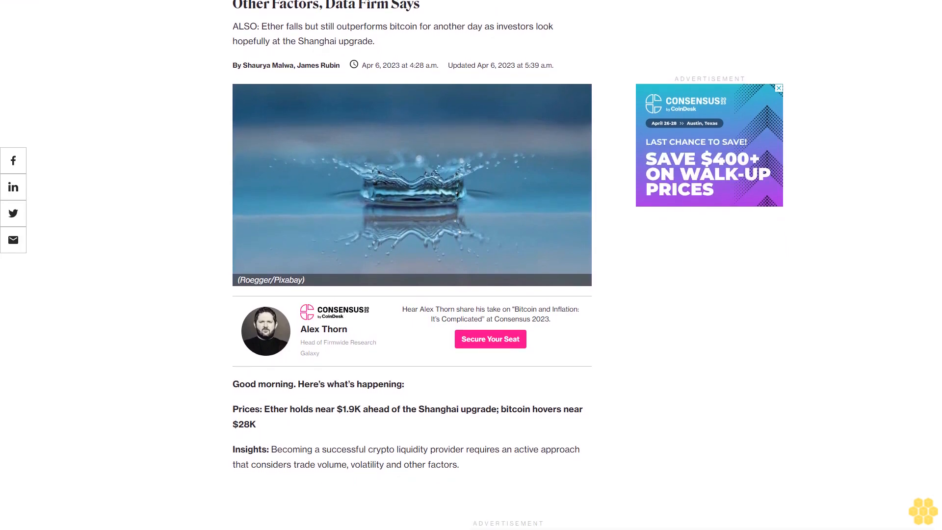
scroll("down", 3)
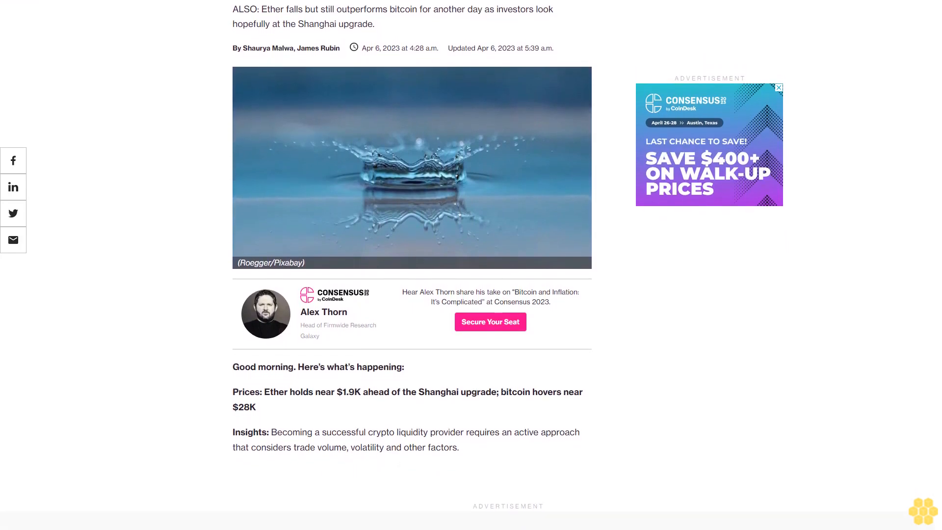
scroll("down", 3)
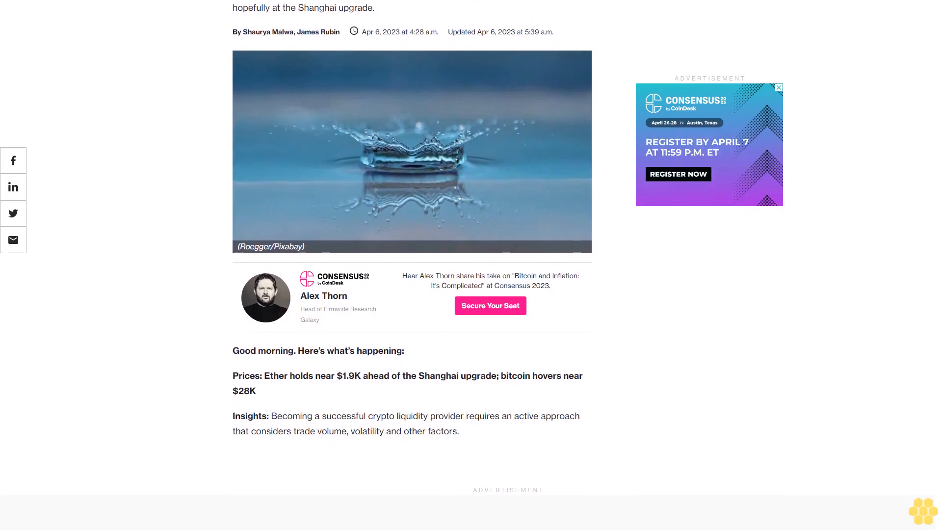
scroll("down", 3)
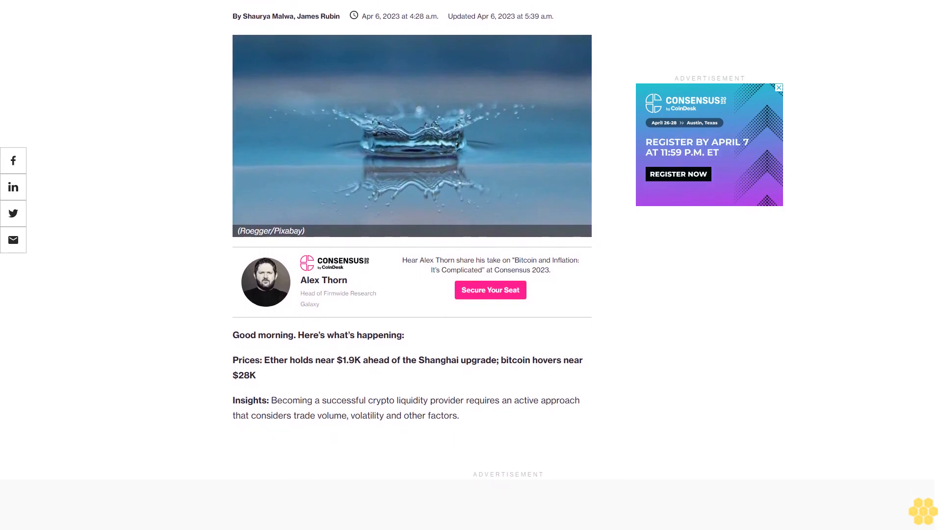
scroll("down", 3)
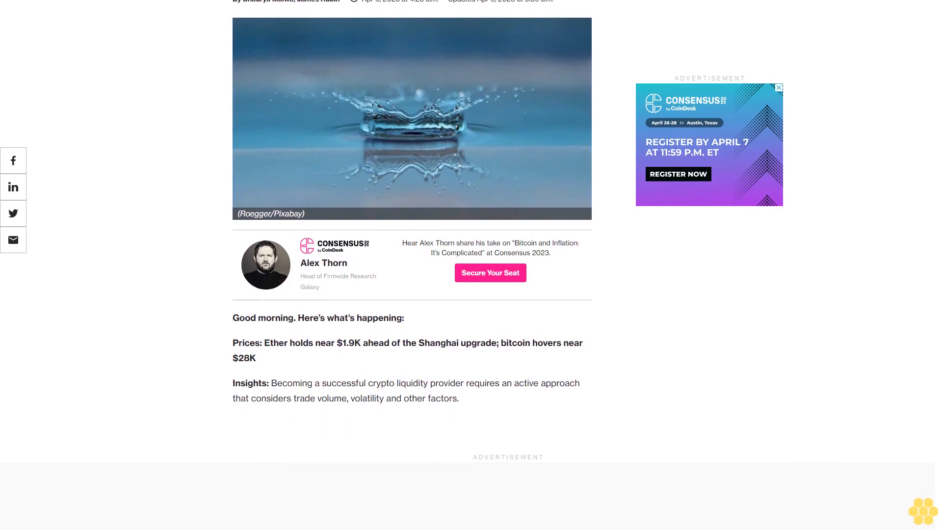
scroll("down", 3)
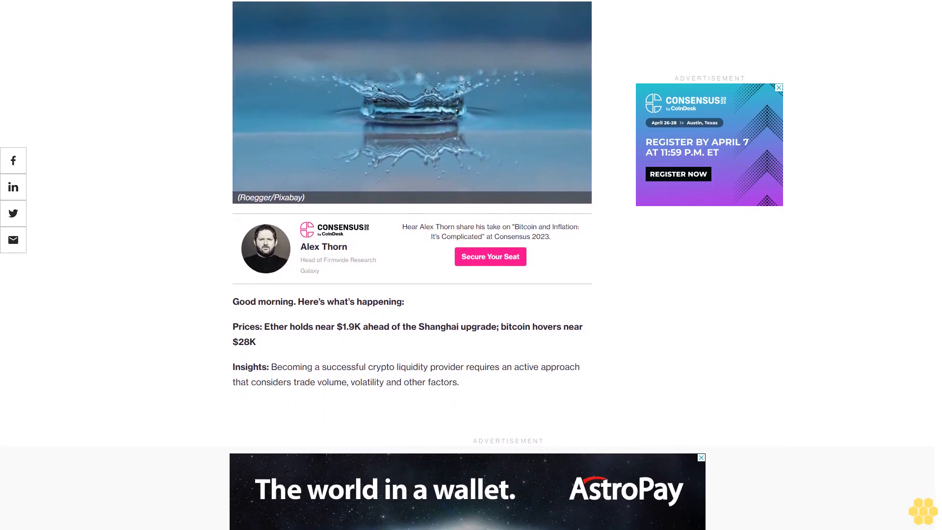
scroll("down", 3)
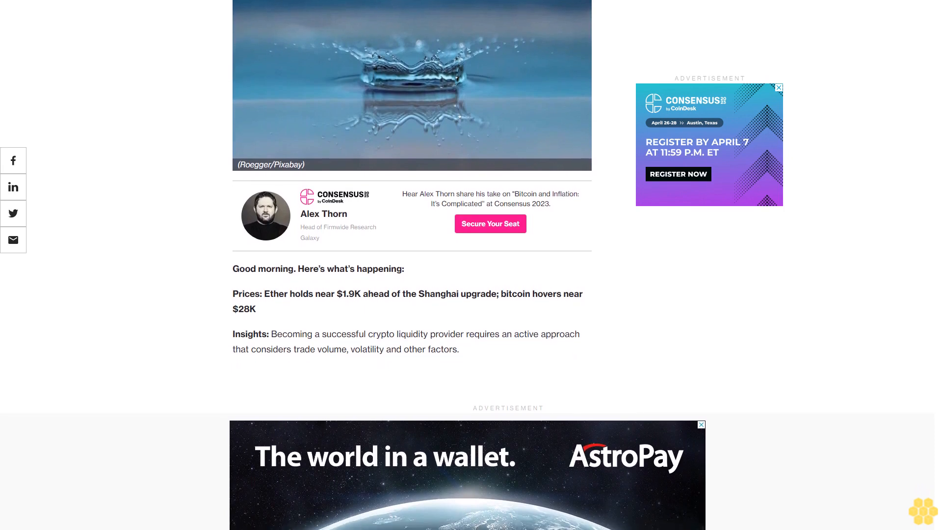
scroll("down", 3)
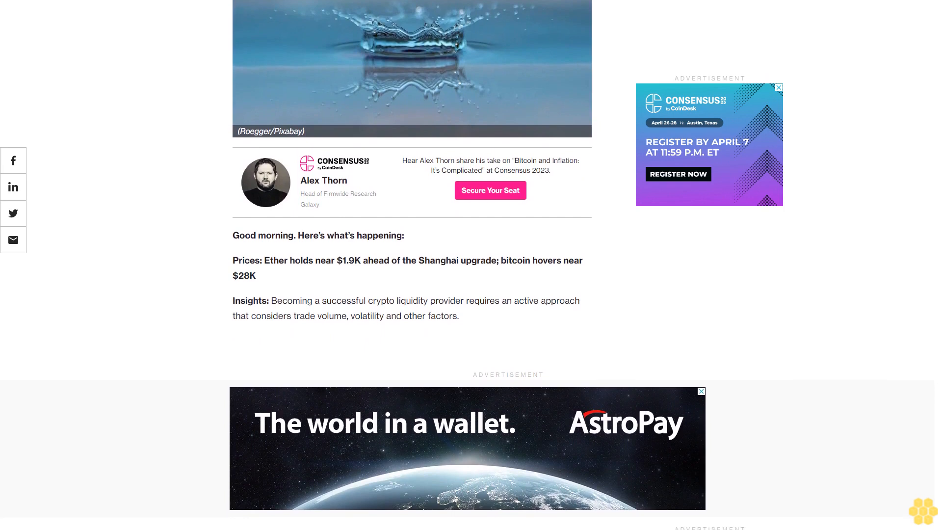
scroll("down", 3)
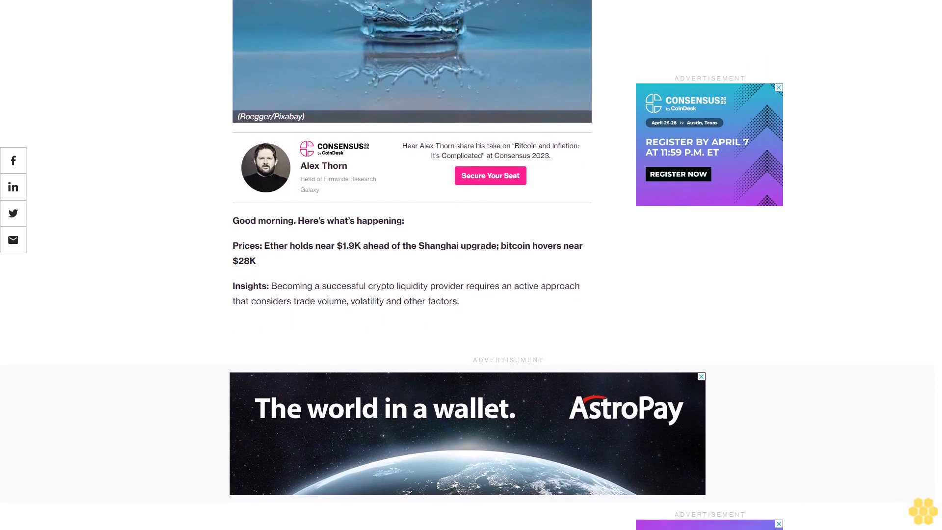
scroll("down", 3)
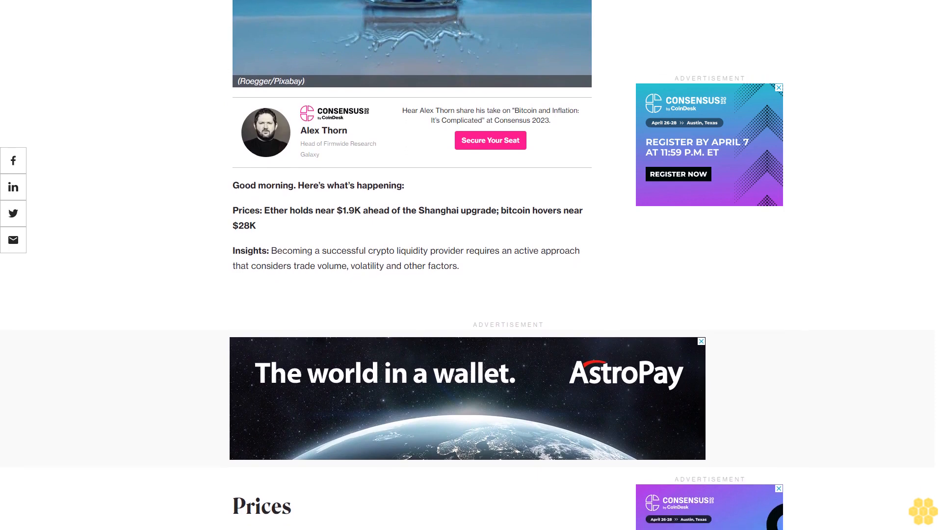
scroll("down", 3)
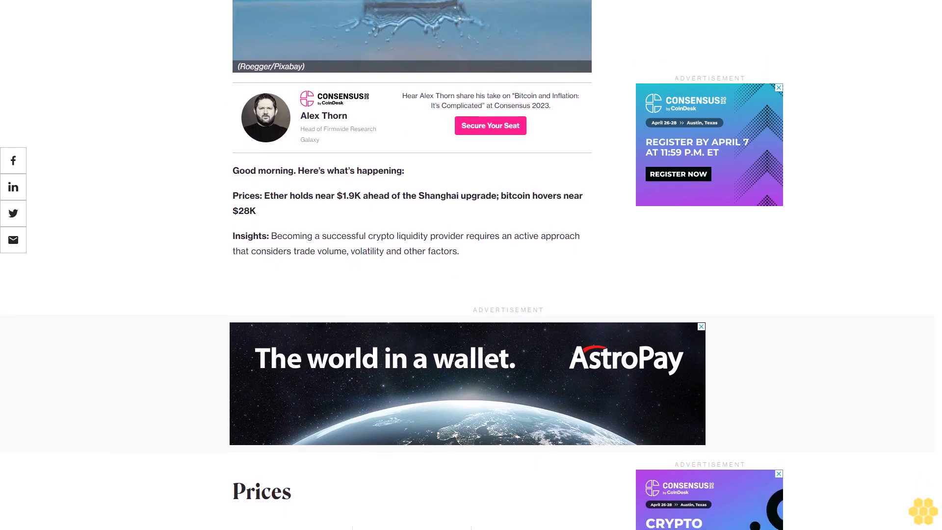
scroll("down", 3)
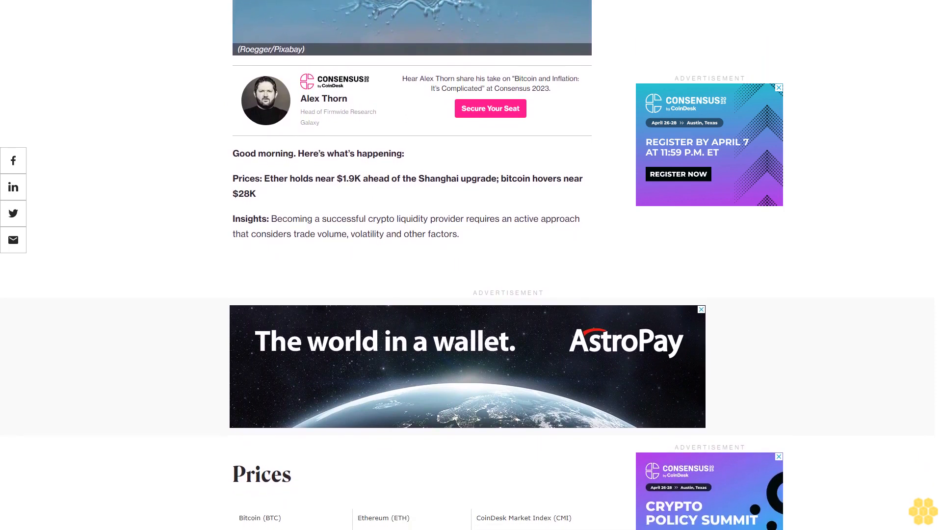
scroll("down", 3)
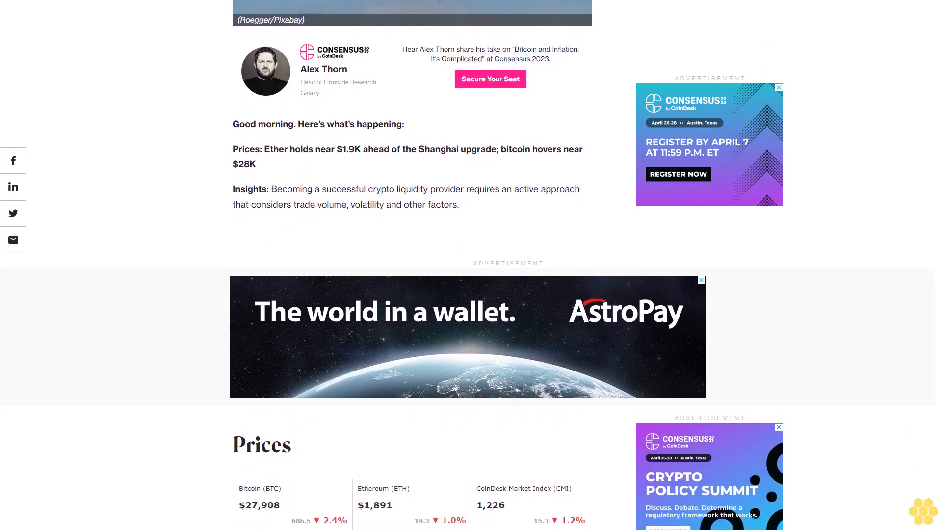
scroll("down", 3)
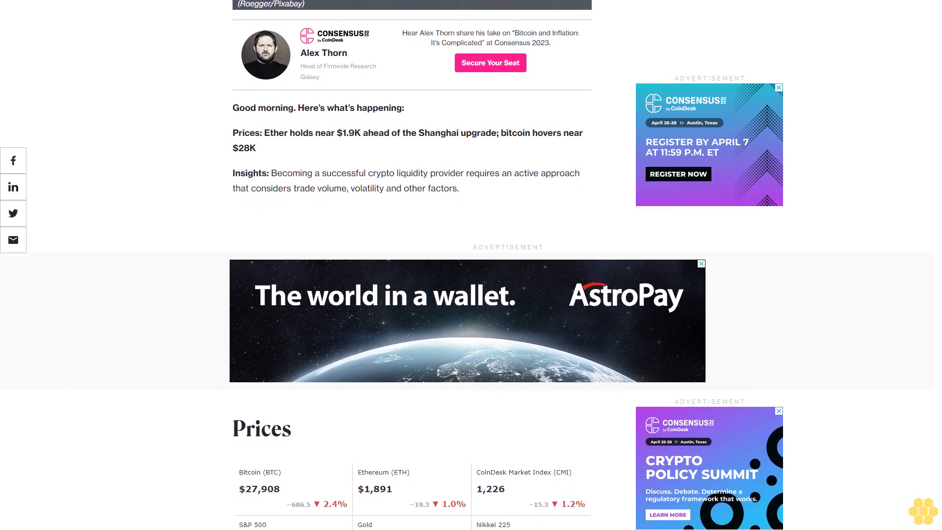
scroll("down", 3)
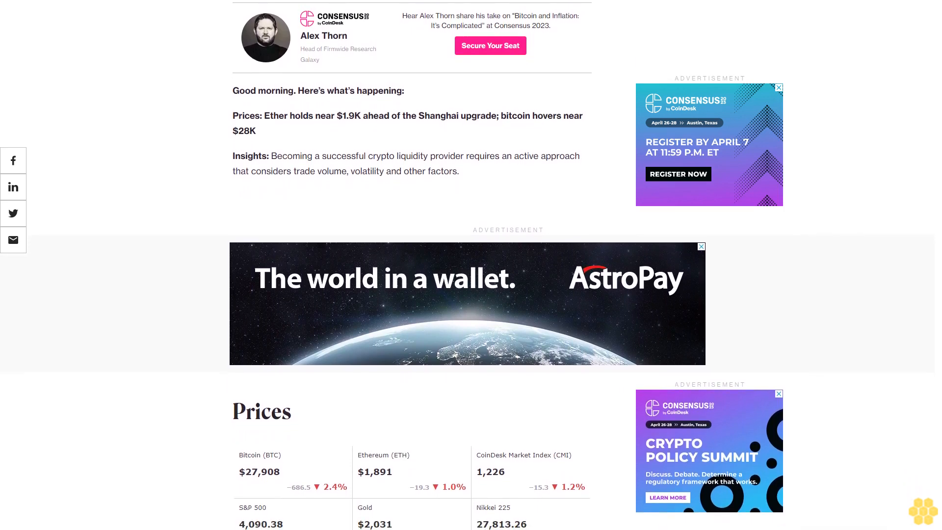
scroll("down", 3)
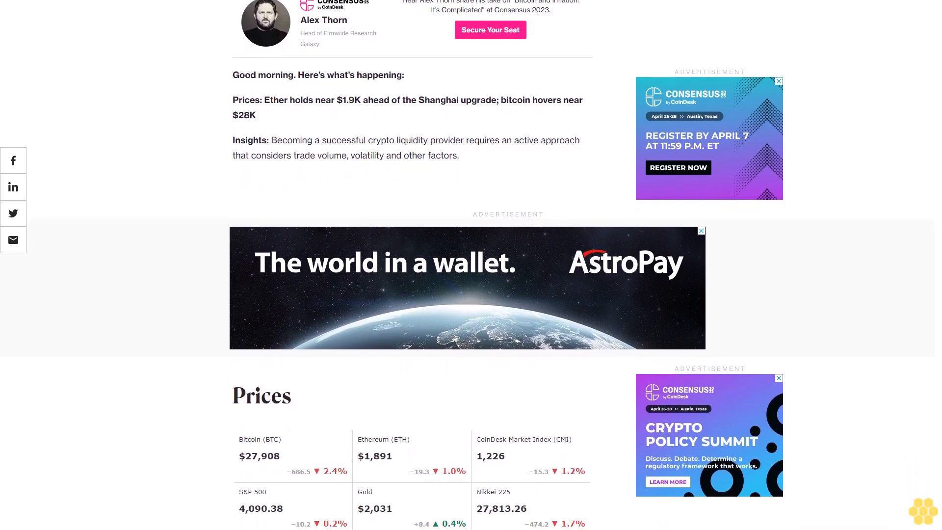
scroll("down", 3)
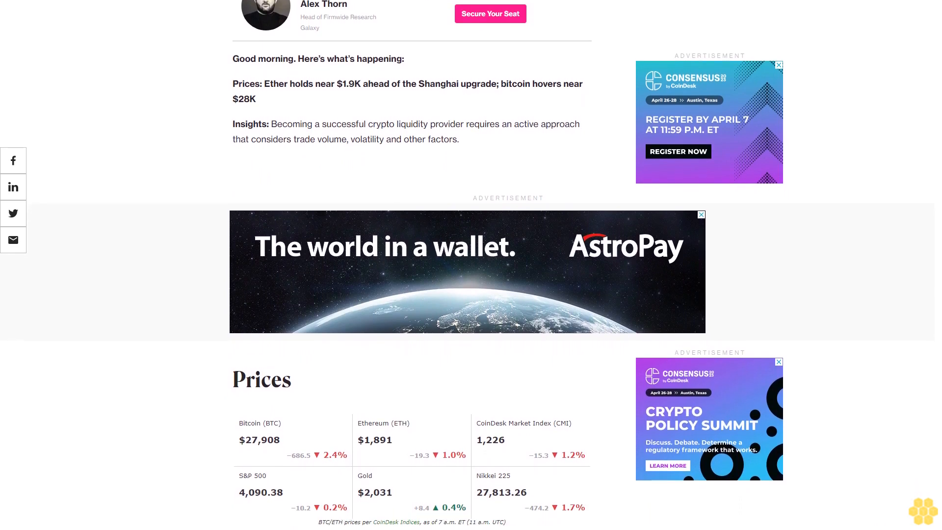
scroll("down", 3)
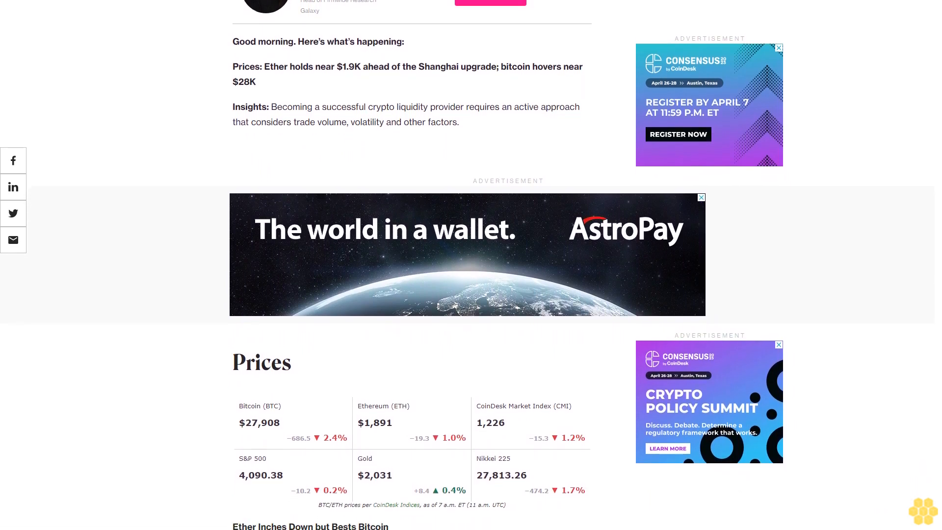
scroll("down", 3)
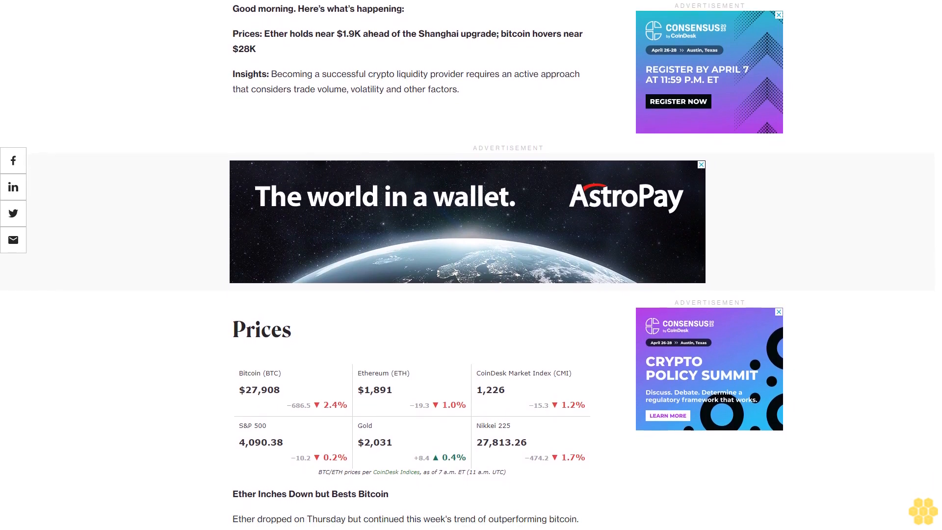
scroll("down", 3)
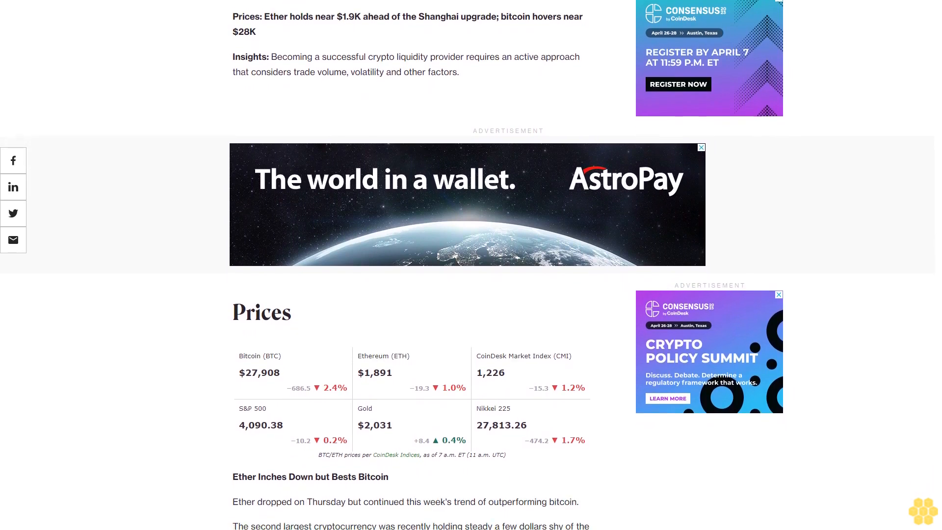
scroll("down", 3)
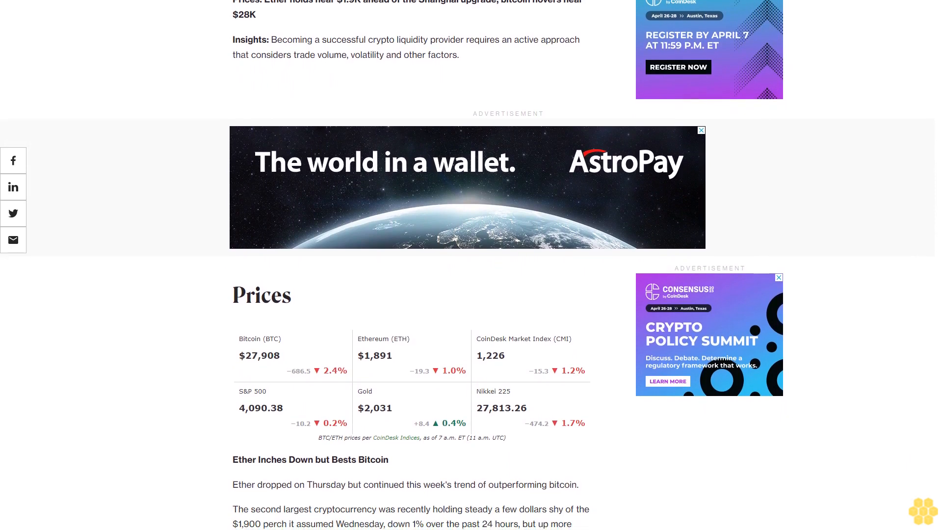
scroll("down", 3)
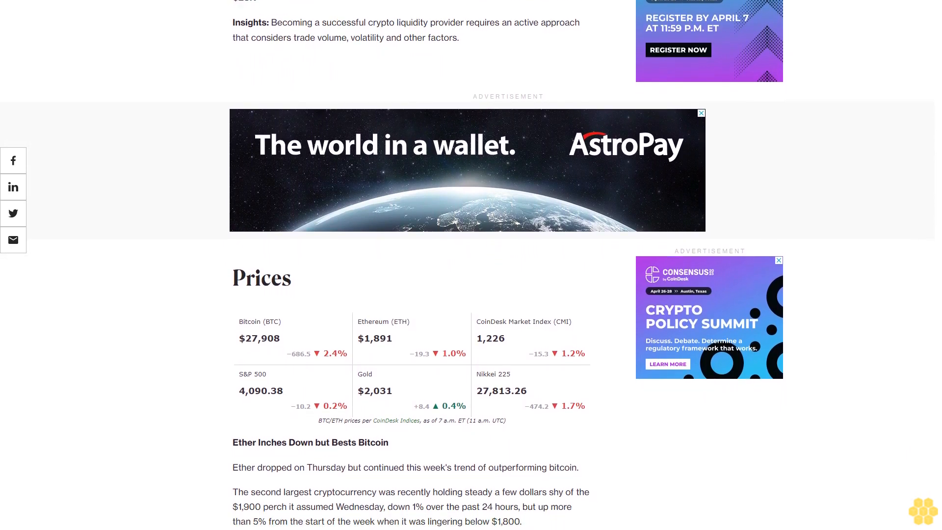
scroll("down", 3)
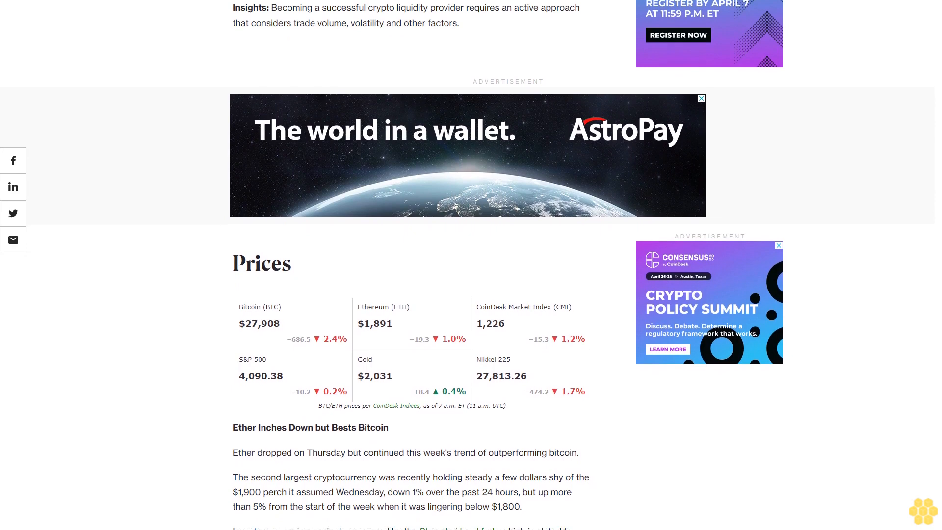
scroll("down", 3)
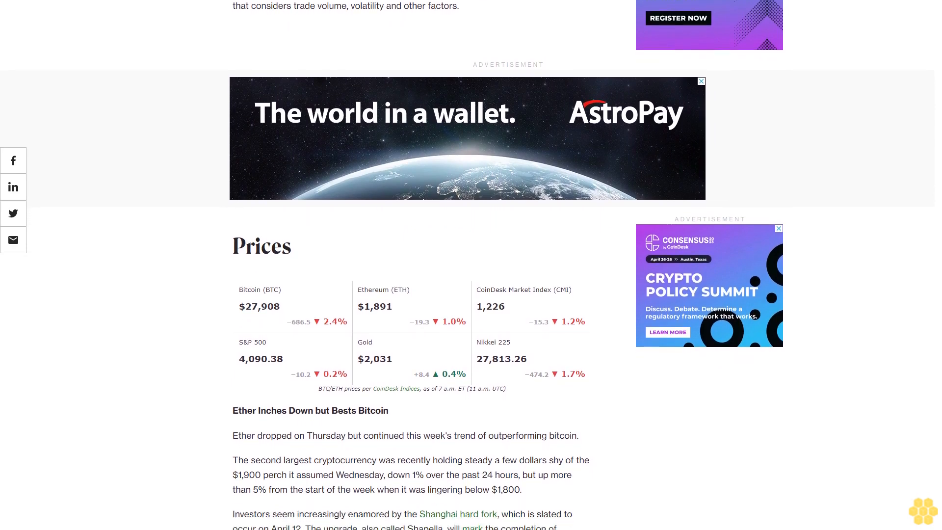
scroll("down", 3)
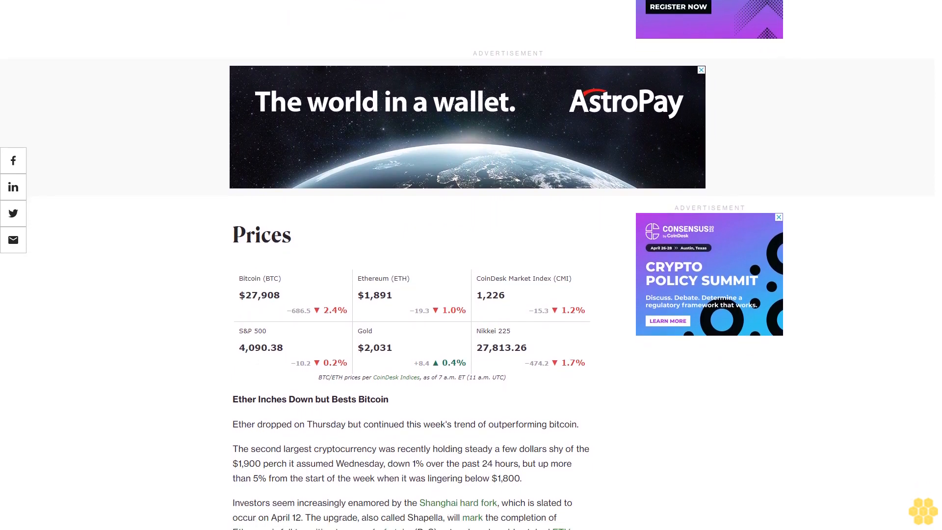
scroll("down", 3)
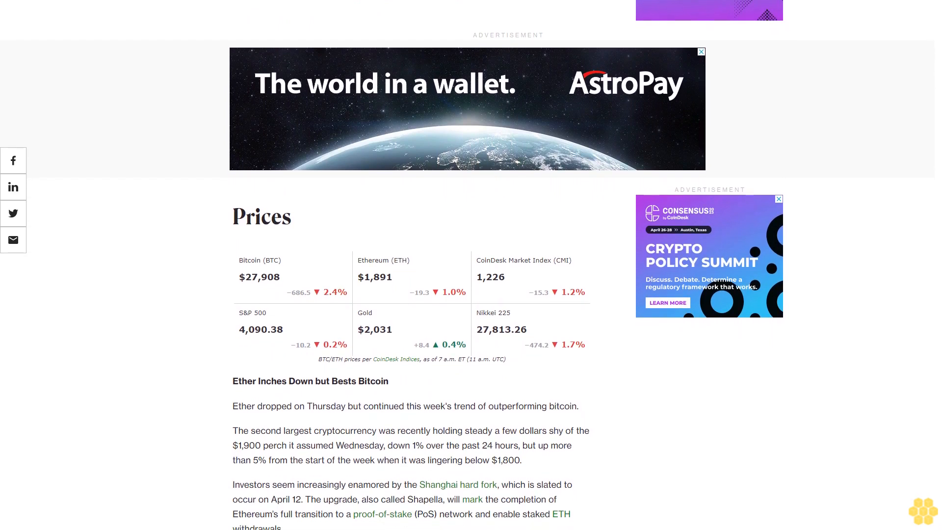
scroll("down", 3)
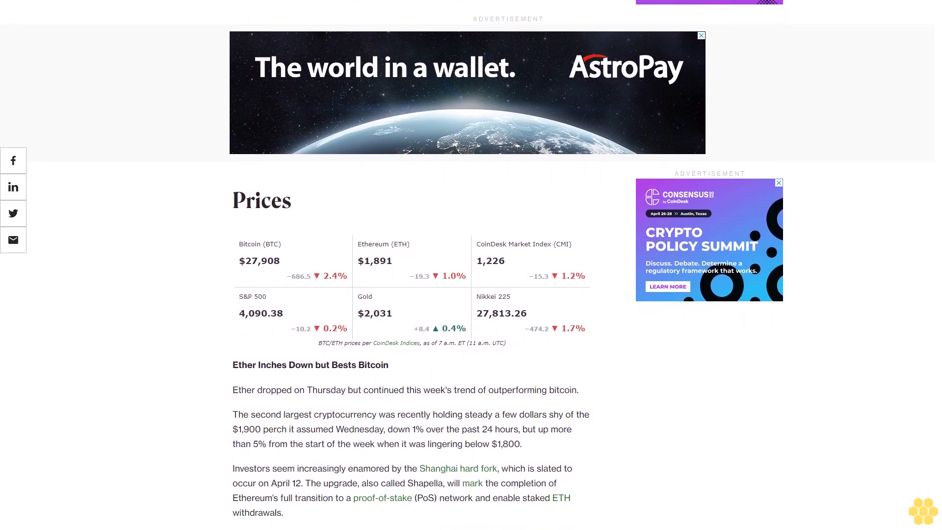
scroll("down", 3)
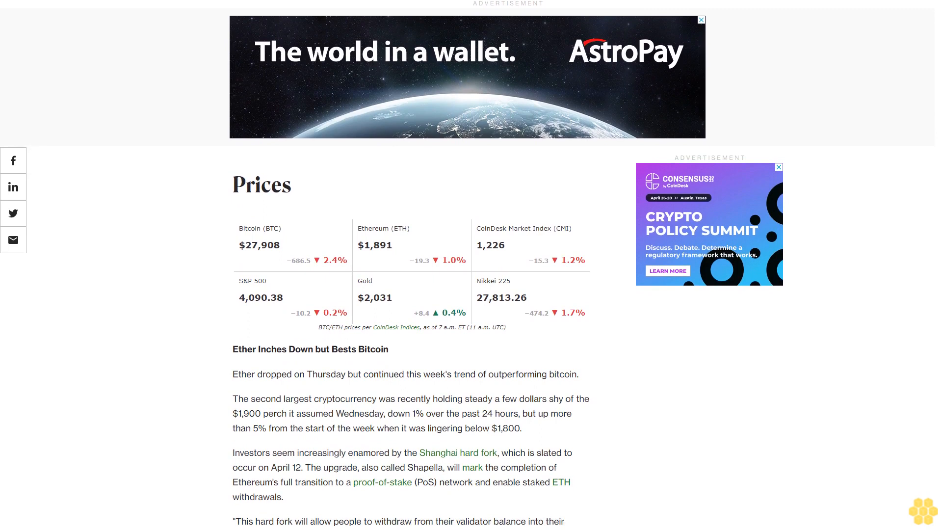
scroll("down", 3)
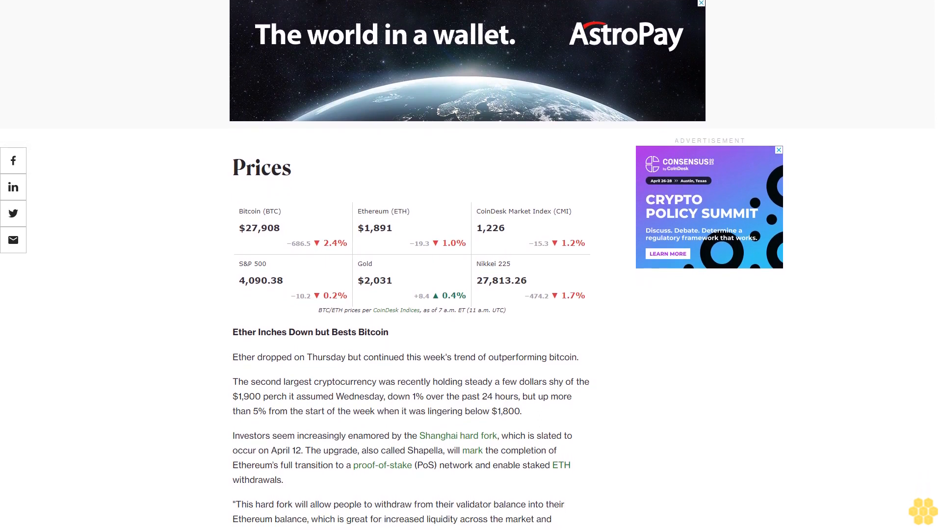
scroll("down", 3)
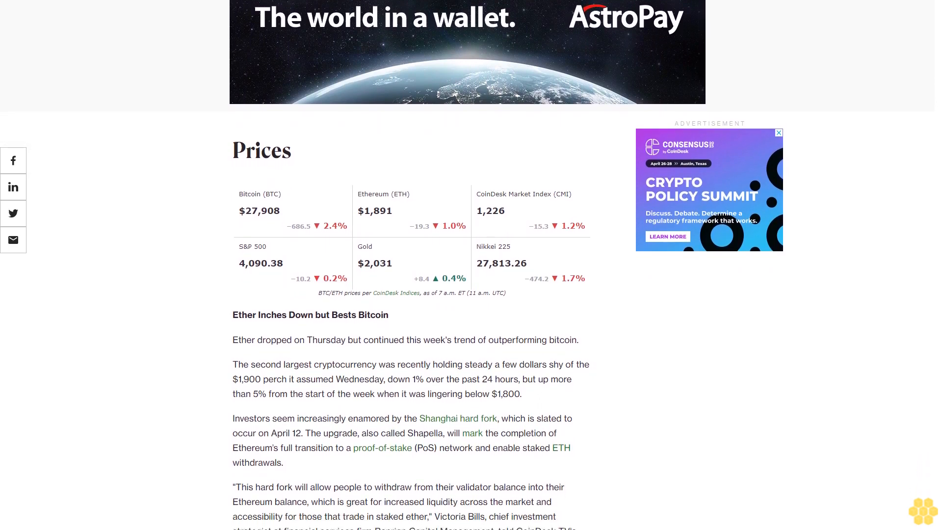
scroll("down", 3)
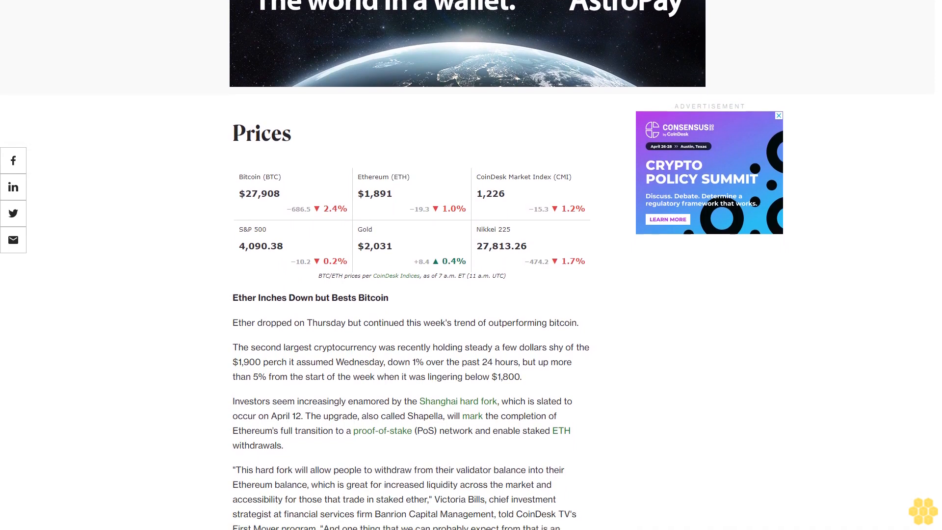
scroll("down", 3)
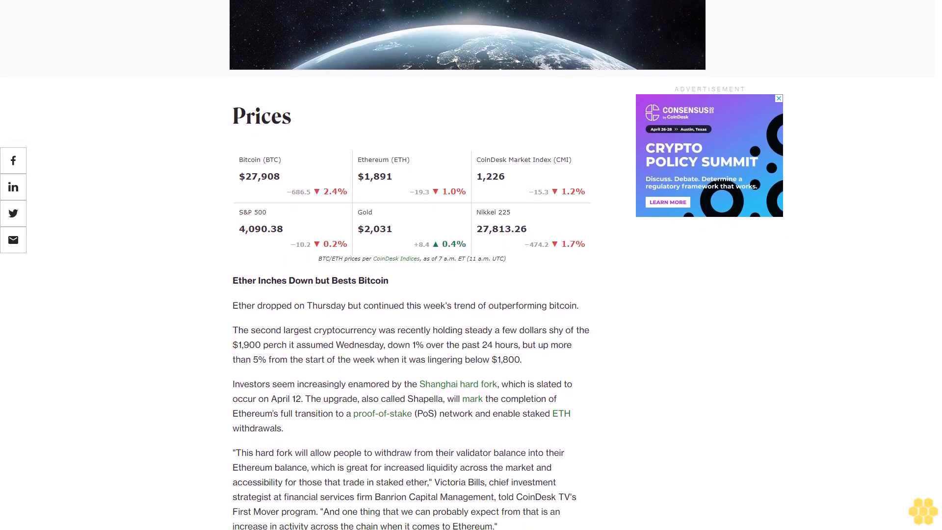
scroll("down", 3)
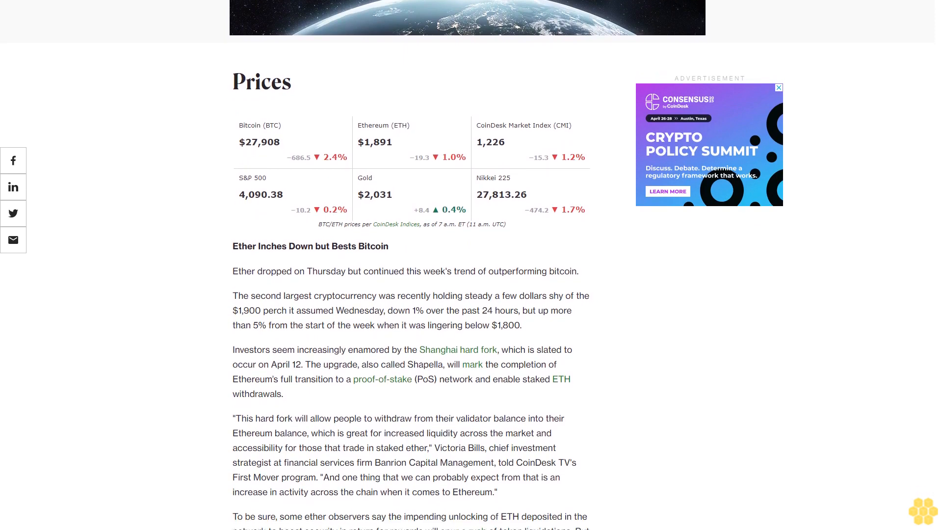
scroll("down", 3)
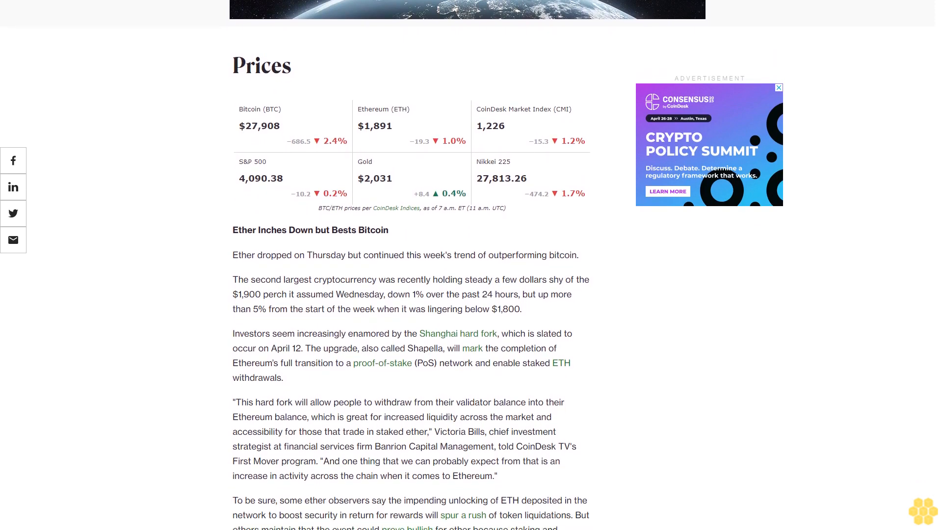
scroll("down", 3)
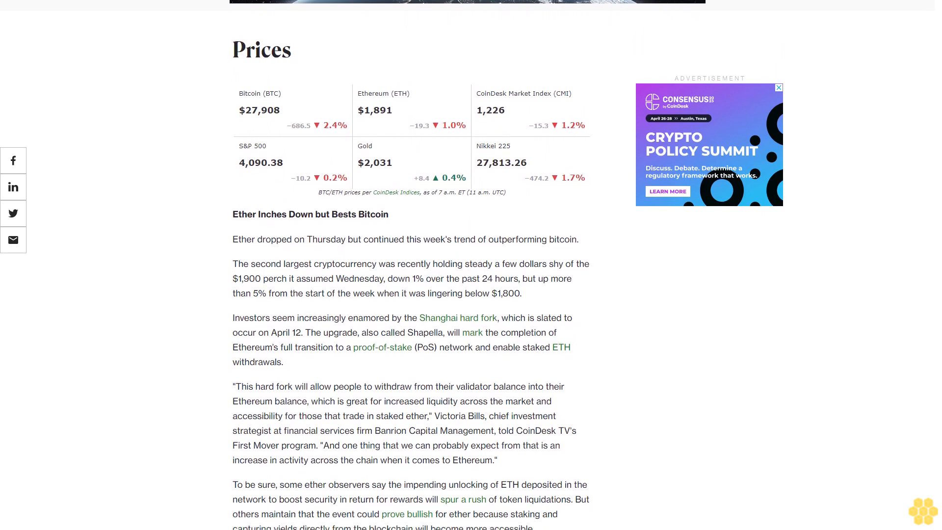
scroll("down", 3)
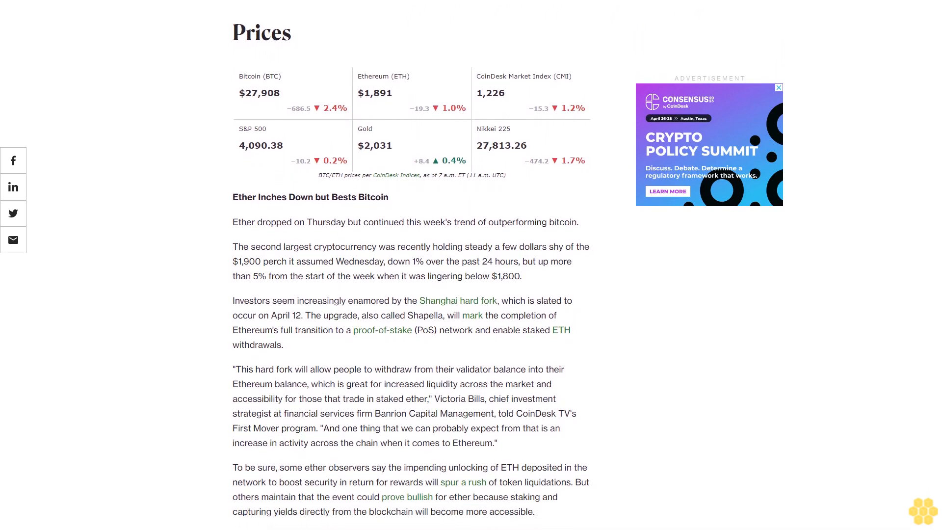
scroll("down", 3)
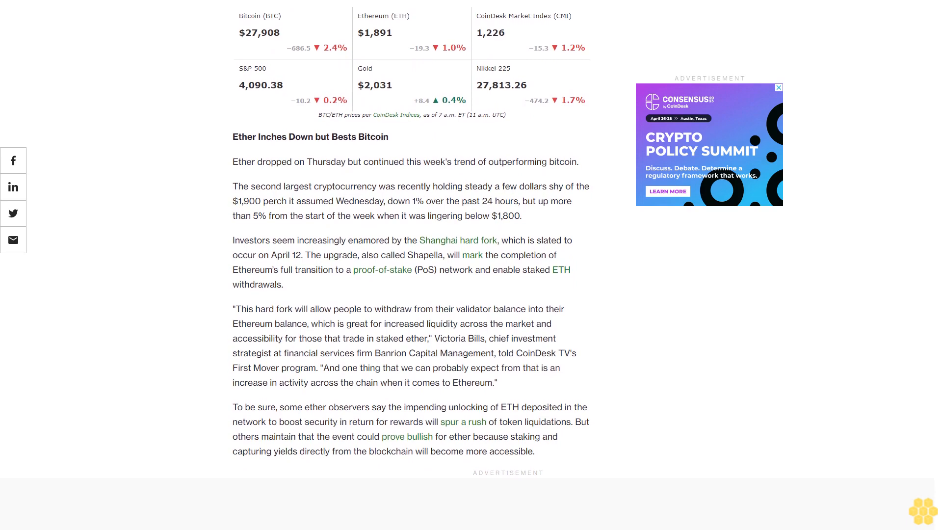
scroll("down", 3)
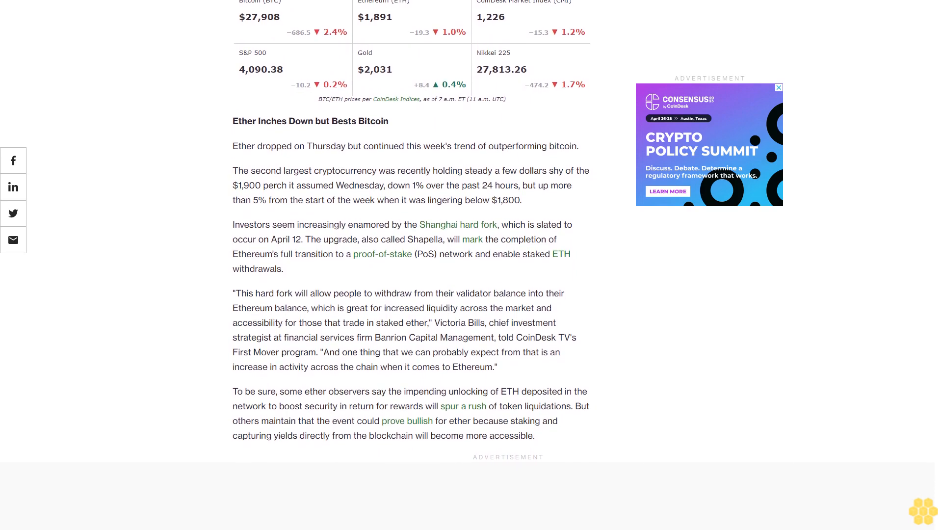
scroll("down", 3)
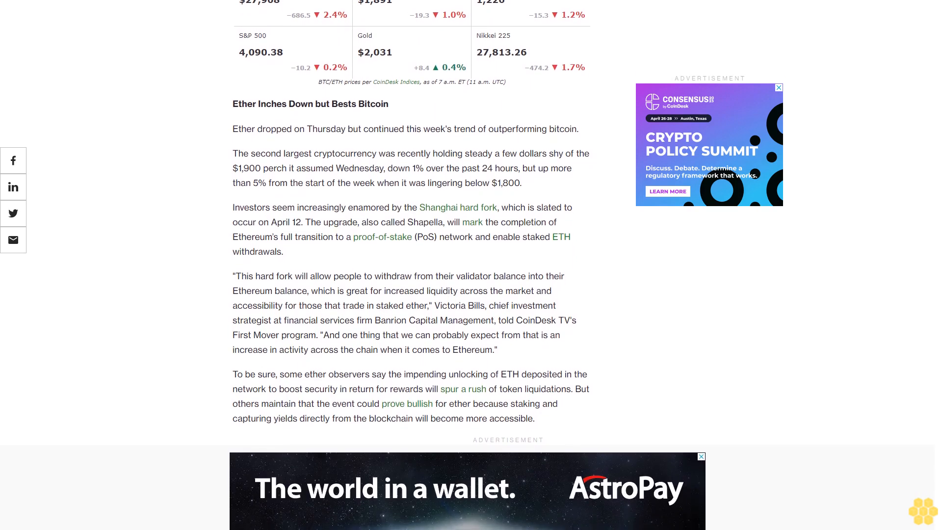
scroll("down", 3)
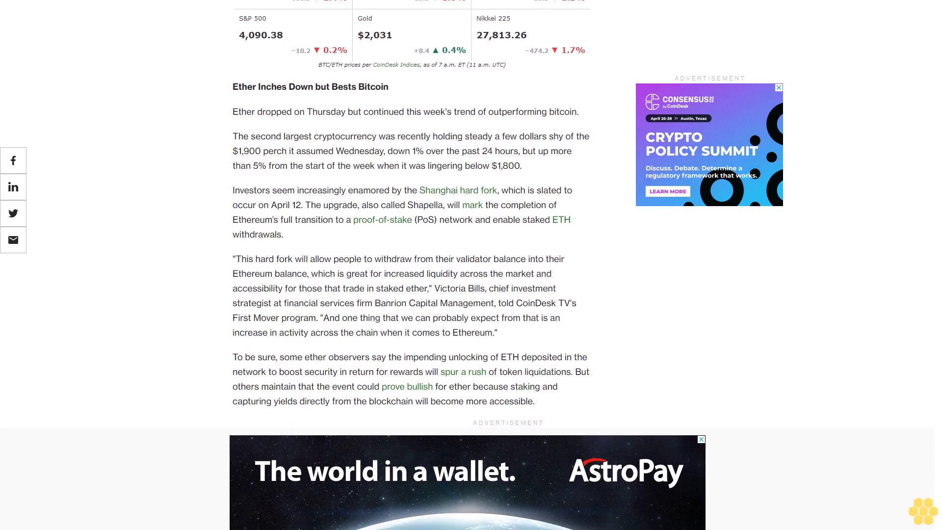
scroll("down", 3)
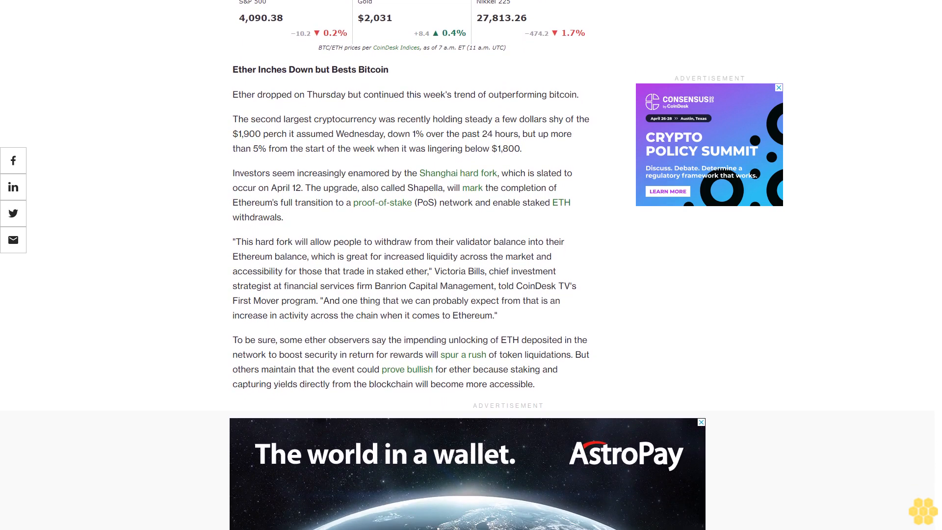
scroll("down", 3)
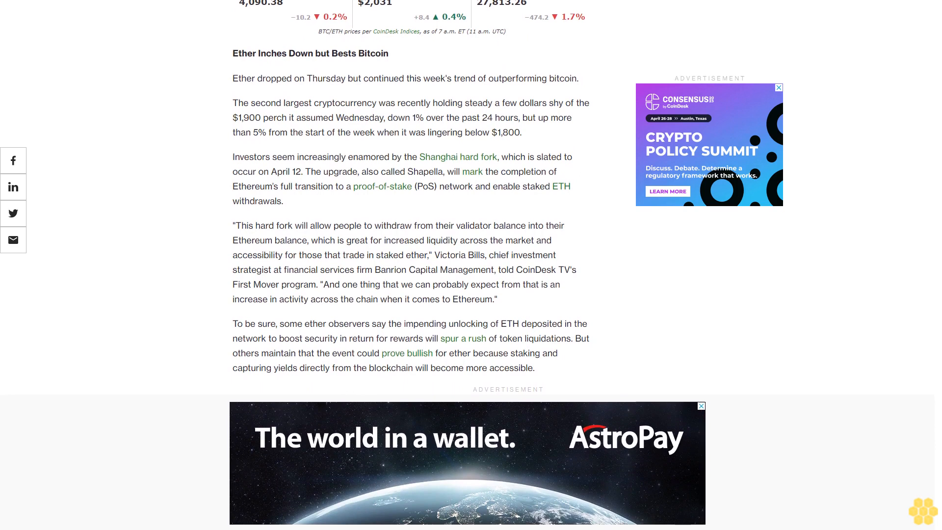
scroll("down", 3)
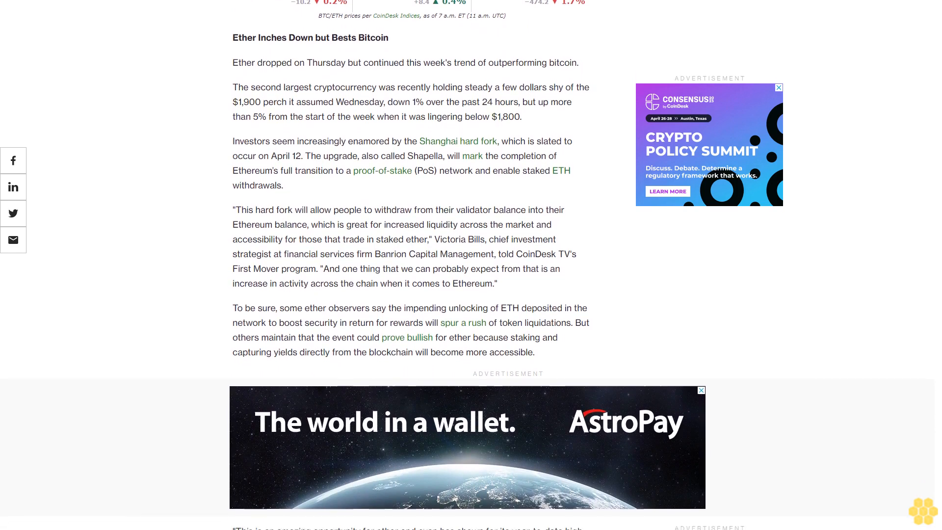
scroll("down", 3)
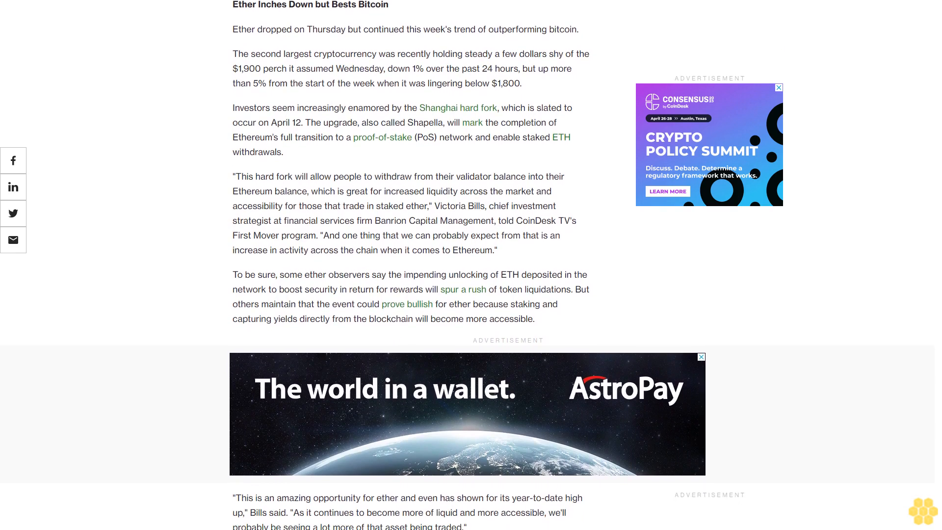
scroll("down", 3)
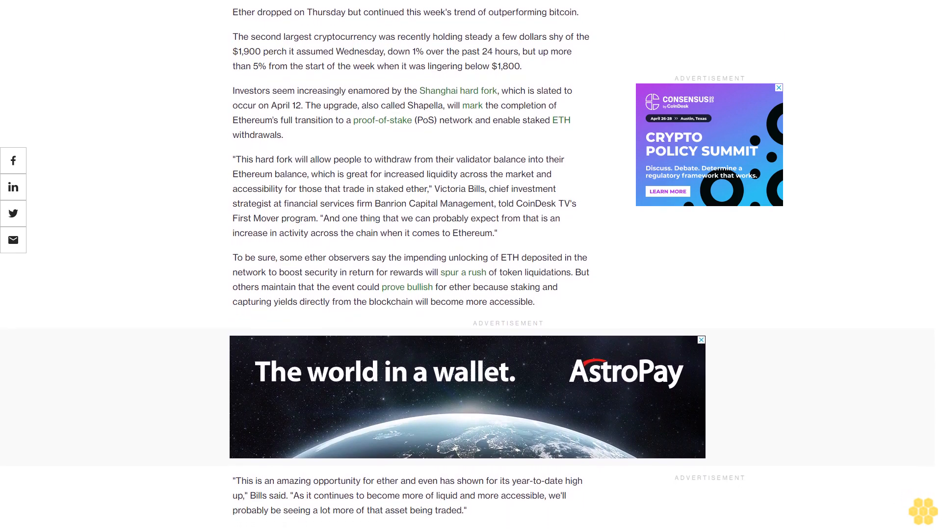
scroll("down", 3)
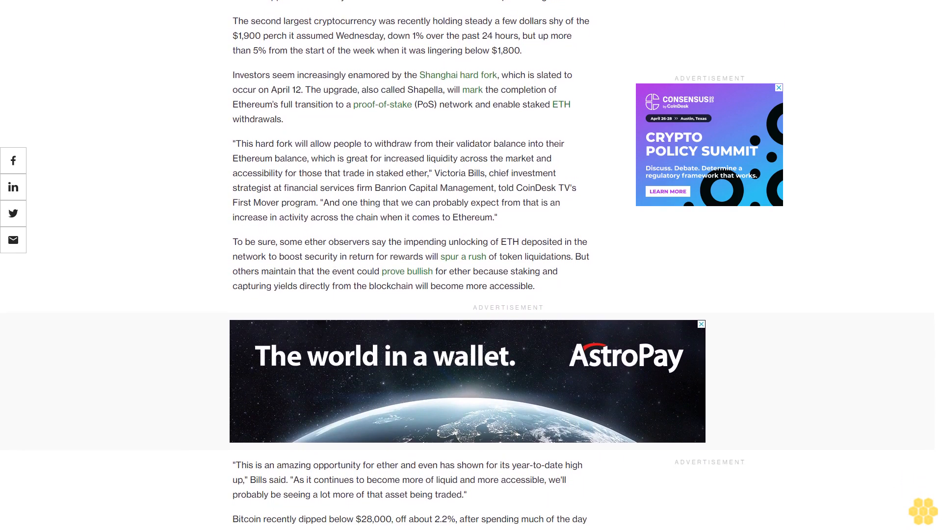
scroll("down", 3)
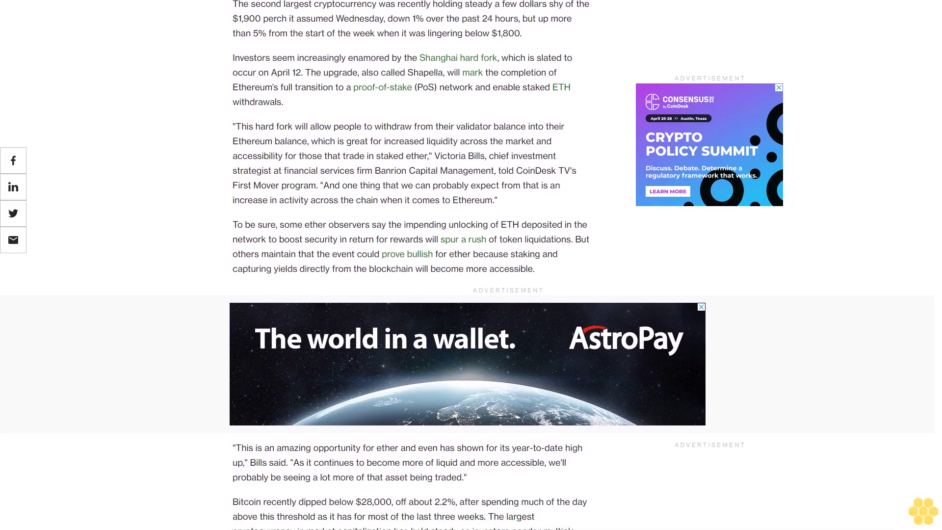
scroll("down", 3)
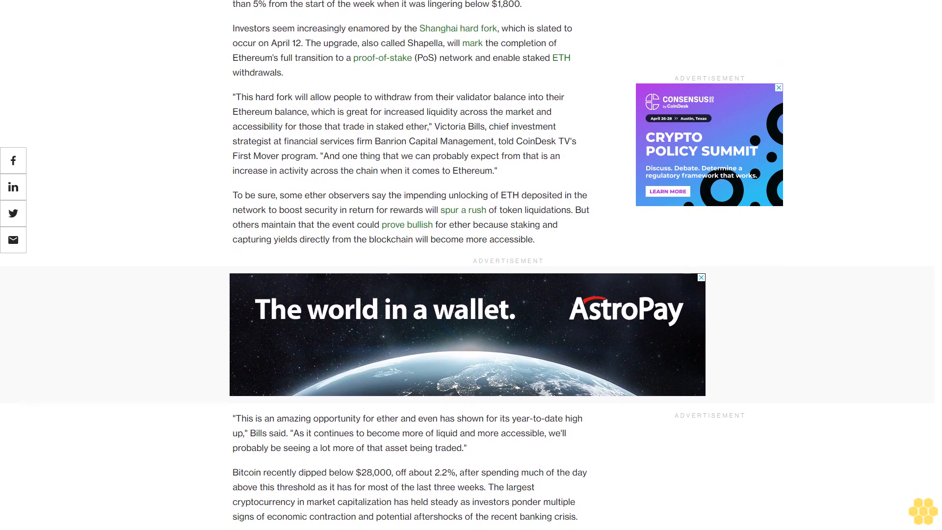
scroll("down", 3)
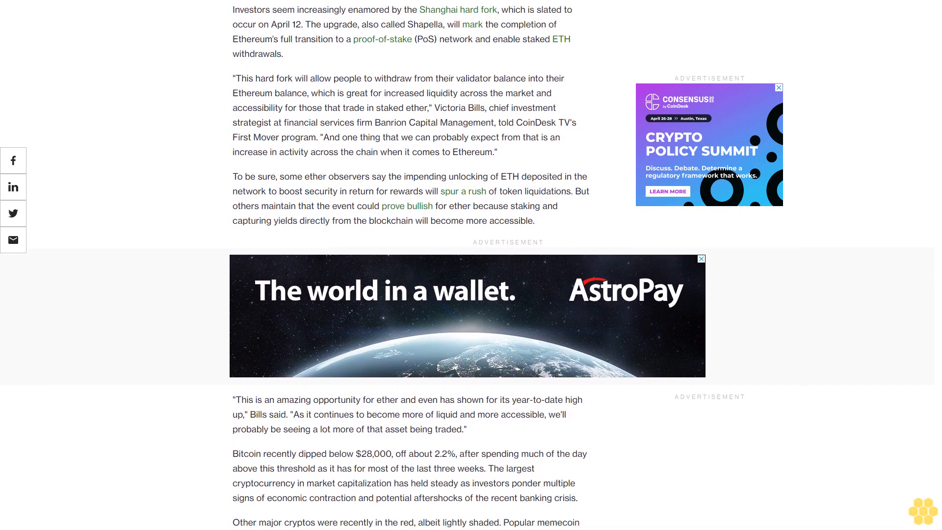
scroll("down", 3)
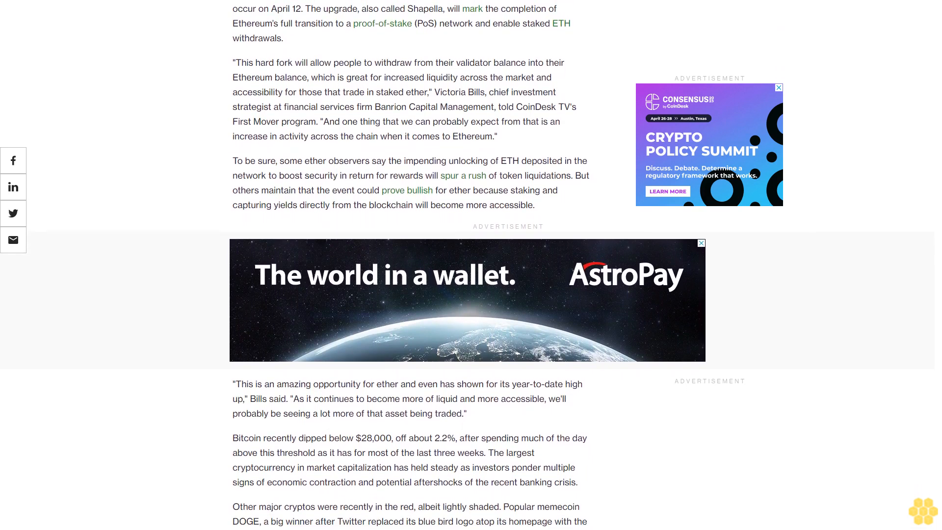
scroll("down", 3)
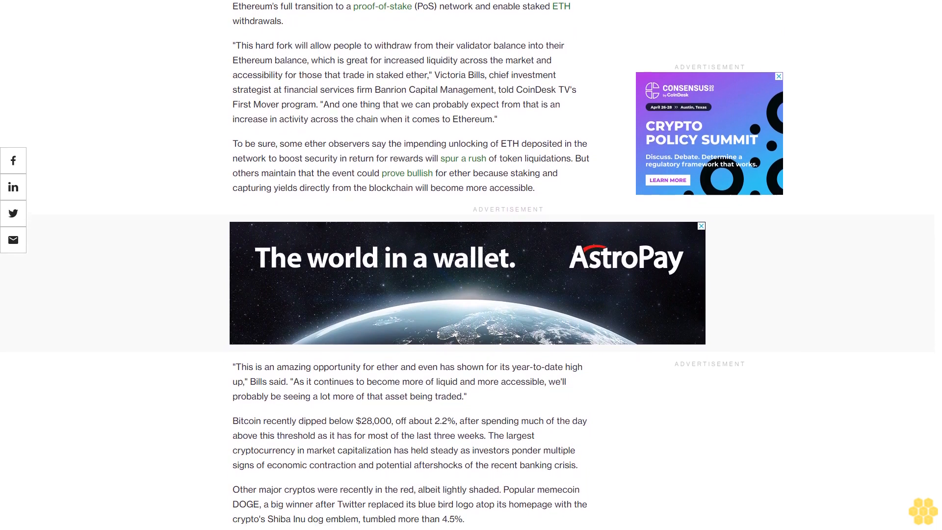
scroll("down", 3)
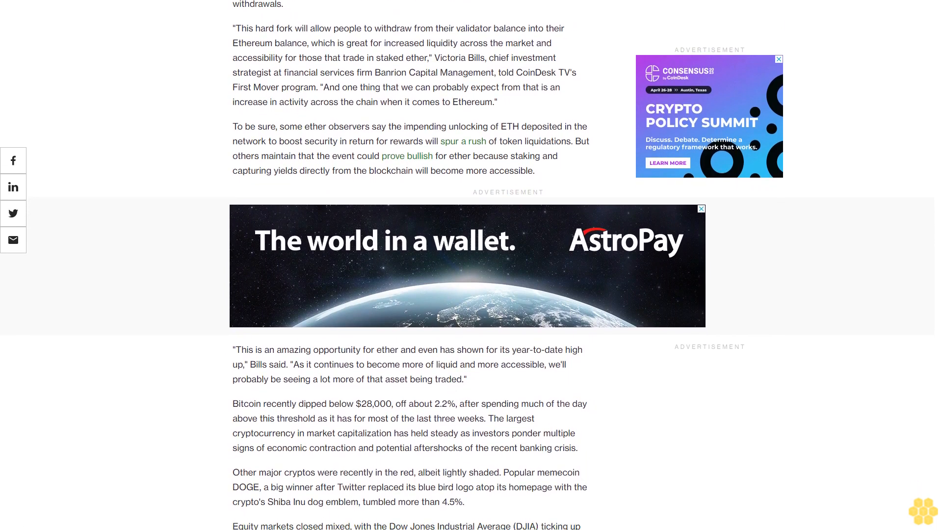
scroll("down", 3)
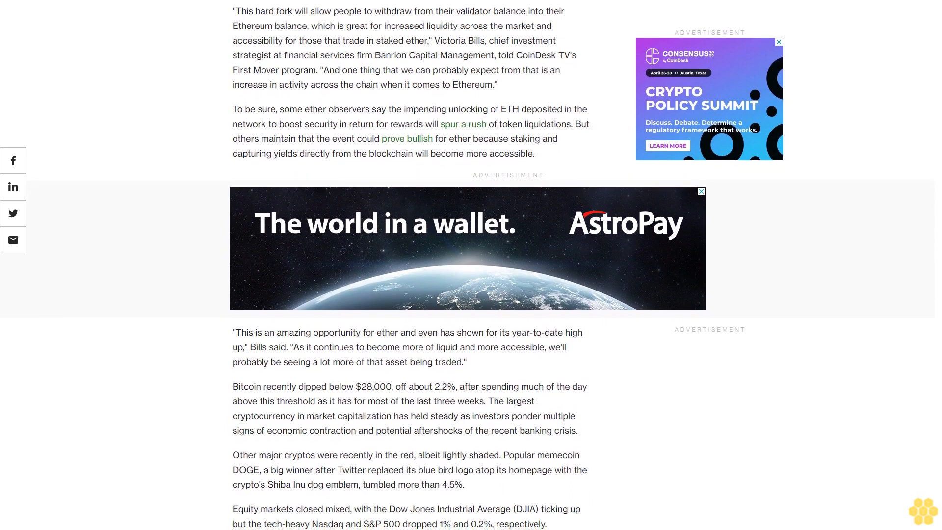
scroll("down", 3)
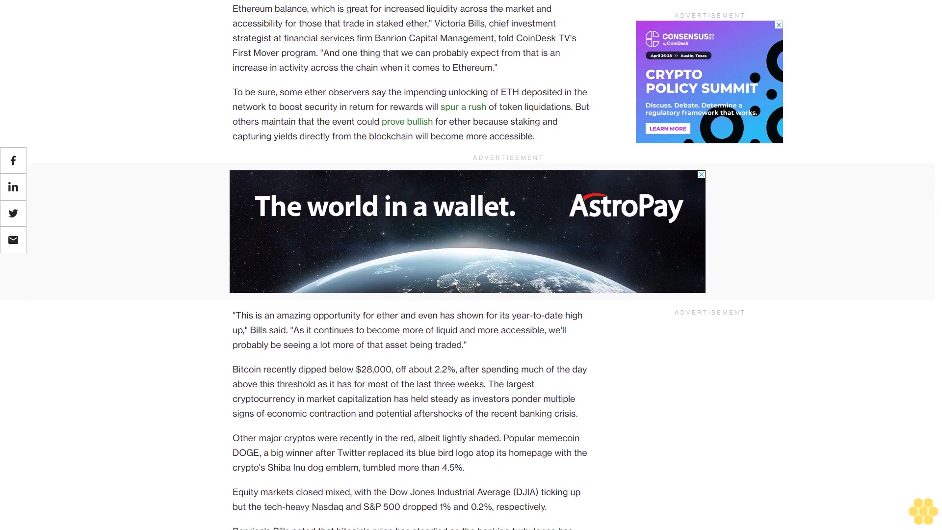
scroll("down", 3)
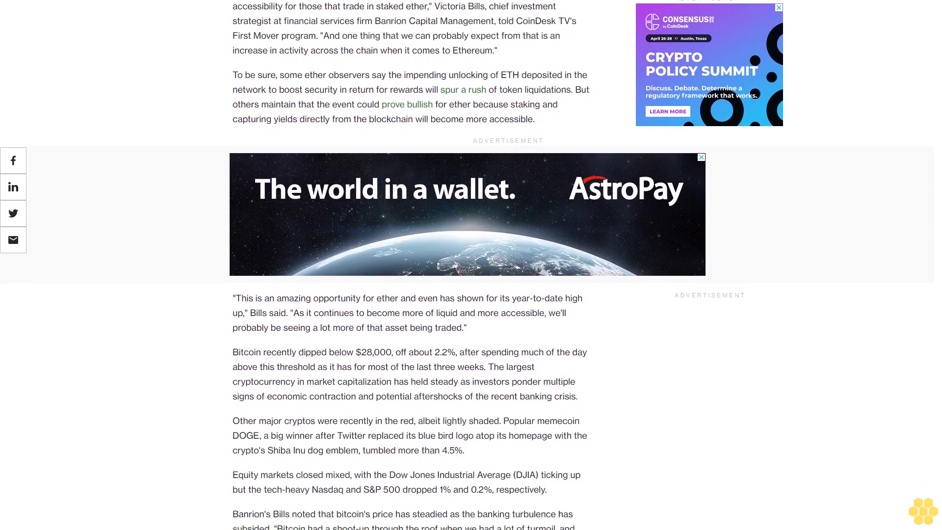
scroll("down", 3)
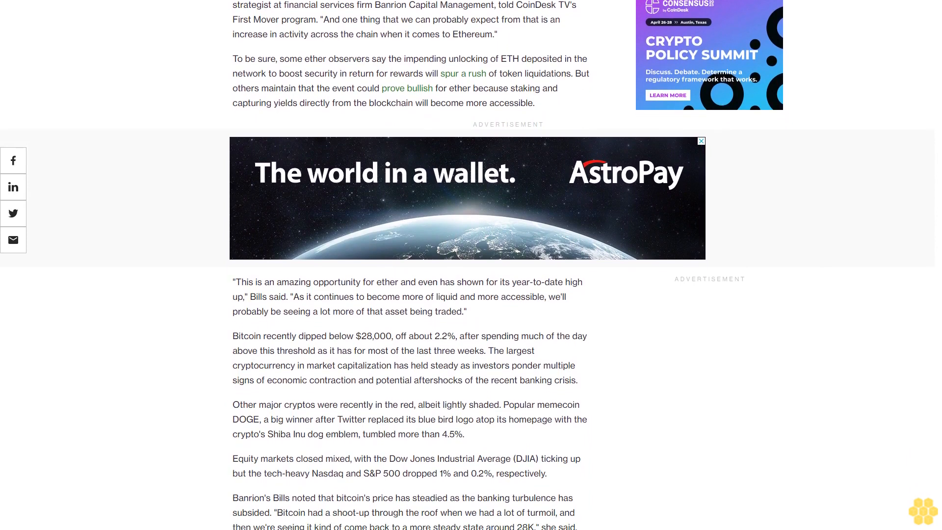
scroll("down", 3)
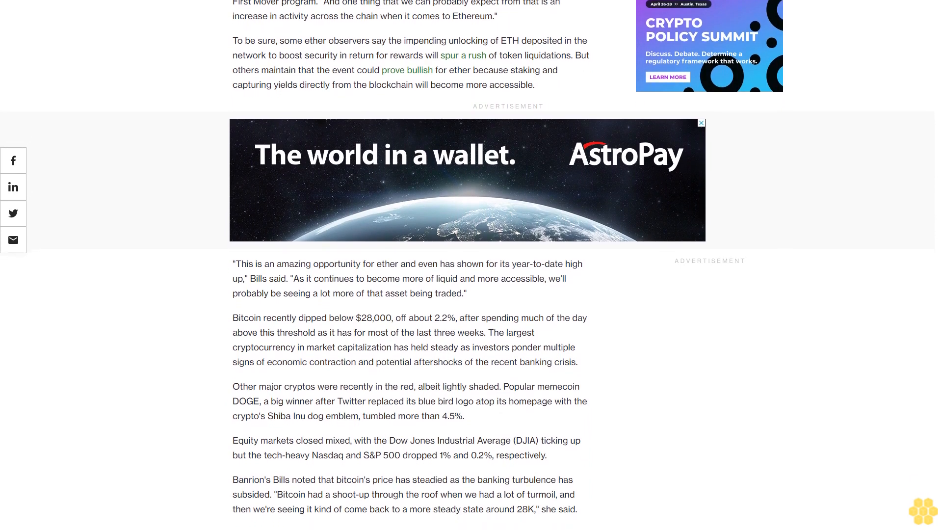
scroll("down", 3)
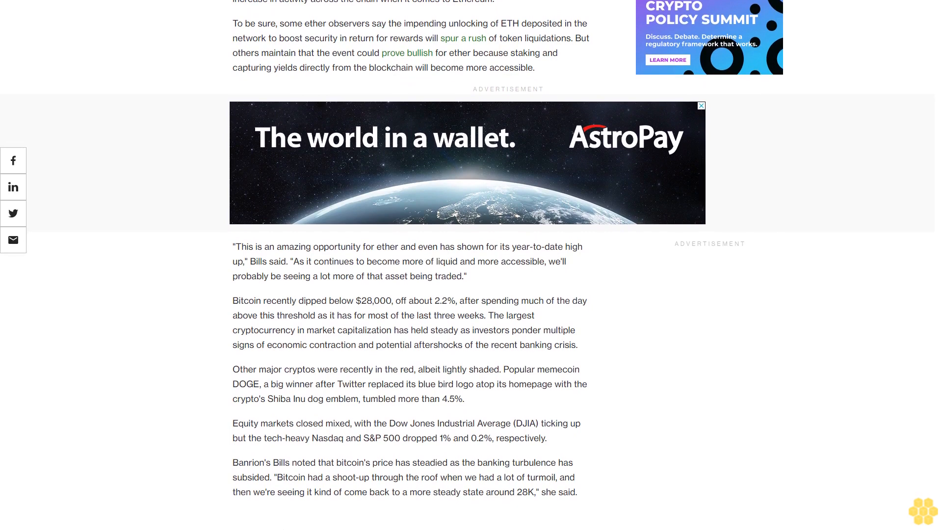
scroll("down", 3)
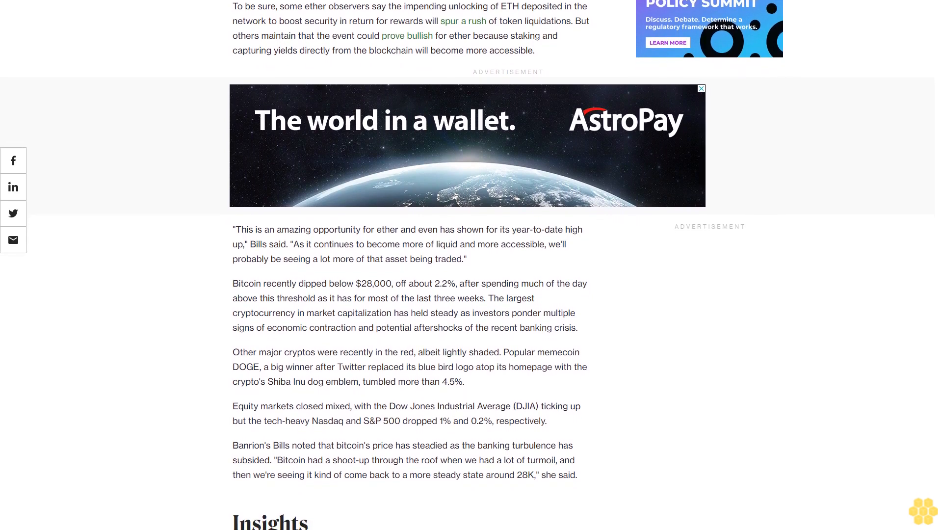
scroll("down", 3)
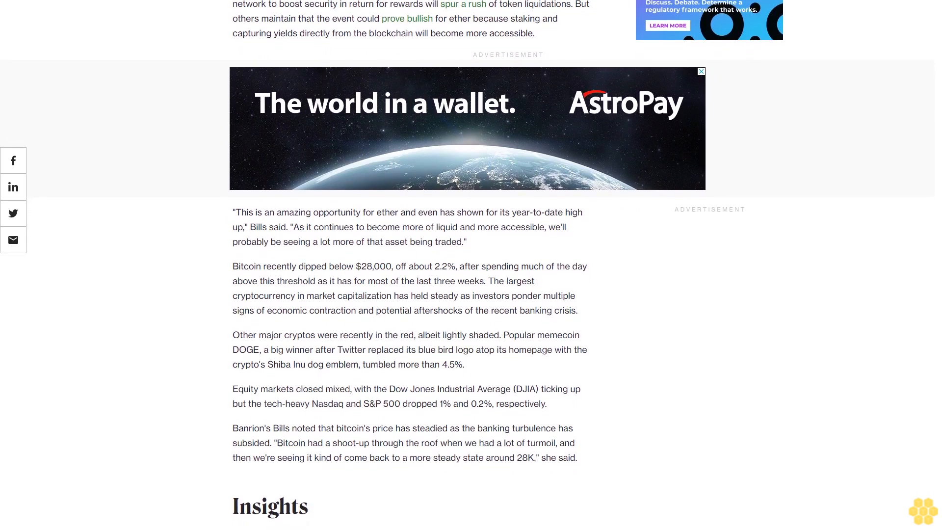
scroll("down", 3)
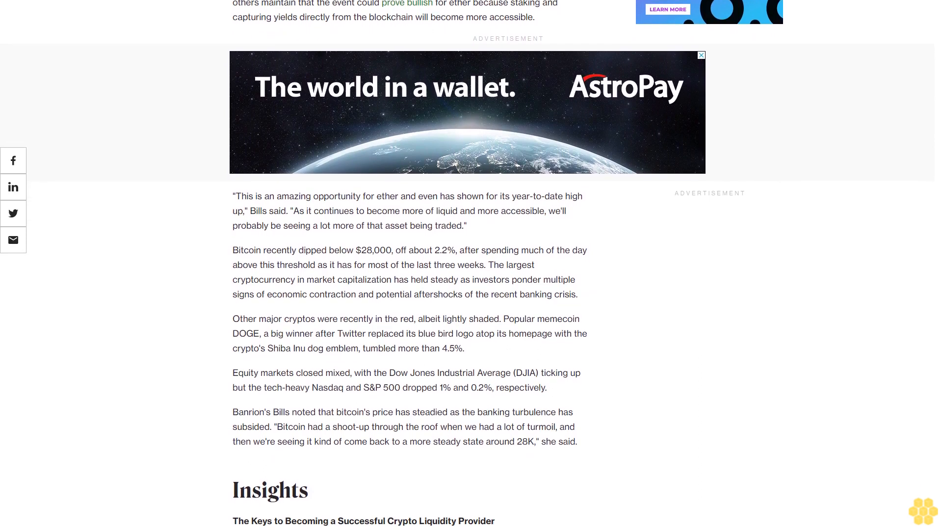
scroll("down", 3)
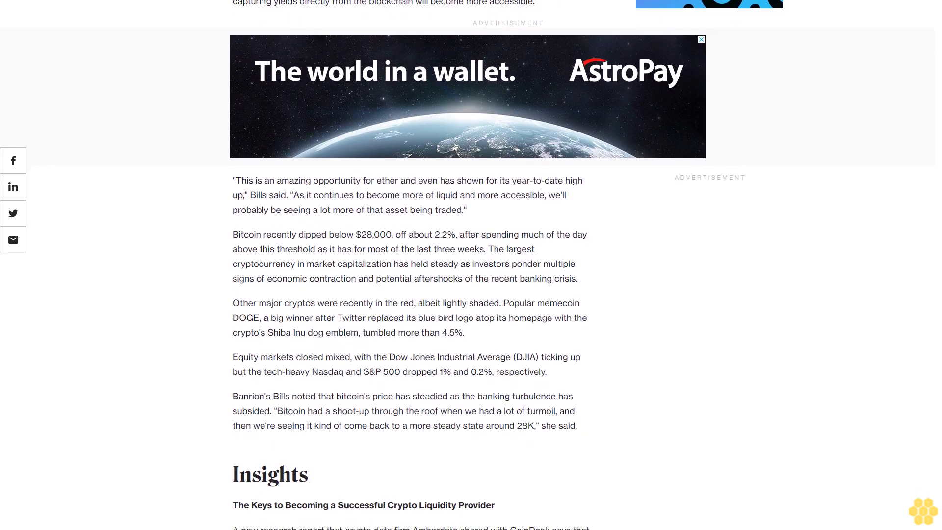
scroll("down", 3)
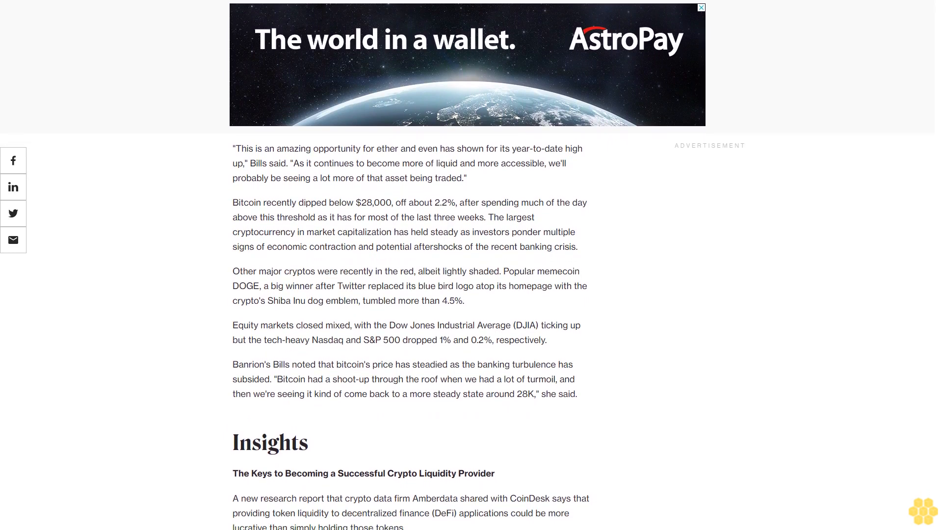
scroll("down", 3)
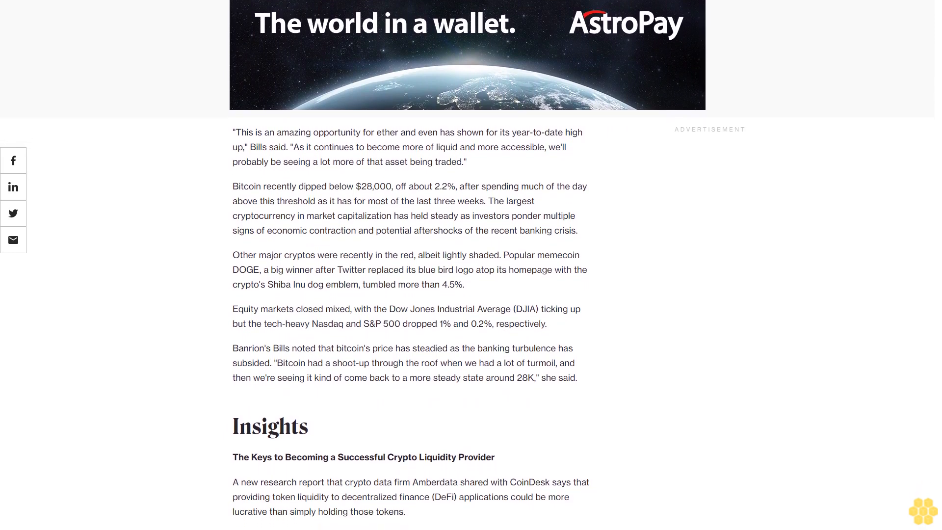
scroll("down", 3)
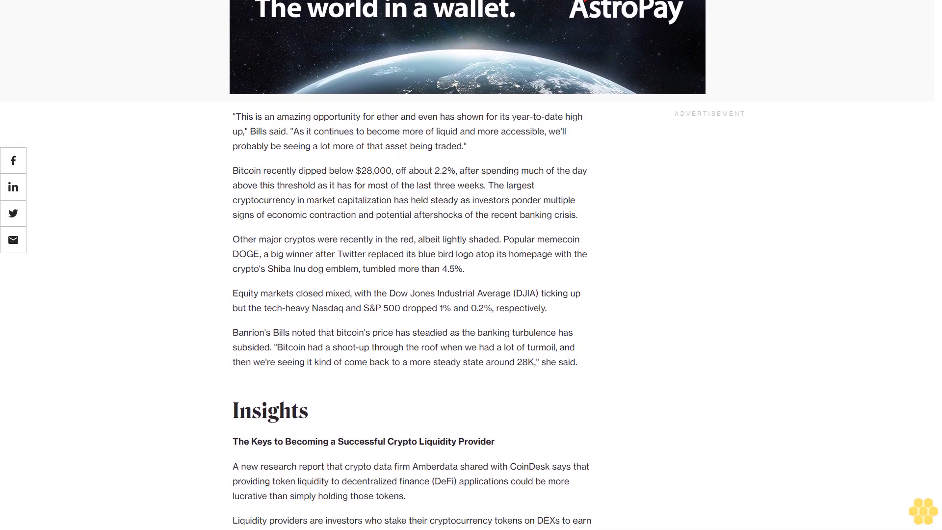
scroll("down", 3)
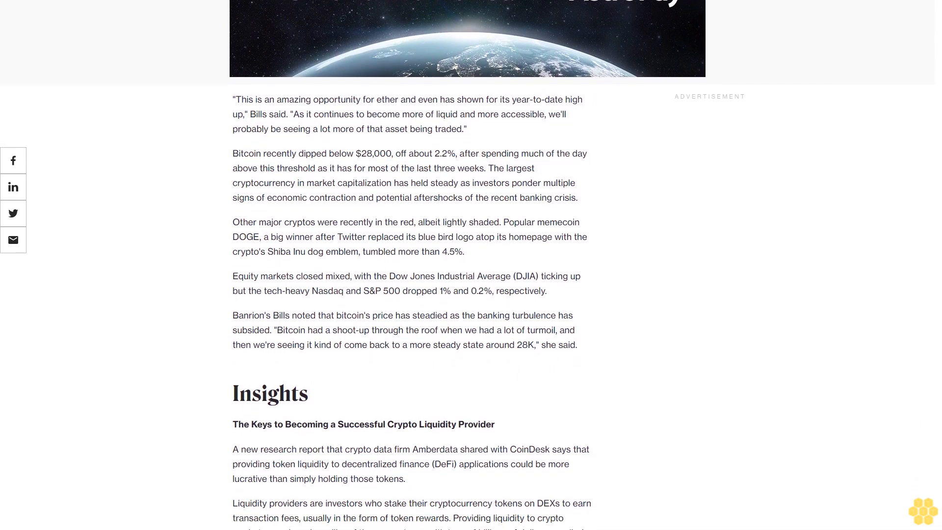
scroll("down", 3)
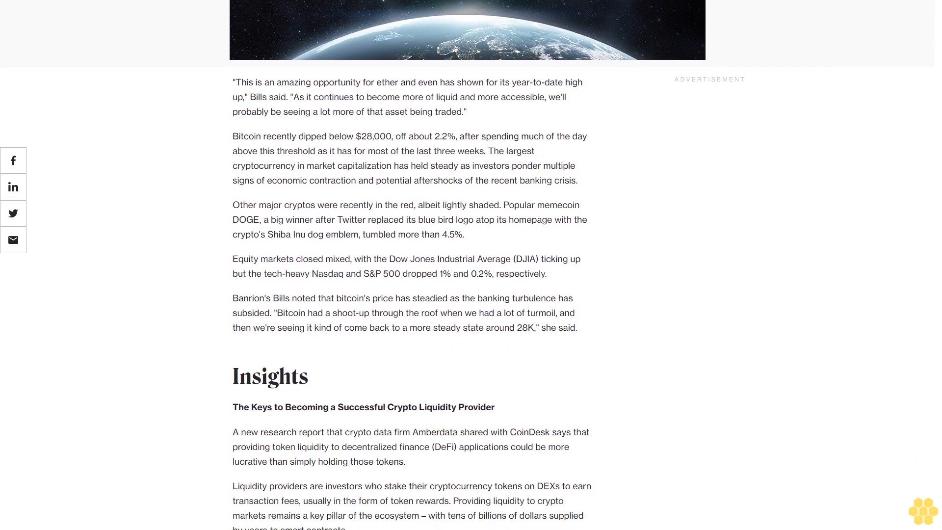
scroll("down", 3)
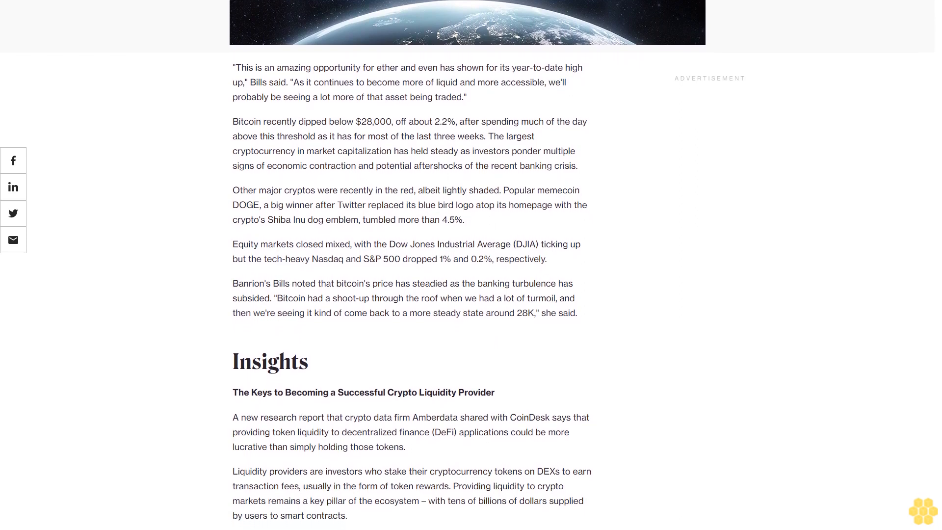
scroll("down", 3)
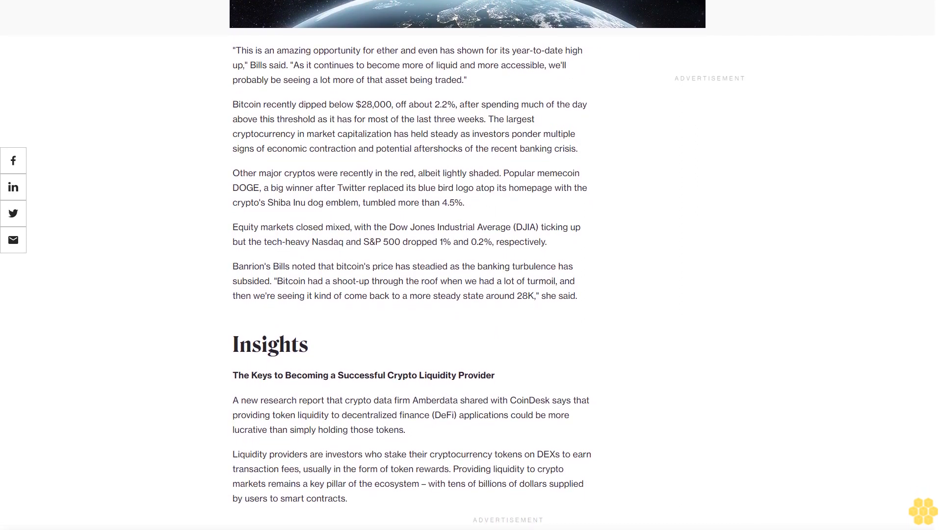
scroll("down", 3)
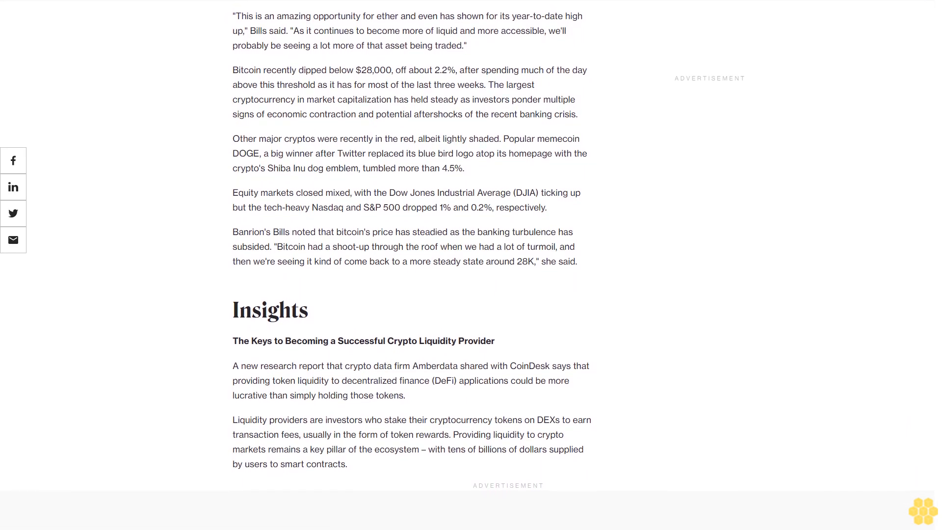
scroll("down", 3)
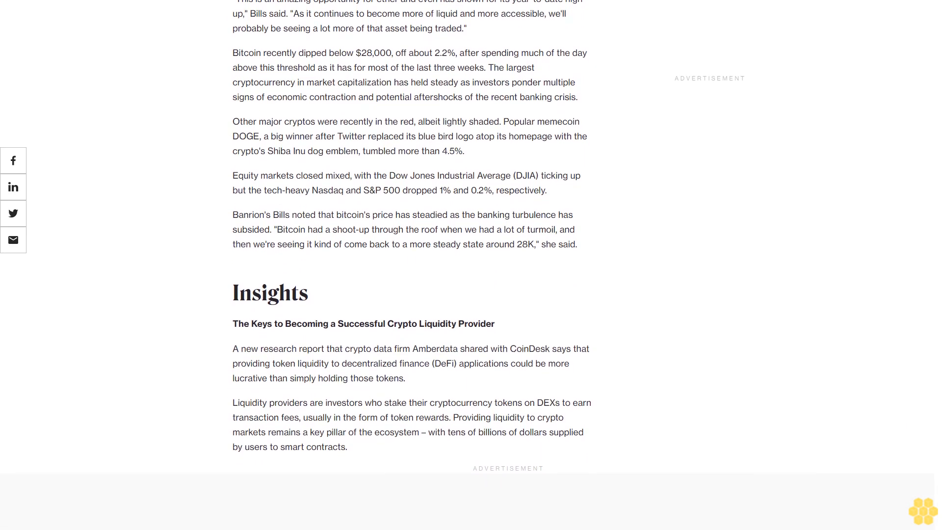
scroll("down", 3)
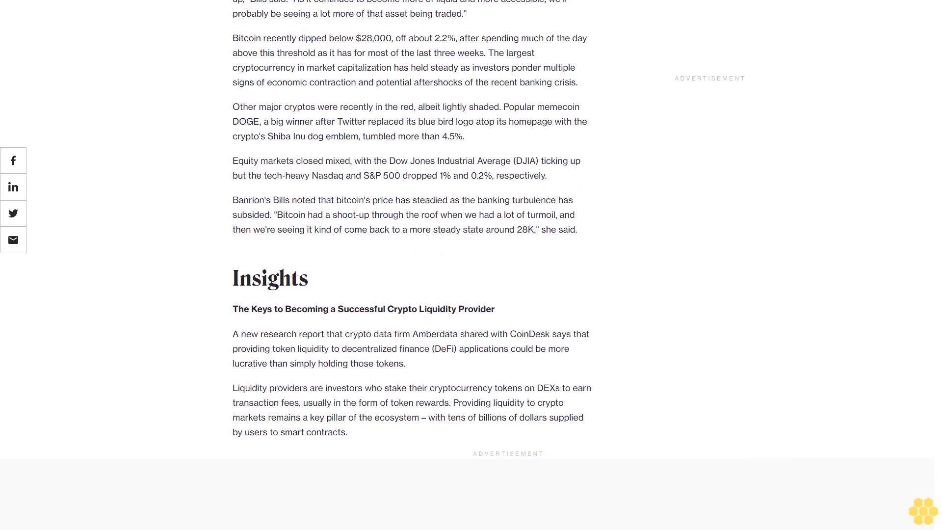
scroll("down", 3)
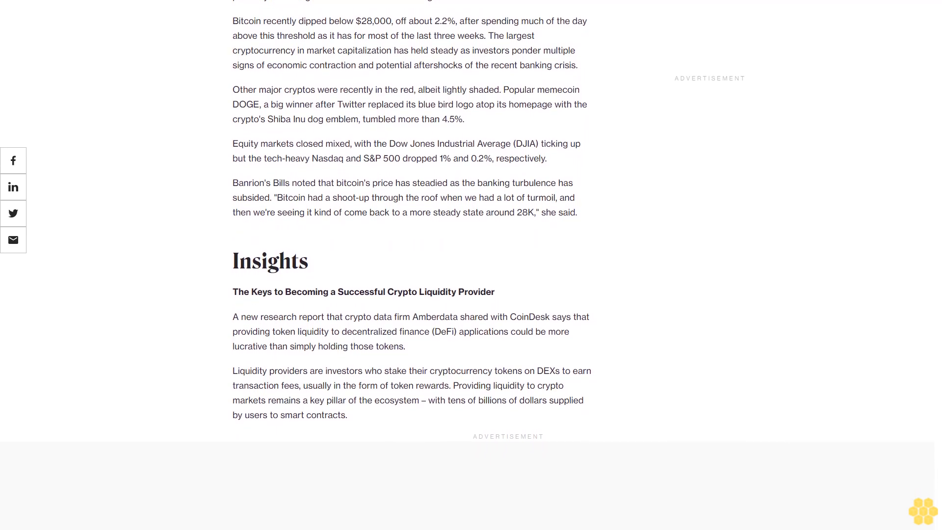
scroll("down", 3)
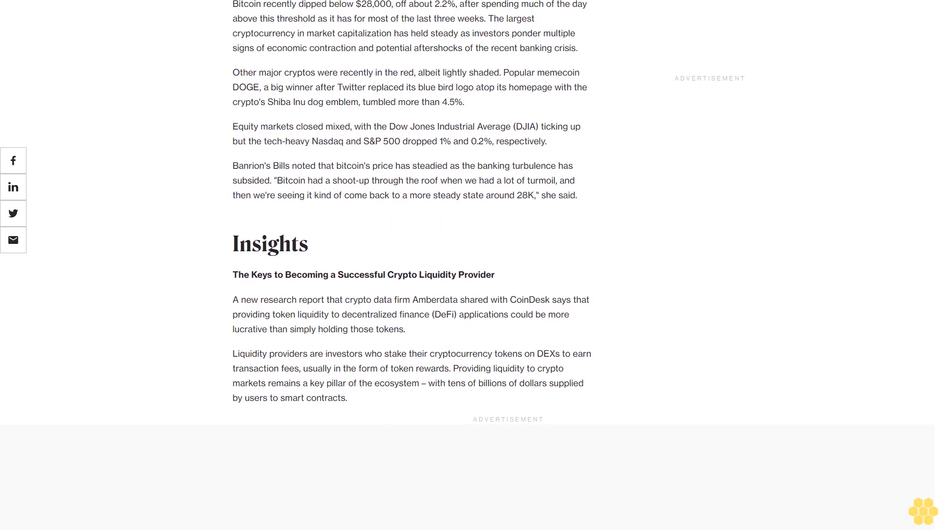
scroll("down", 3)
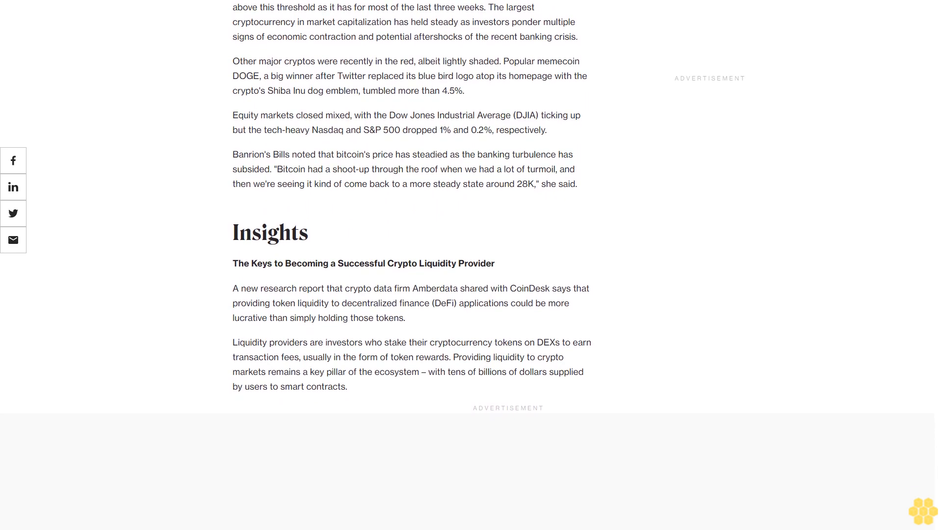
scroll("down", 3)
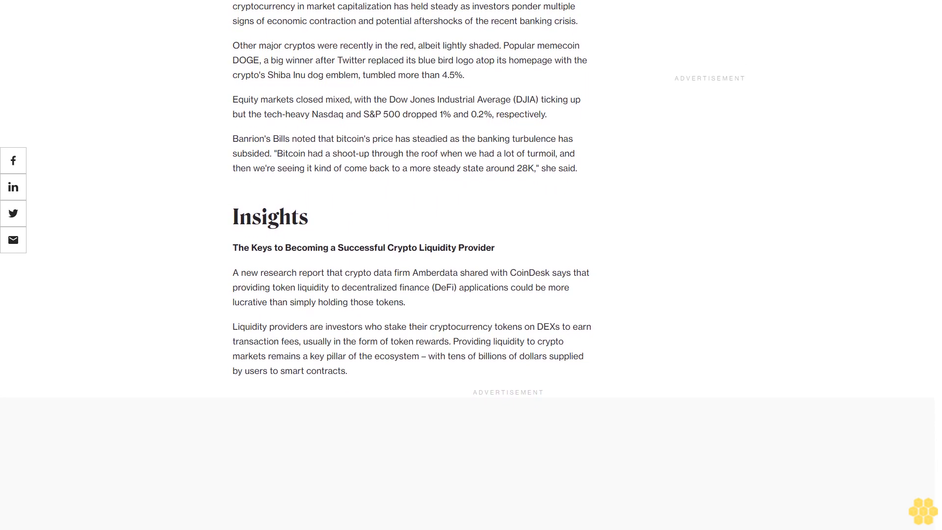
scroll("down", 3)
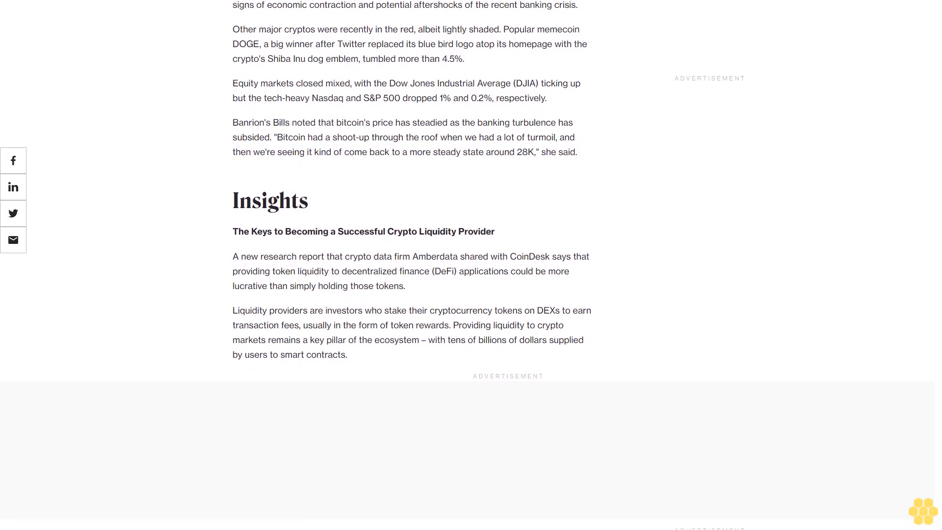
scroll("down", 3)
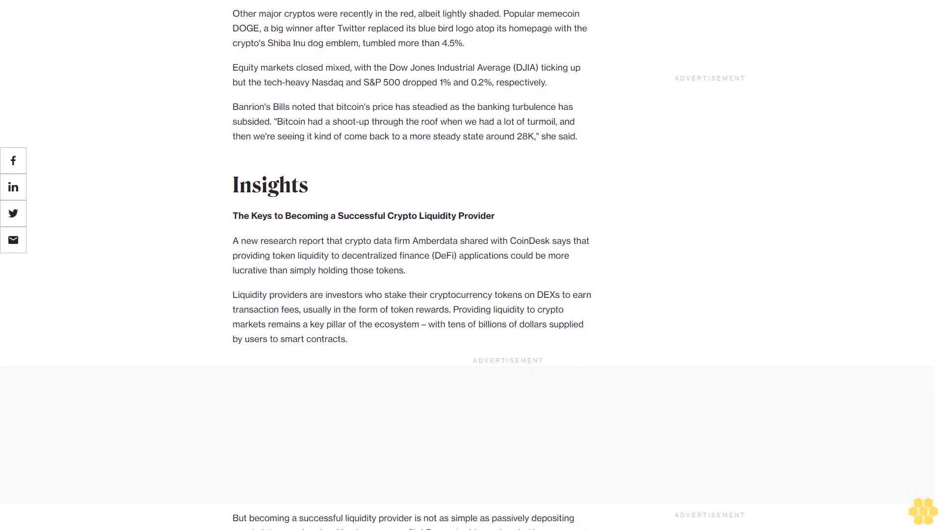
scroll("down", 3)
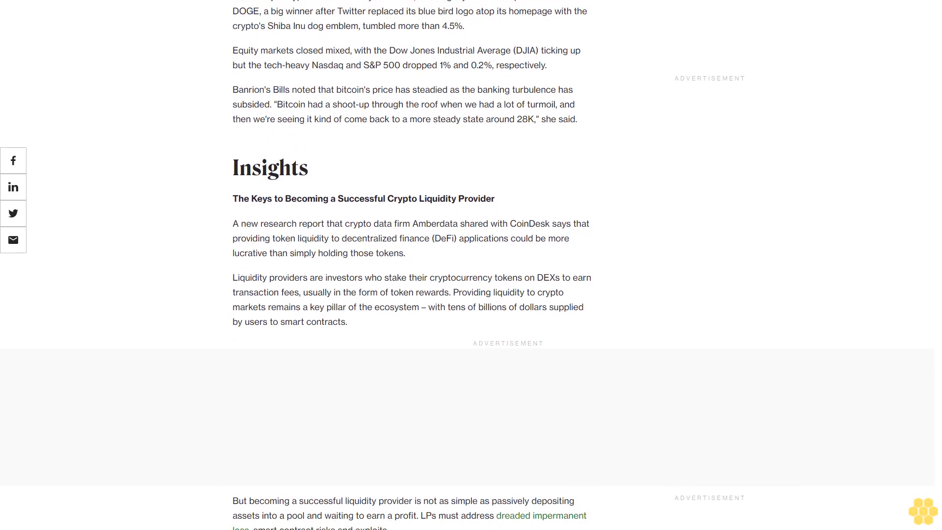
scroll("down", 3)
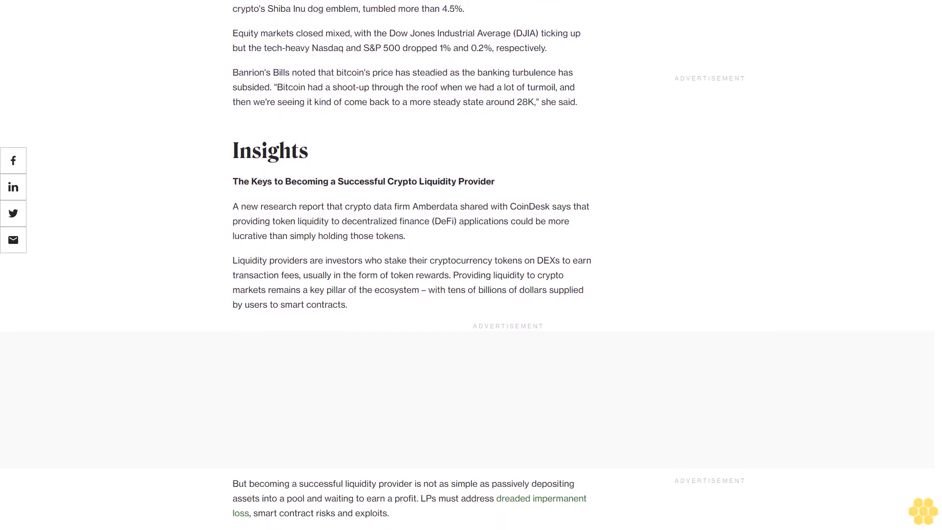
scroll("down", 3)
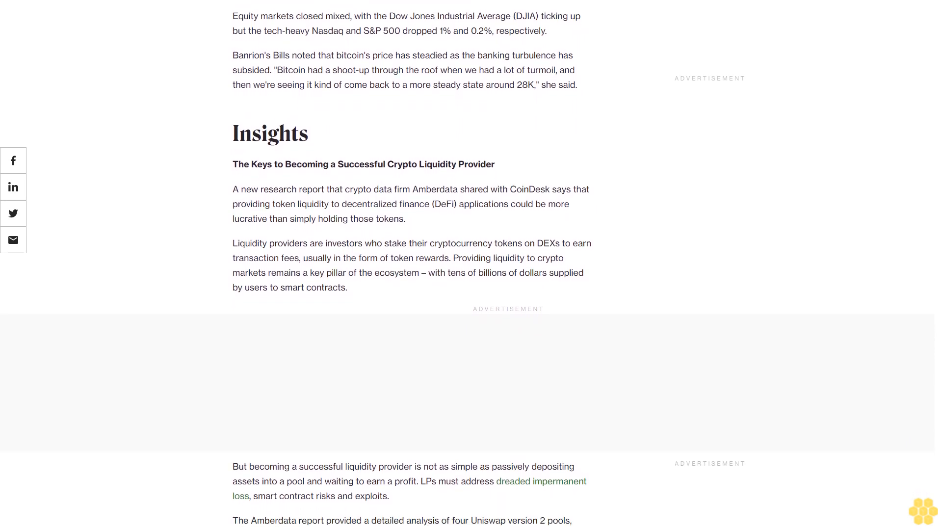
scroll("down", 3)
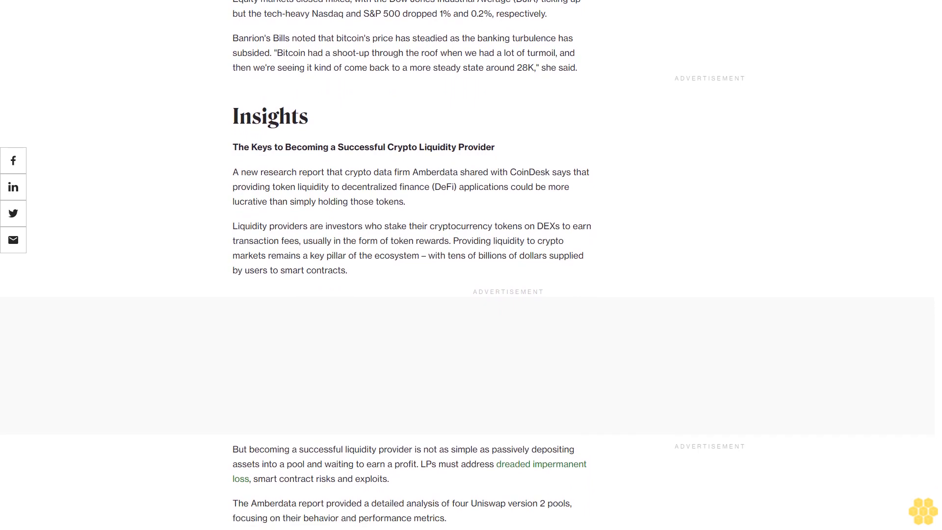
scroll("down", 3)
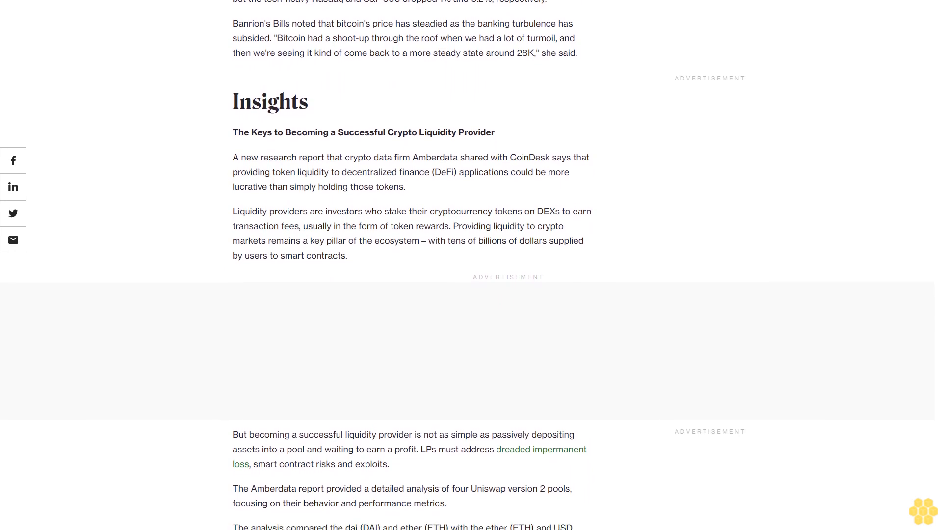
scroll("down", 3)
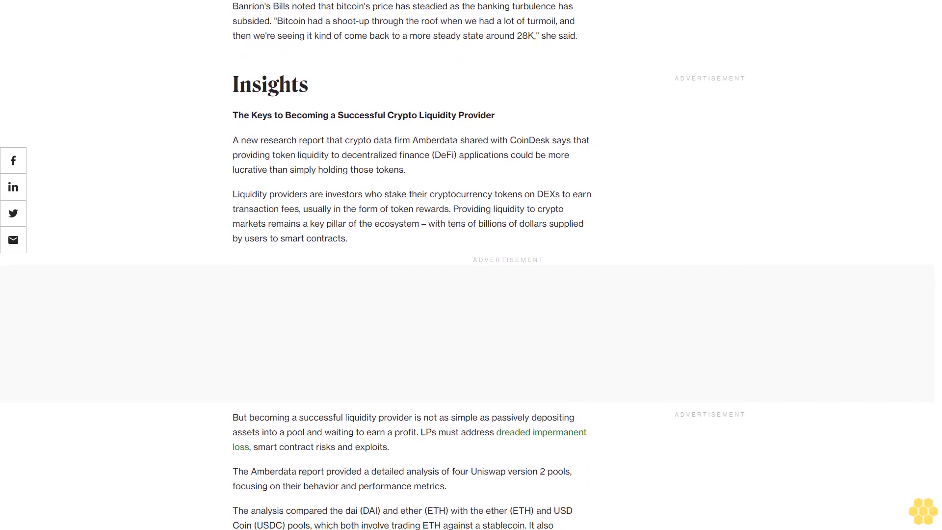
scroll("down", 3)
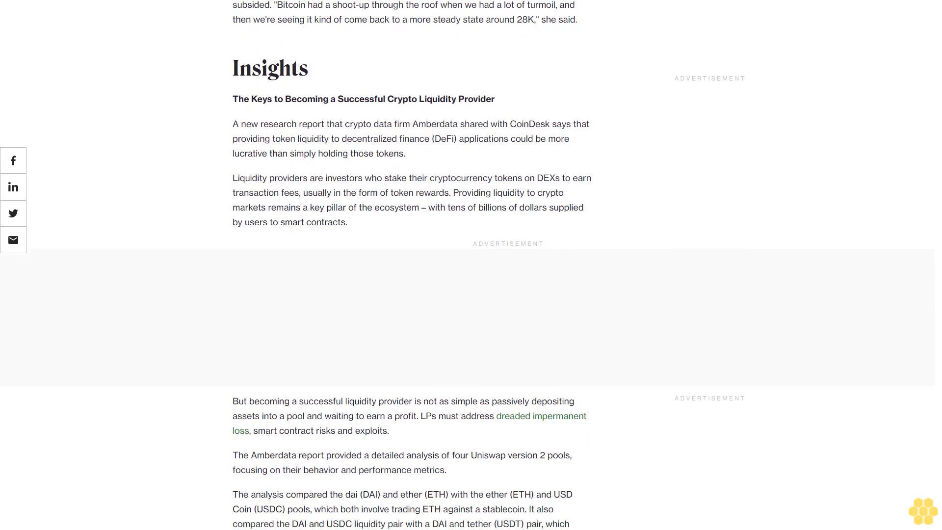
scroll("down", 3)
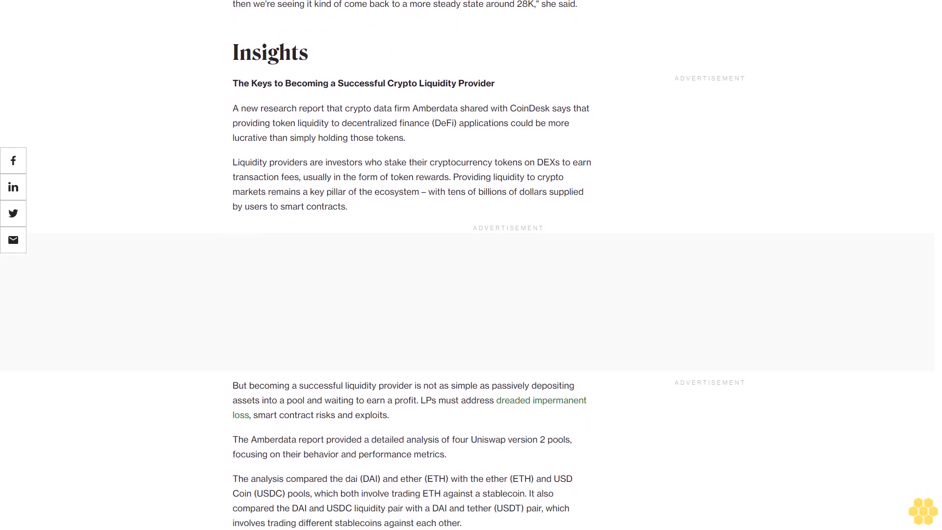
scroll("down", 3)
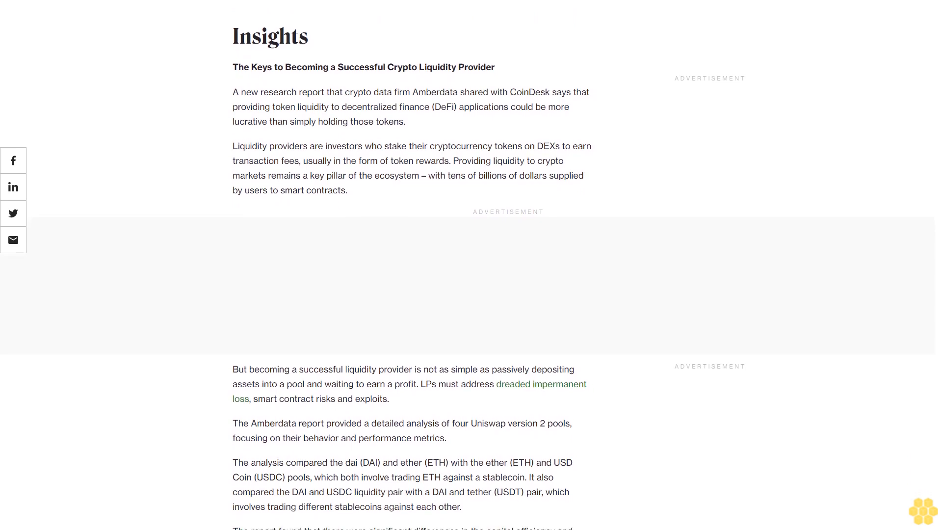
scroll("down", 3)
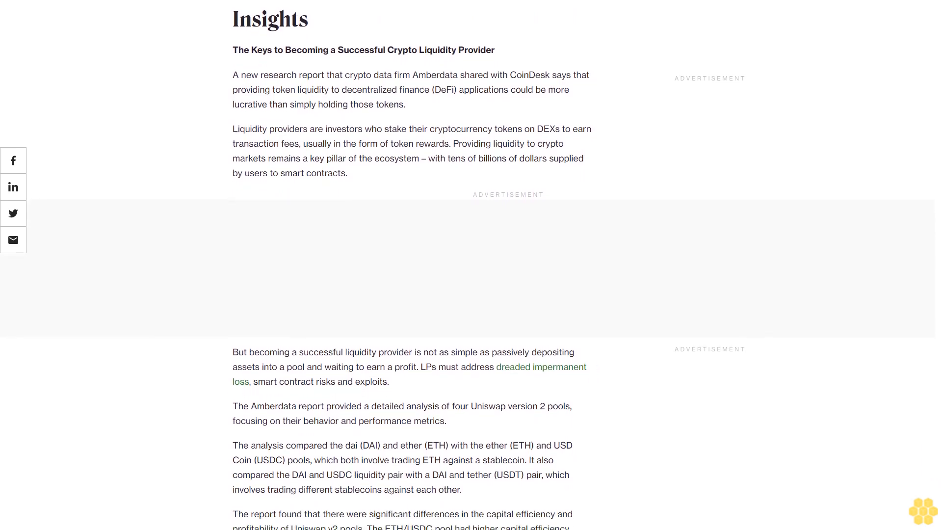
scroll("down", 3)
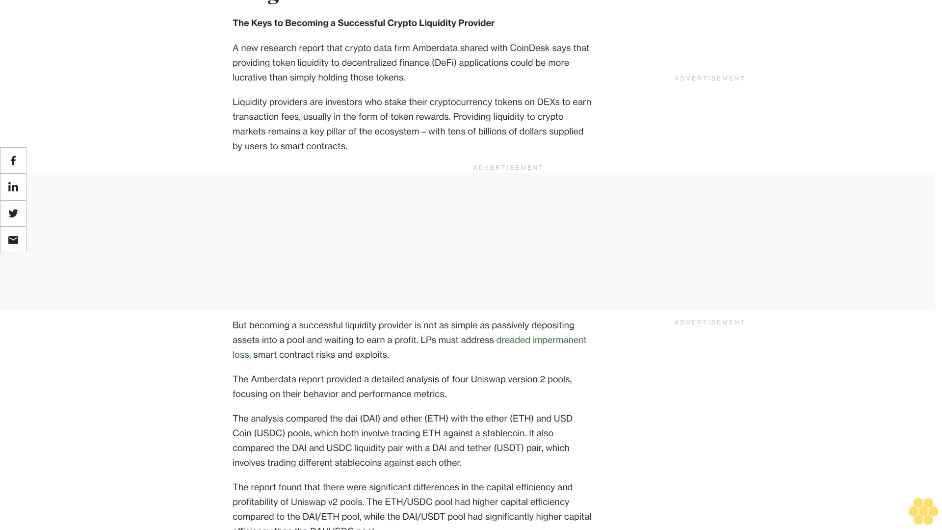
scroll("down", 3)
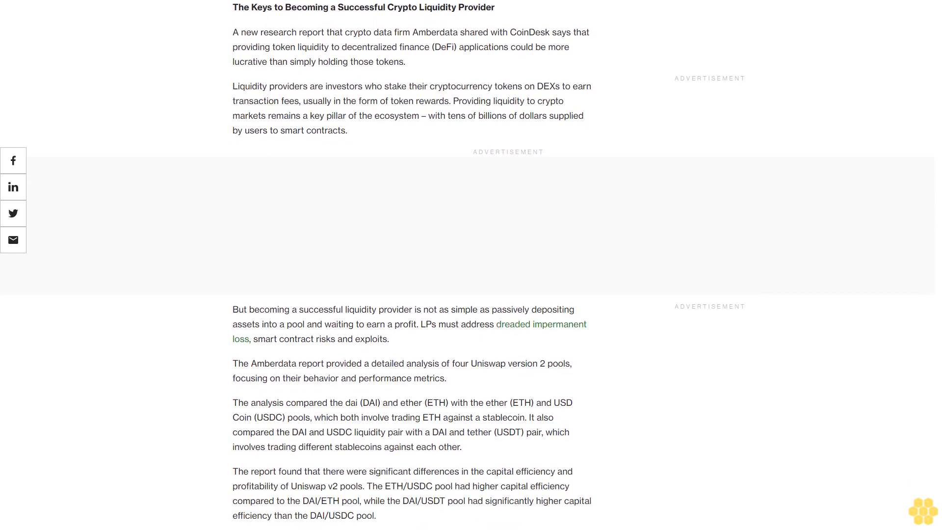
scroll("down", 3)
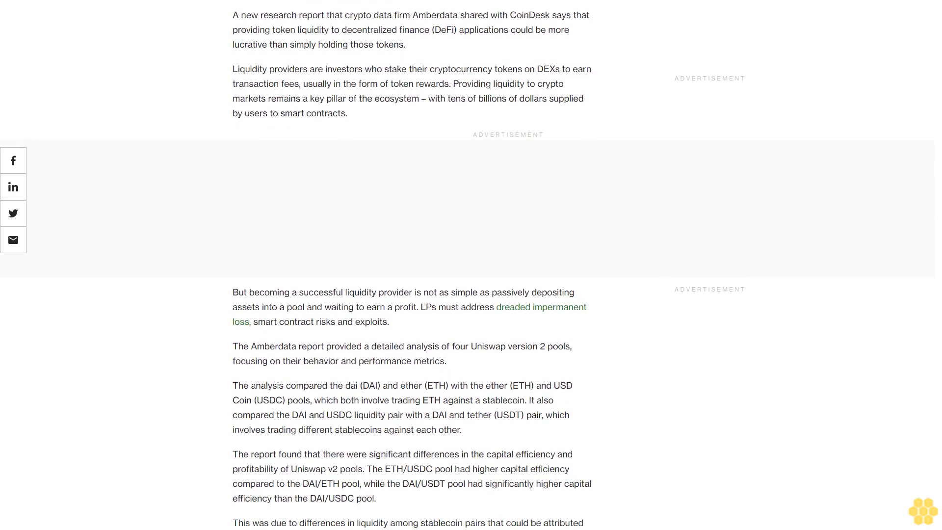
scroll("down", 3)
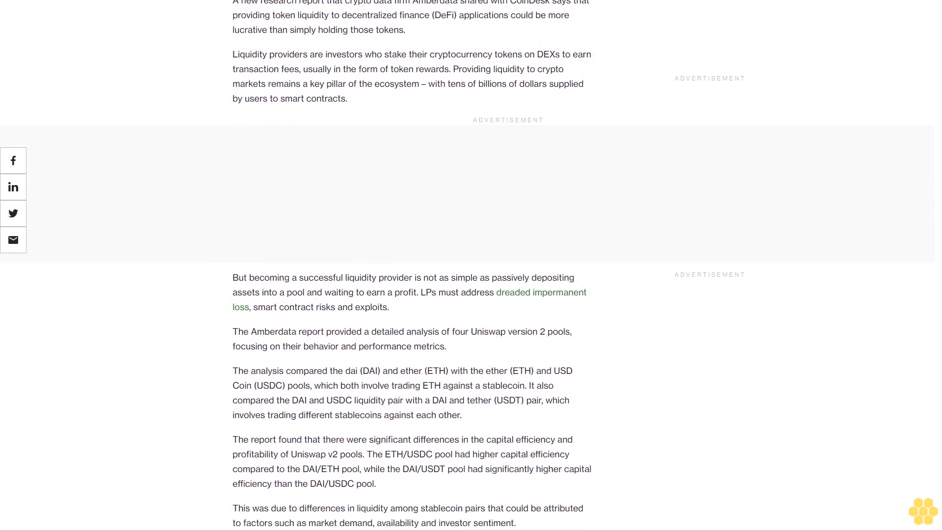
scroll("down", 3)
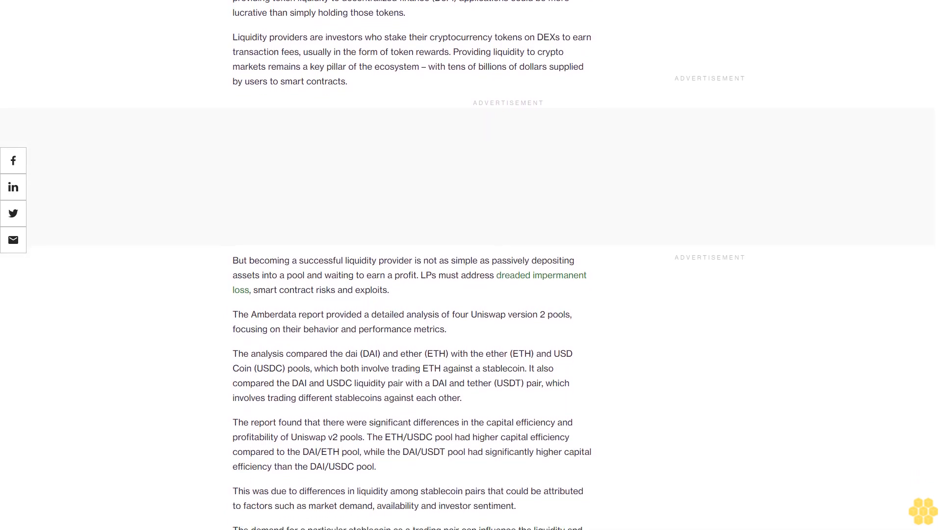
scroll("down", 3)
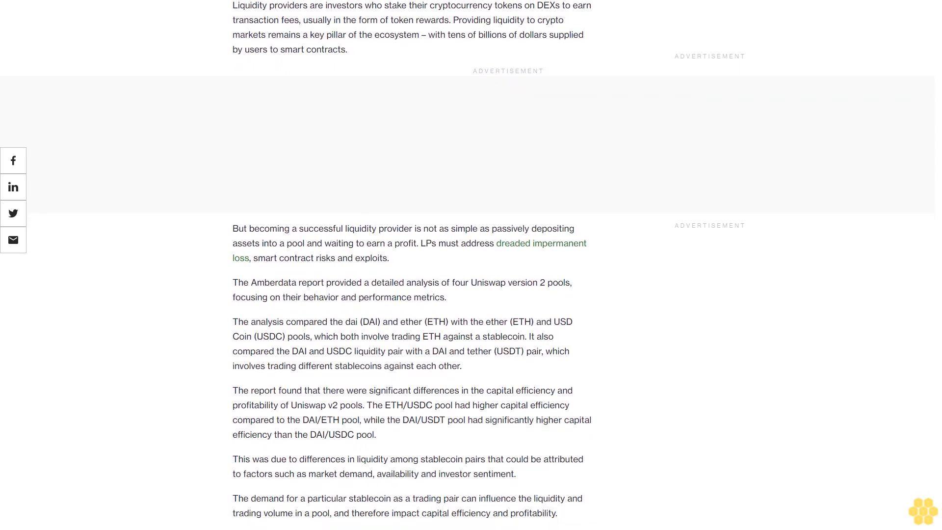
scroll("down", 3)
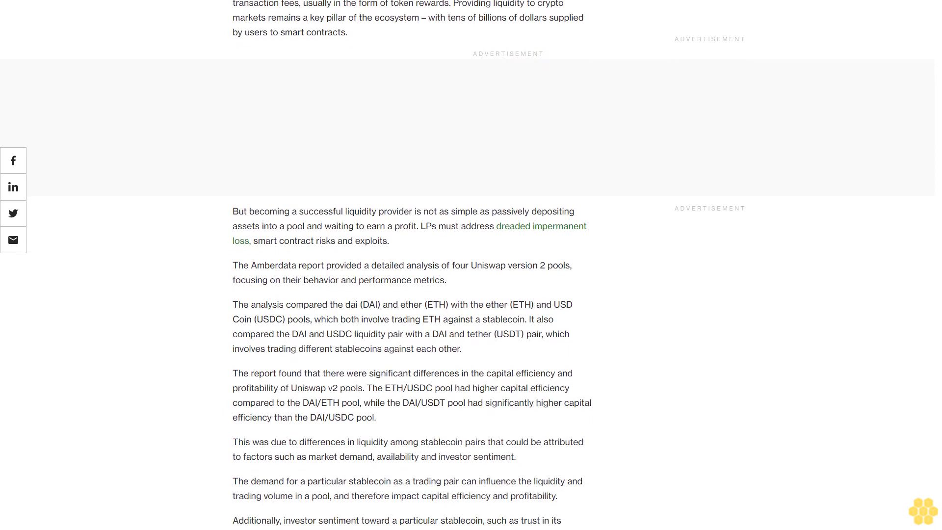
scroll("down", 3)
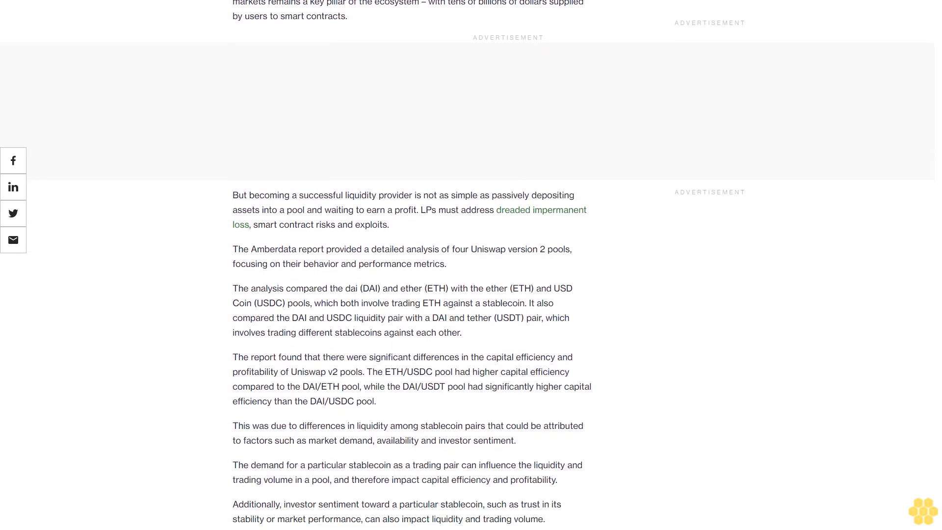
scroll("down", 3)
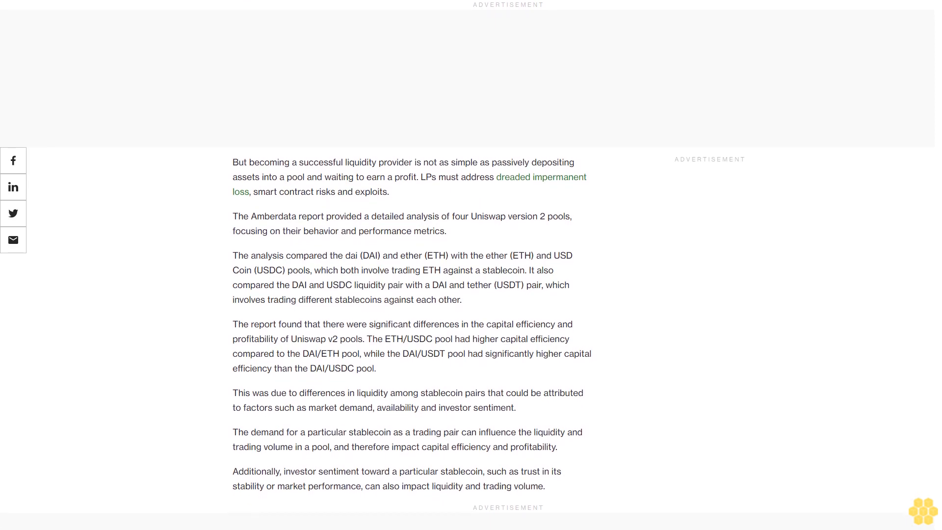
scroll("down", 3)
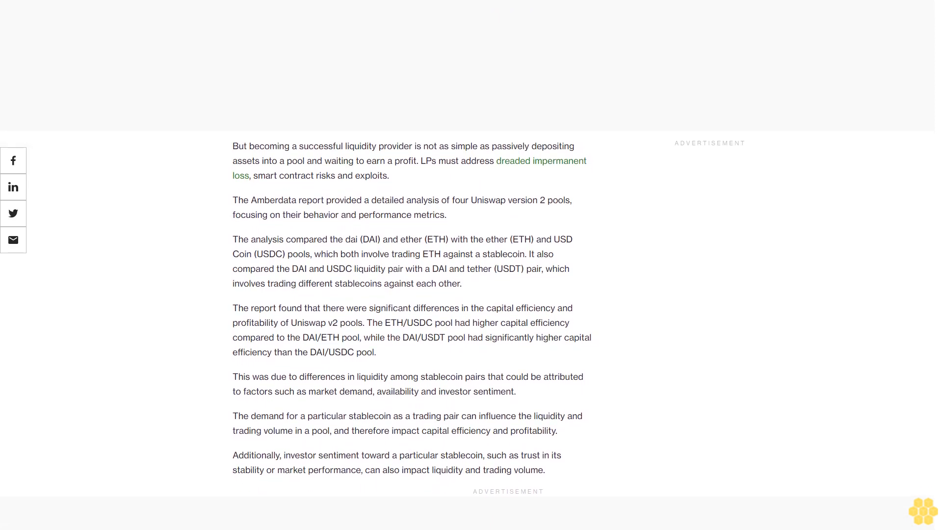
scroll("down", 3)
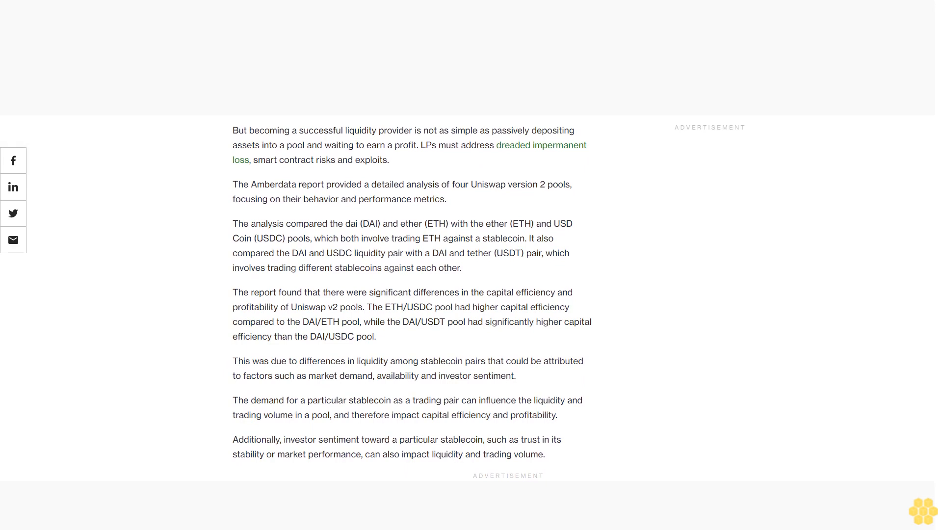
scroll("down", 3)
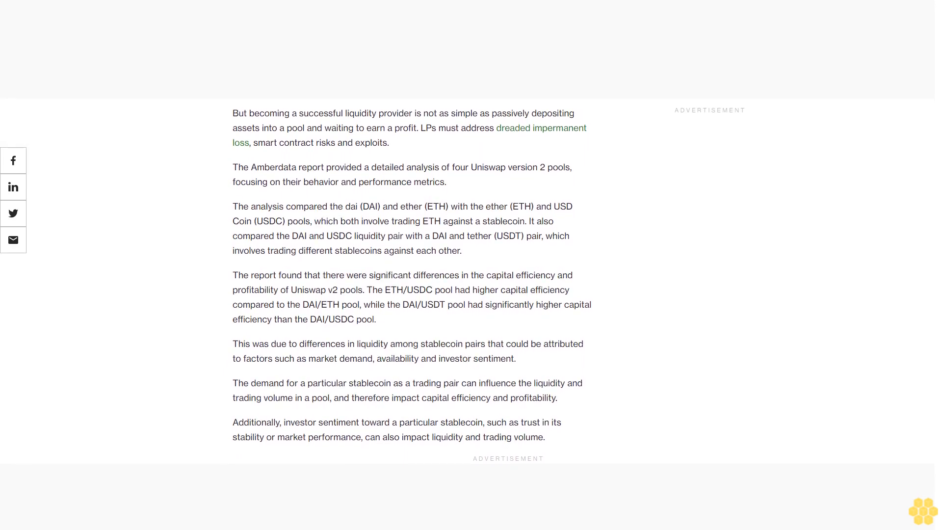
scroll("down", 3)
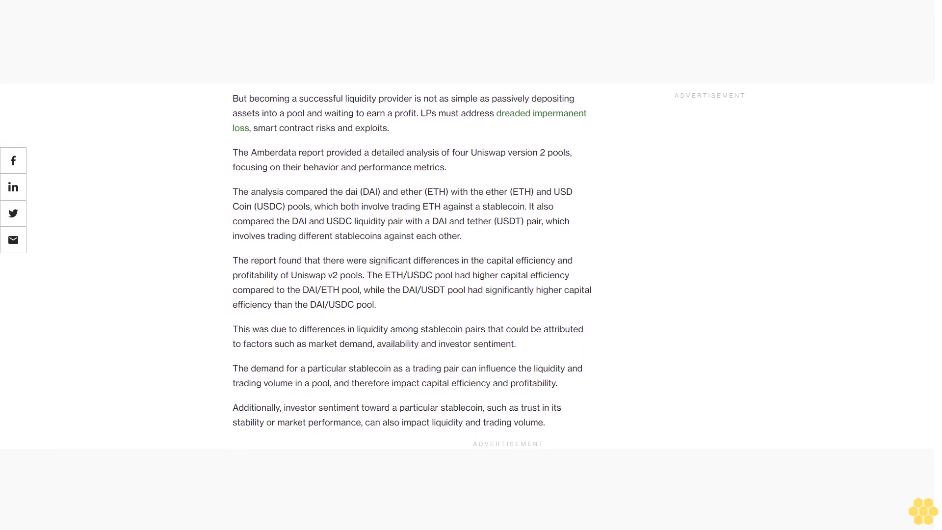
scroll("down", 3)
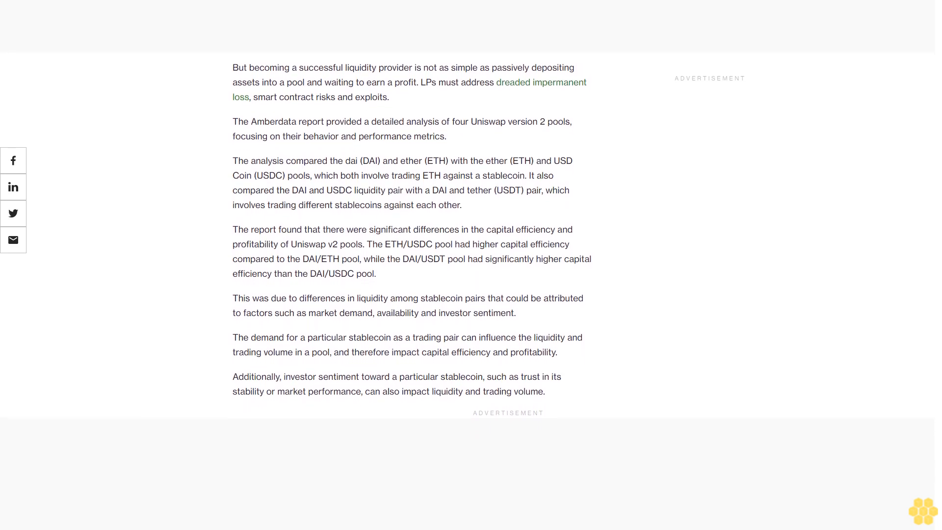
scroll("down", 3)
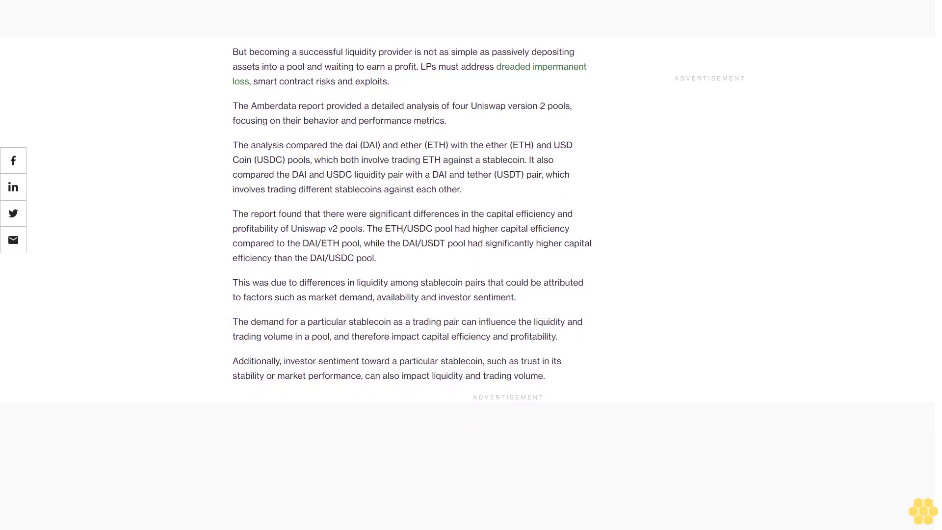
scroll("down", 3)
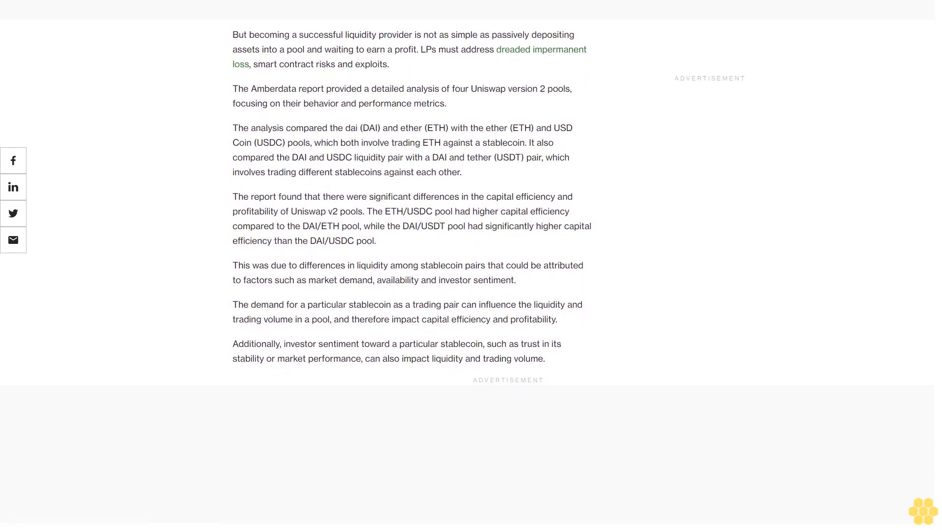
scroll("down", 3)
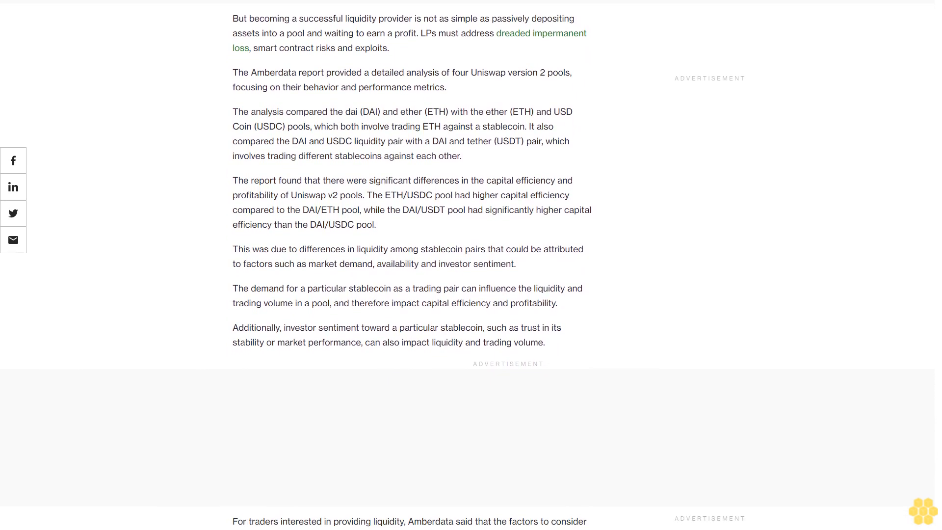
scroll("down", 3)
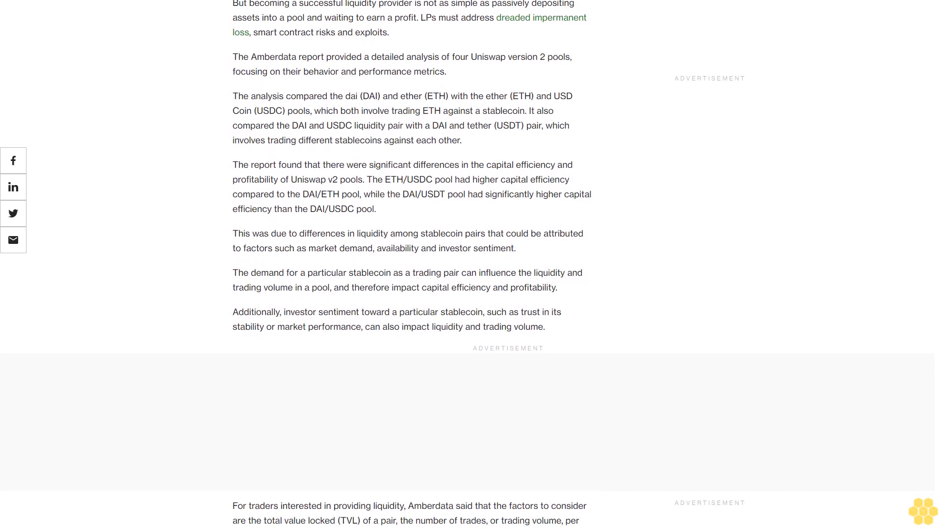
scroll("down", 3)
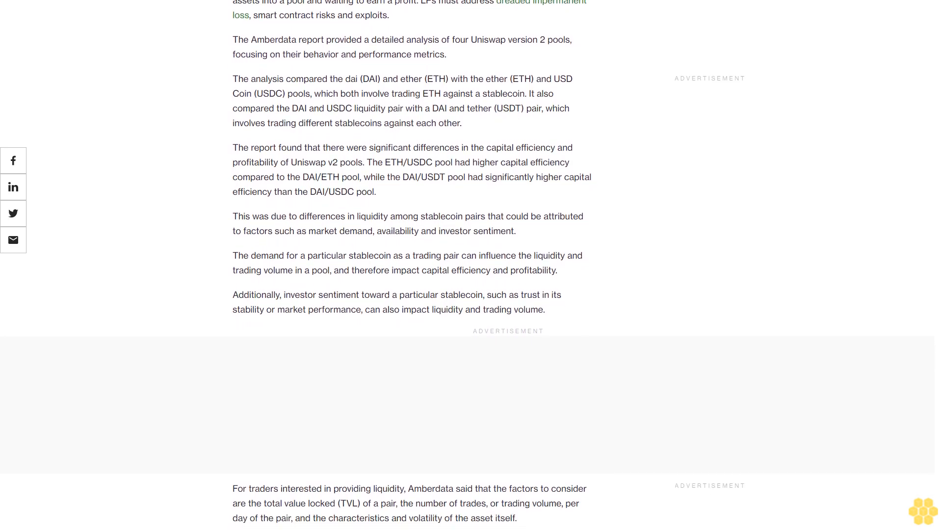
scroll("down", 3)
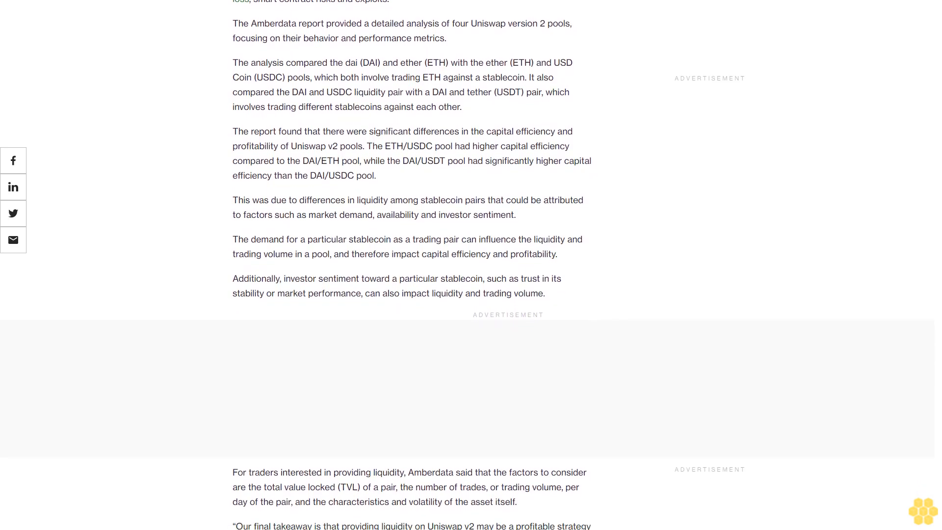
scroll("down", 3)
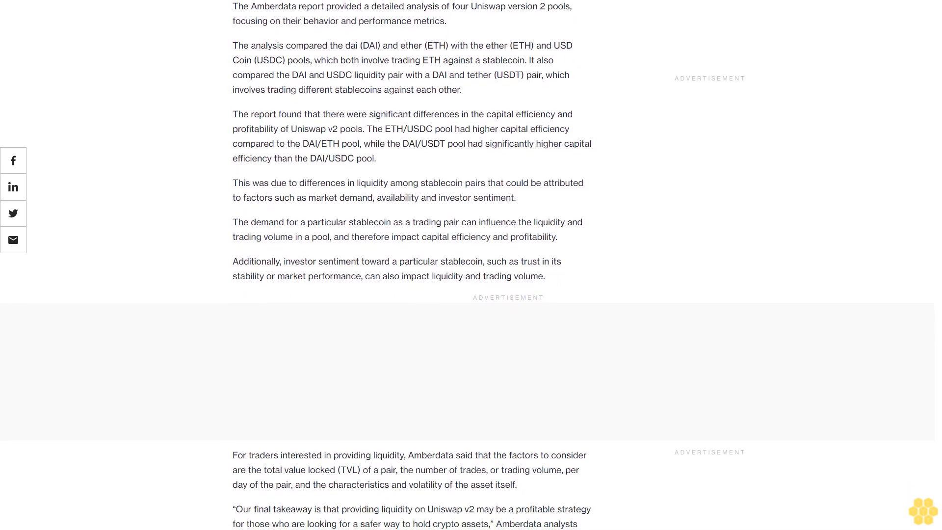
scroll("down", 3)
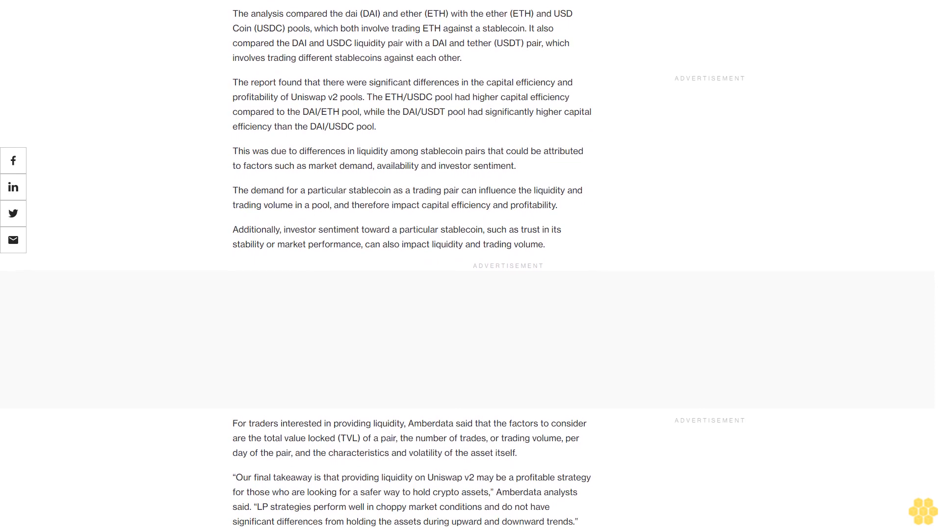
scroll("down", 3)
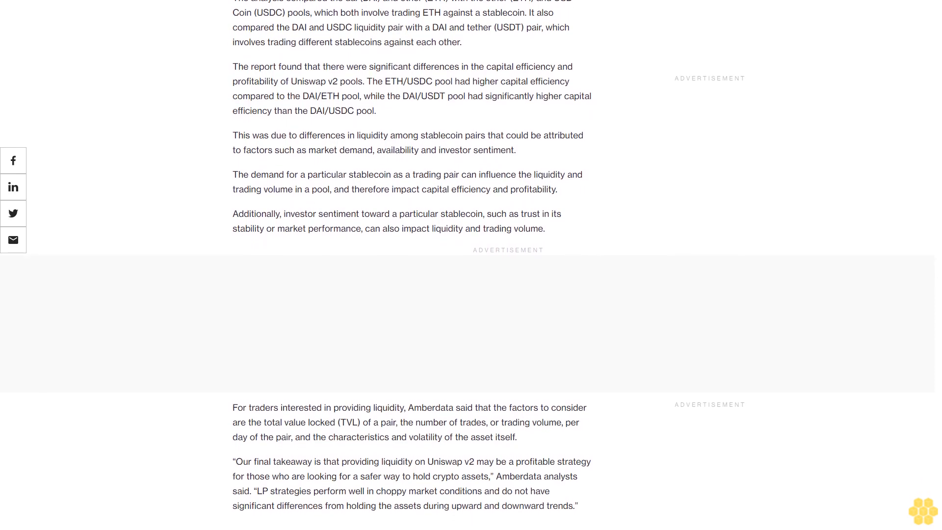
scroll("down", 3)
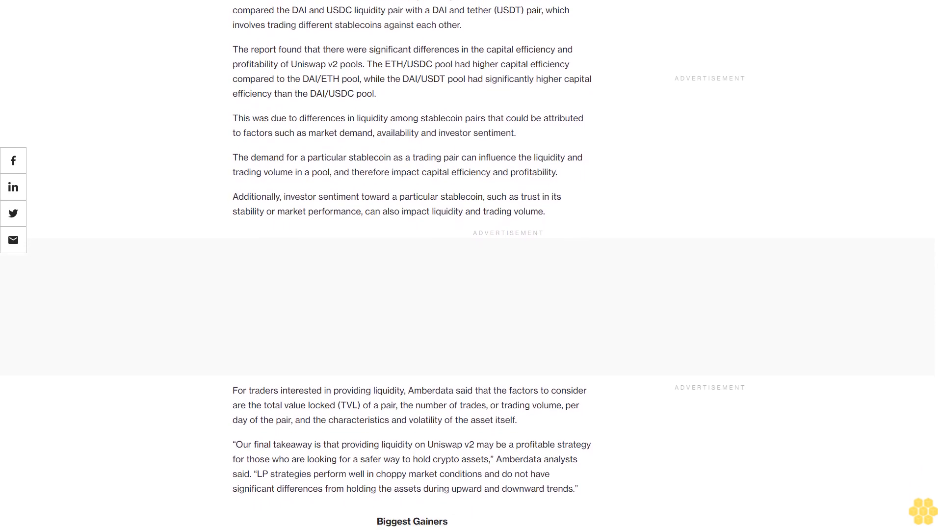
scroll("down", 3)
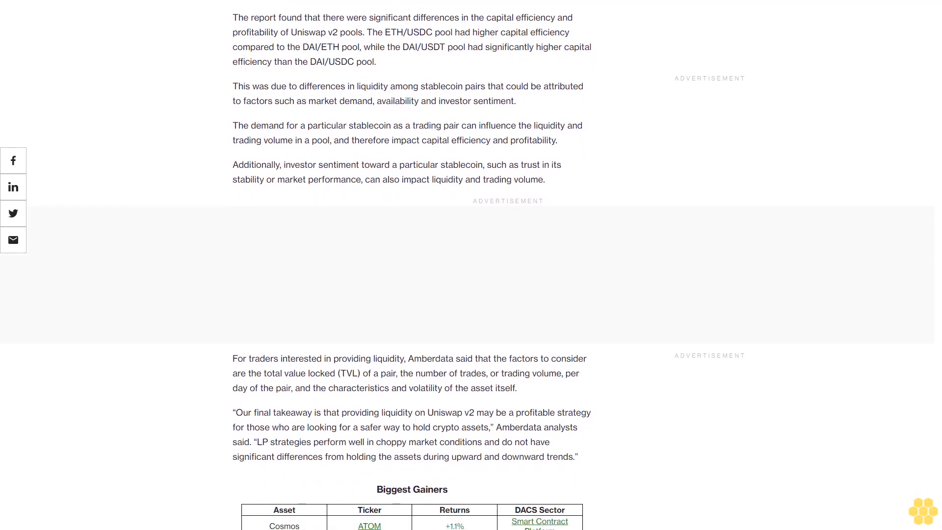
scroll("down", 3)
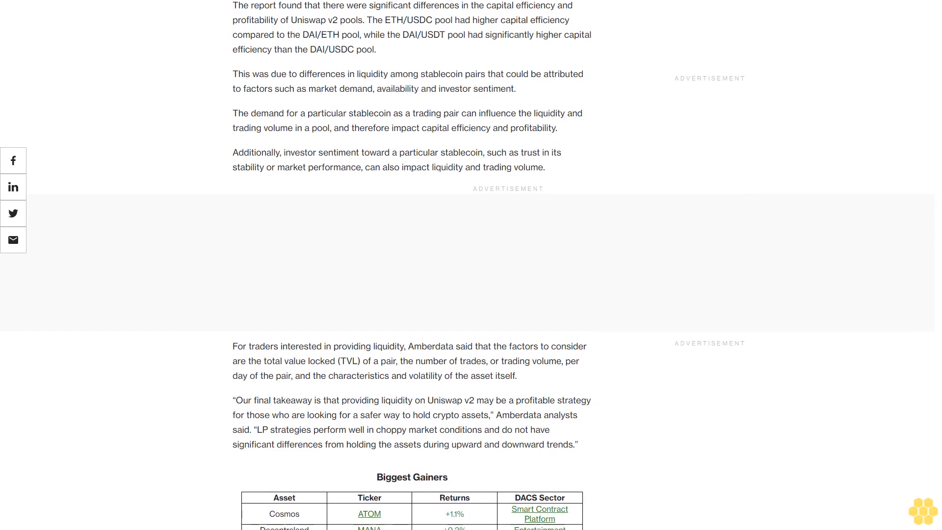
scroll("down", 3)
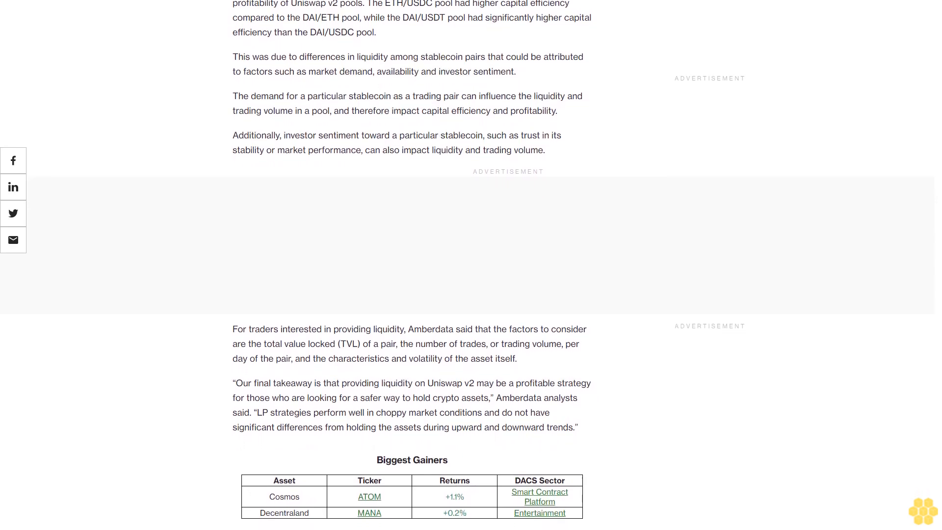
scroll("down", 3)
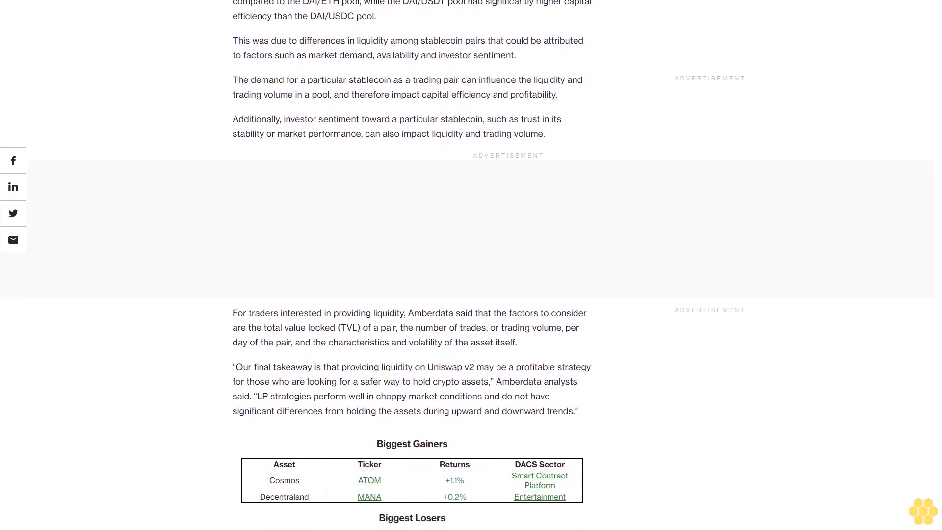
scroll("down", 3)
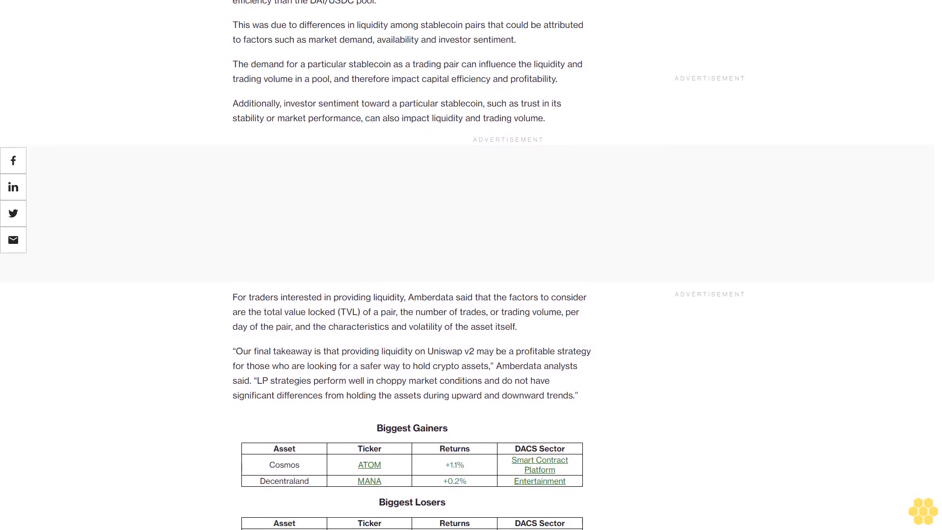
scroll("down", 3)
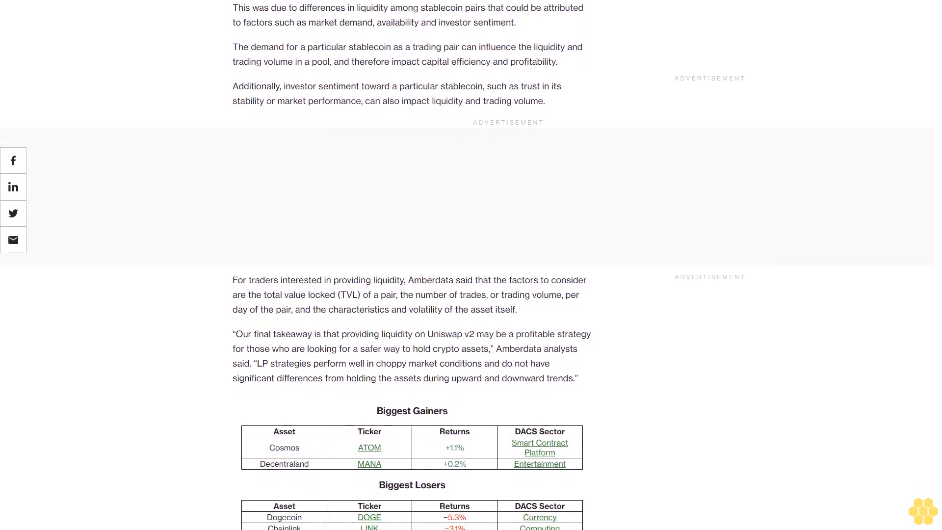
scroll("down", 3)
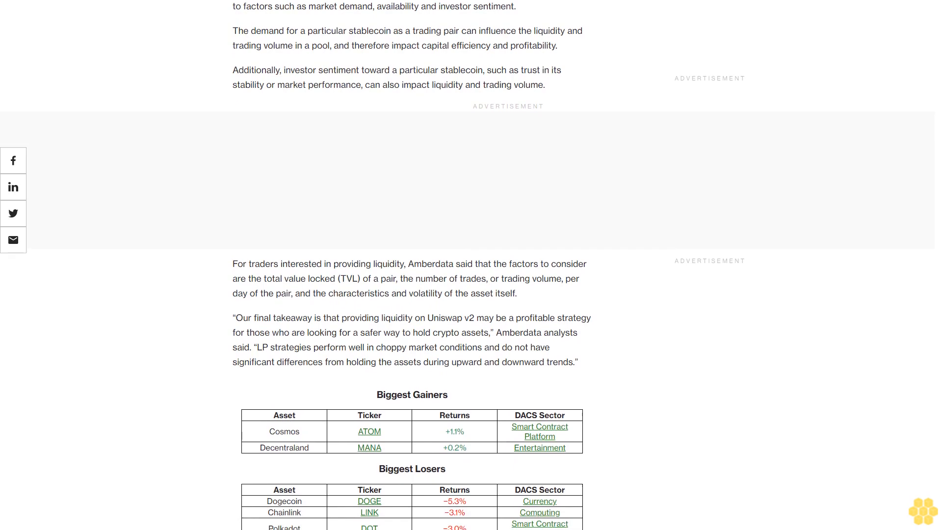
scroll("down", 3)
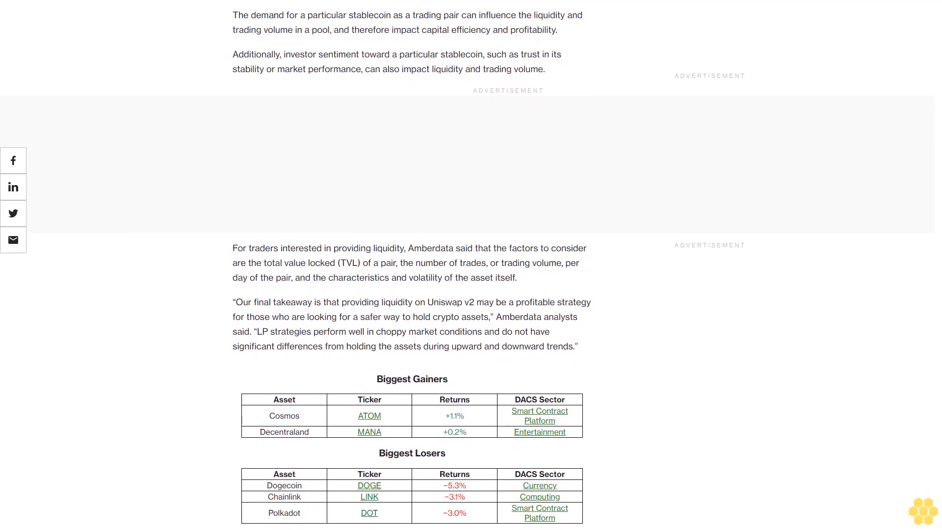
scroll("down", 3)
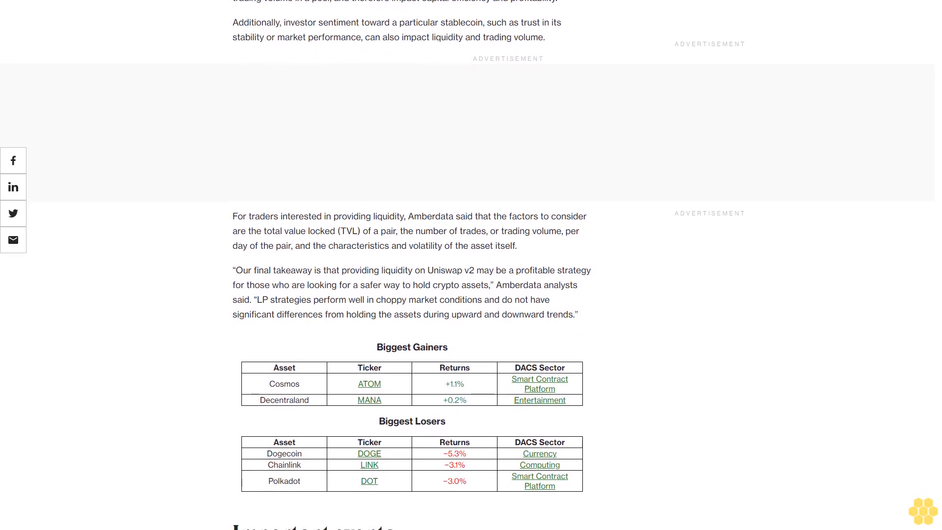
scroll("down", 3)
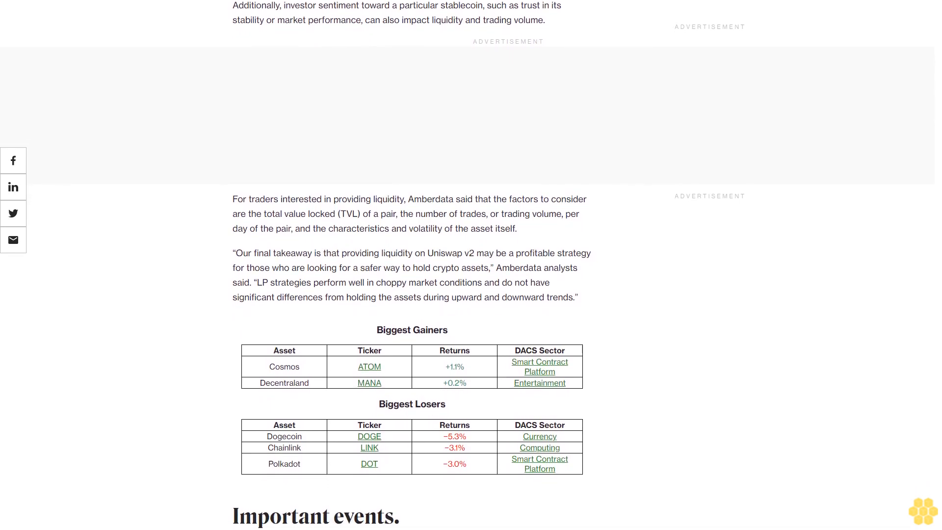
scroll("down", 3)
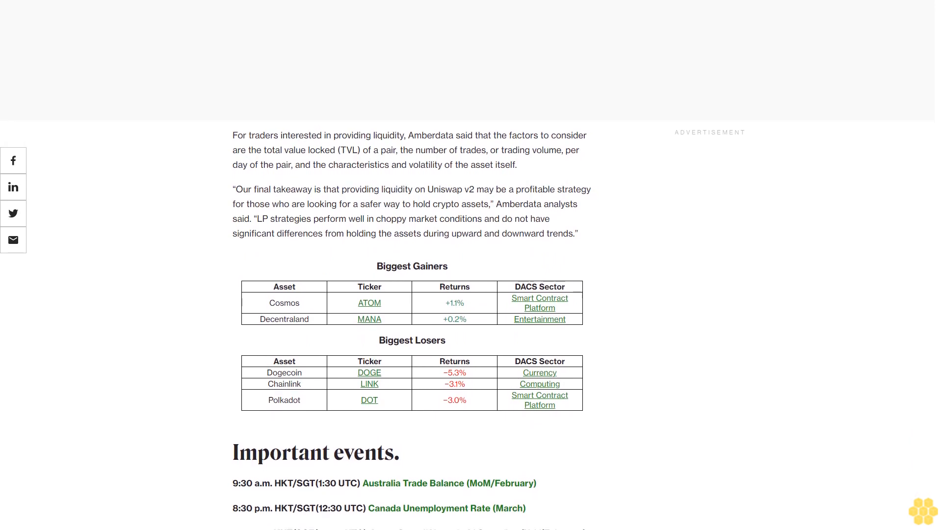
scroll("down", 3)
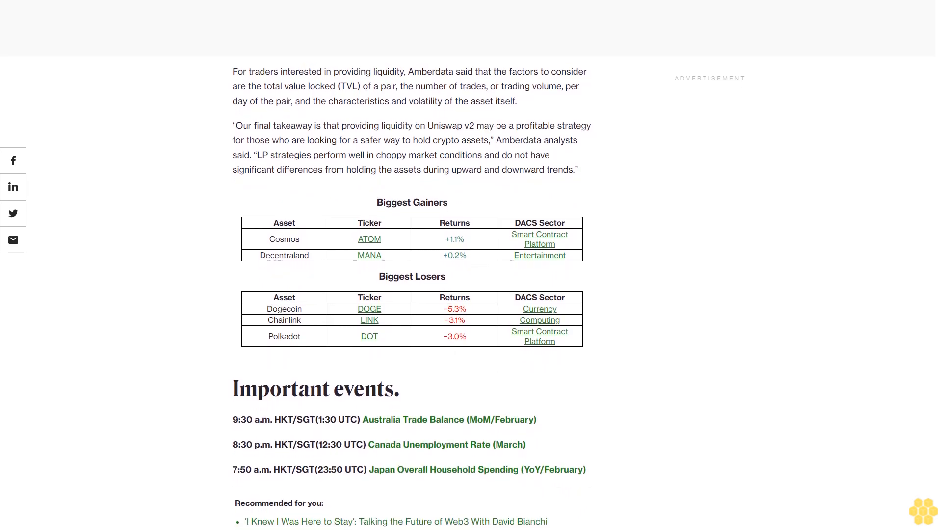
scroll("down", 3)
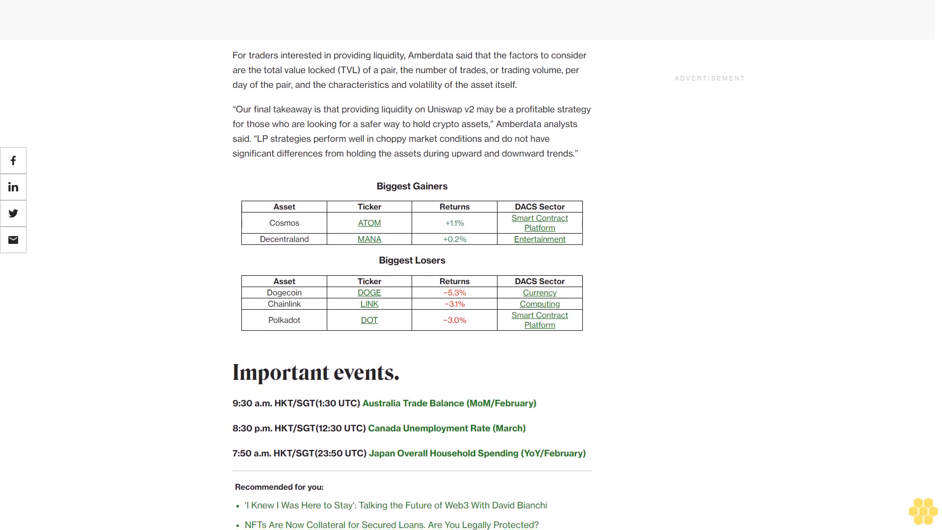
scroll("down", 3)
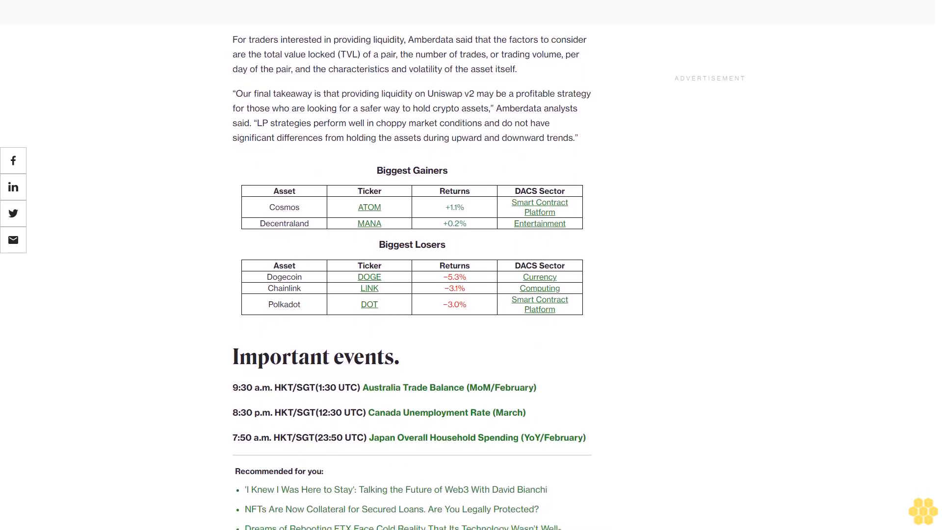
scroll("down", 3)
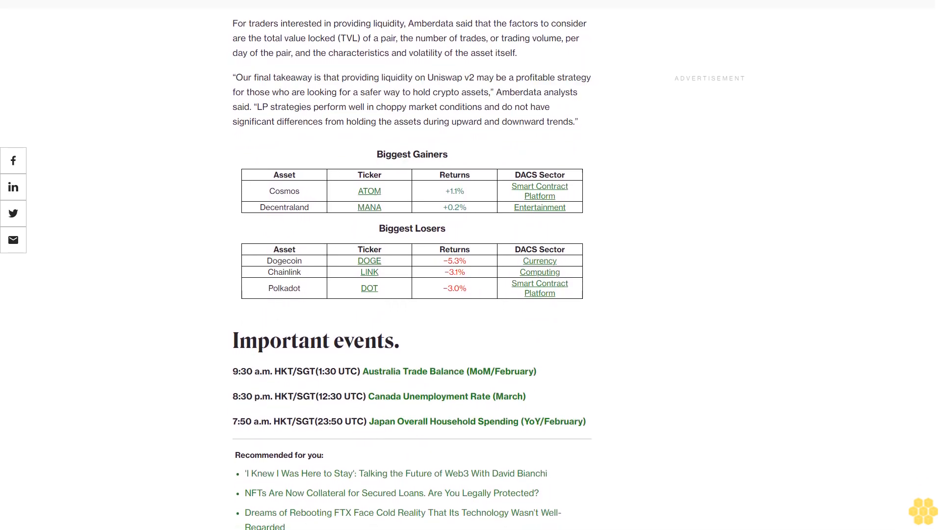
scroll("down", 3)
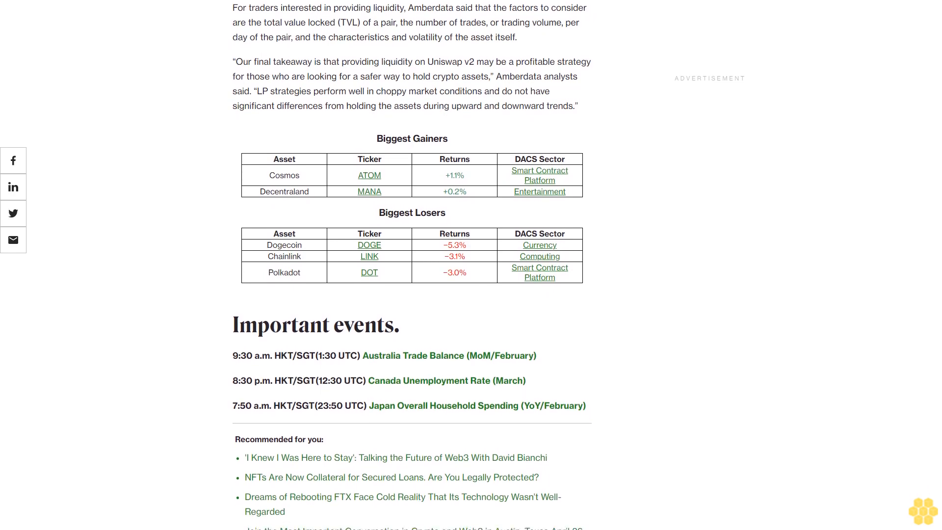
scroll("down", 3)
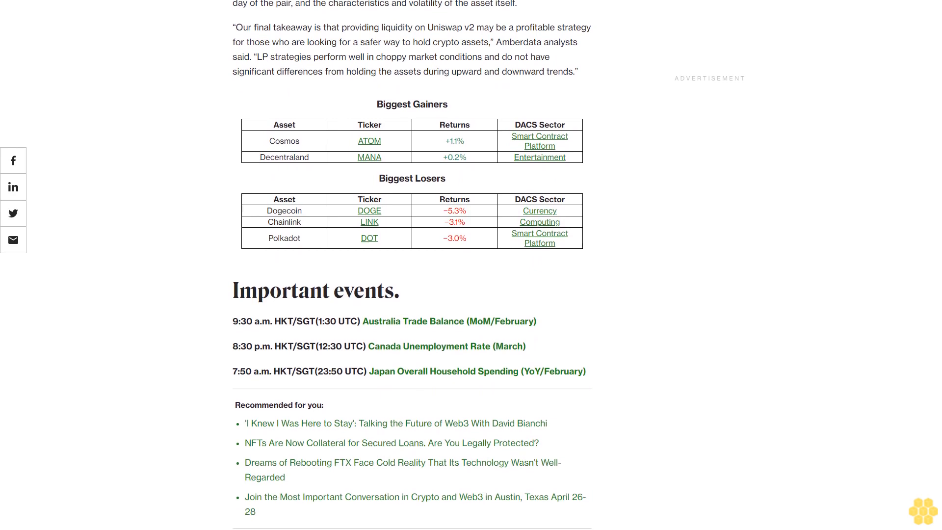
scroll("down", 3)
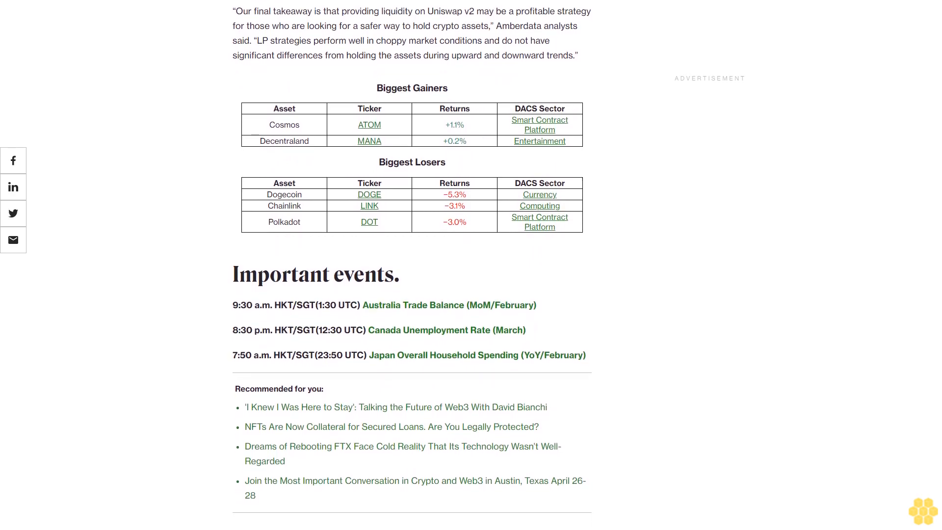
scroll("down", 3)
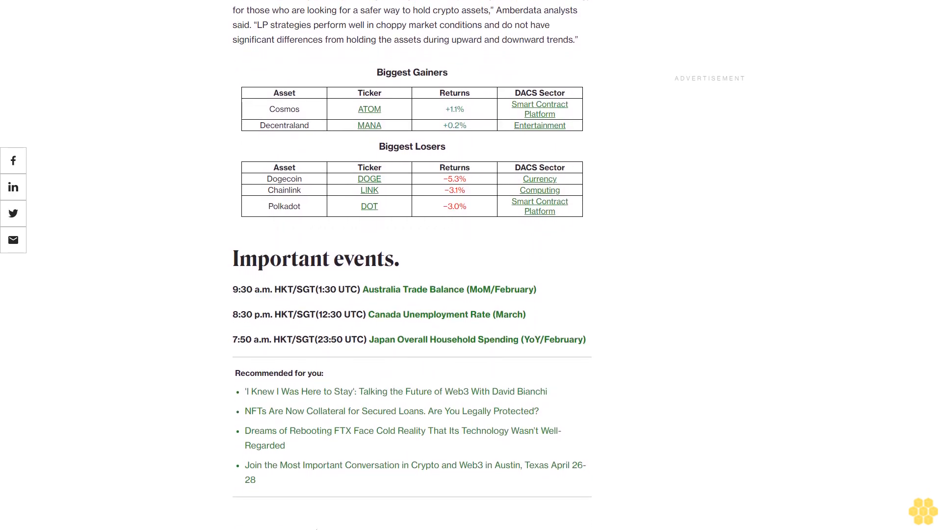
scroll("down", 3)
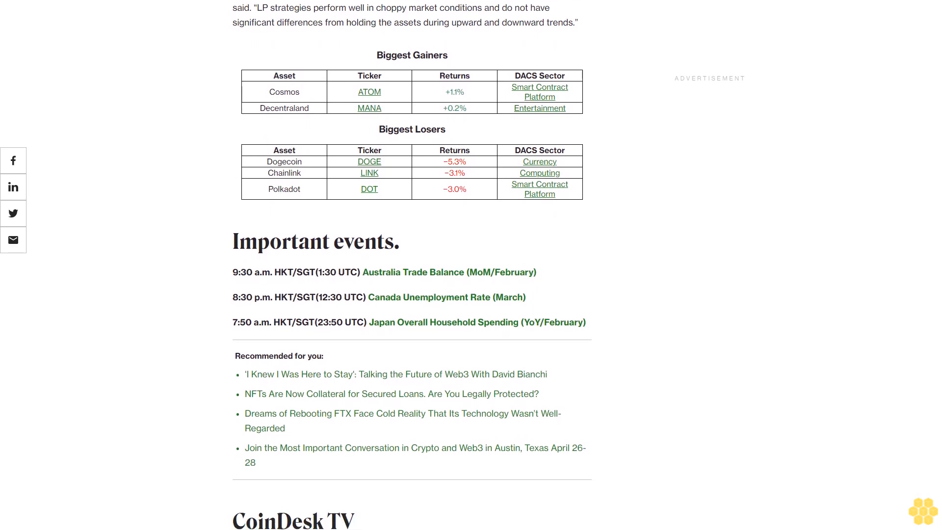
scroll("down", 3)
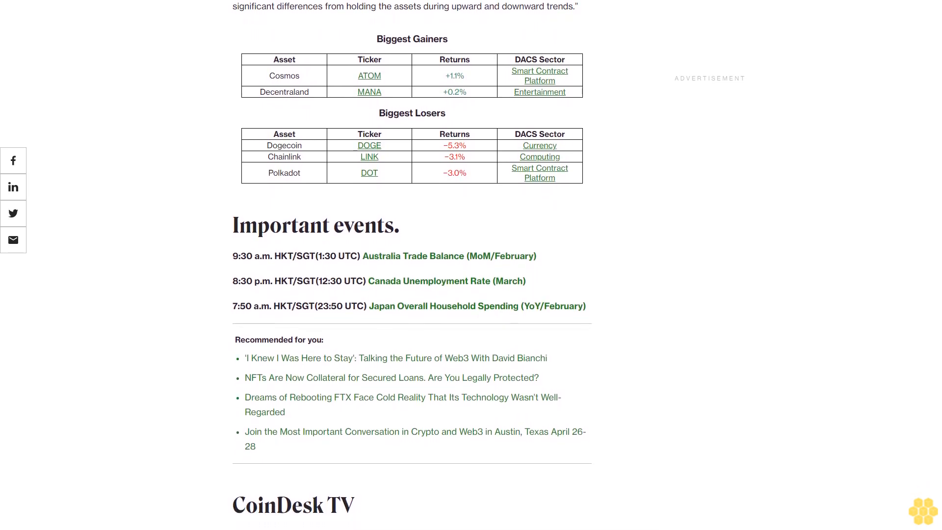
scroll("down", 3)
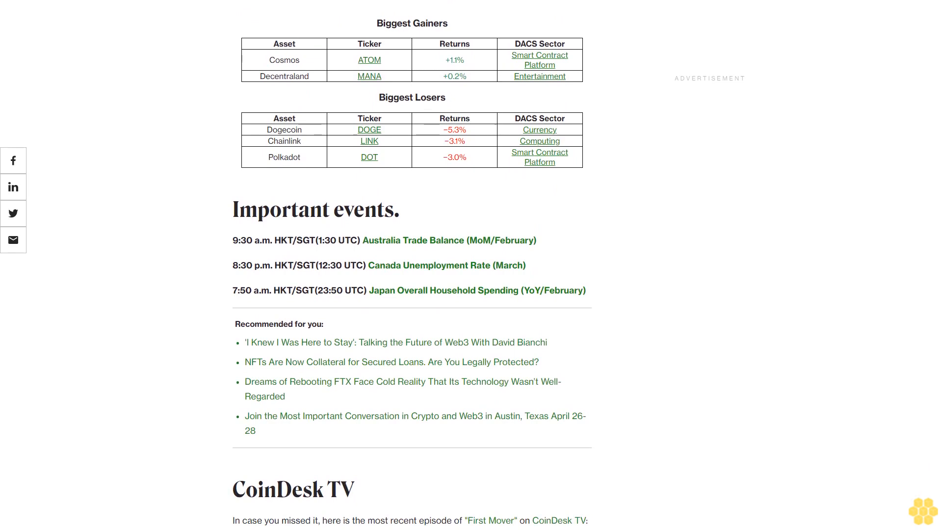
scroll("down", 3)
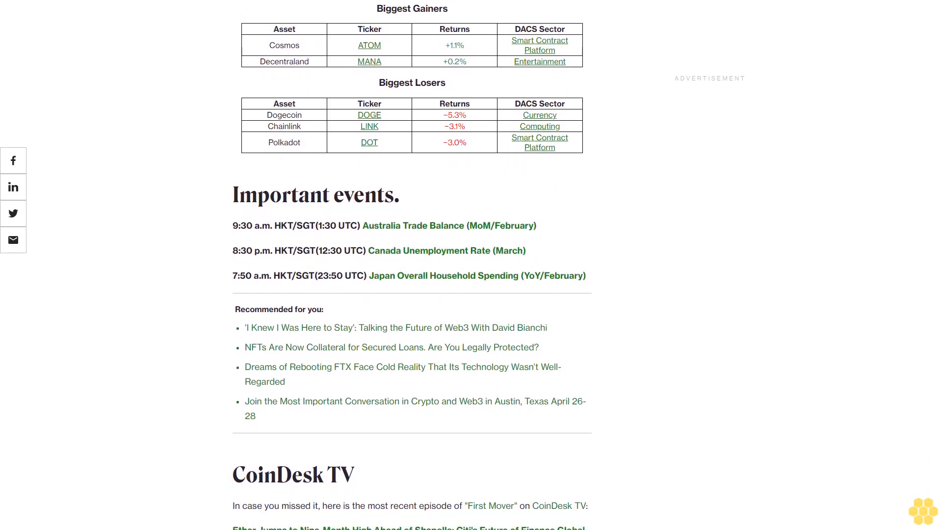
scroll("down", 3)
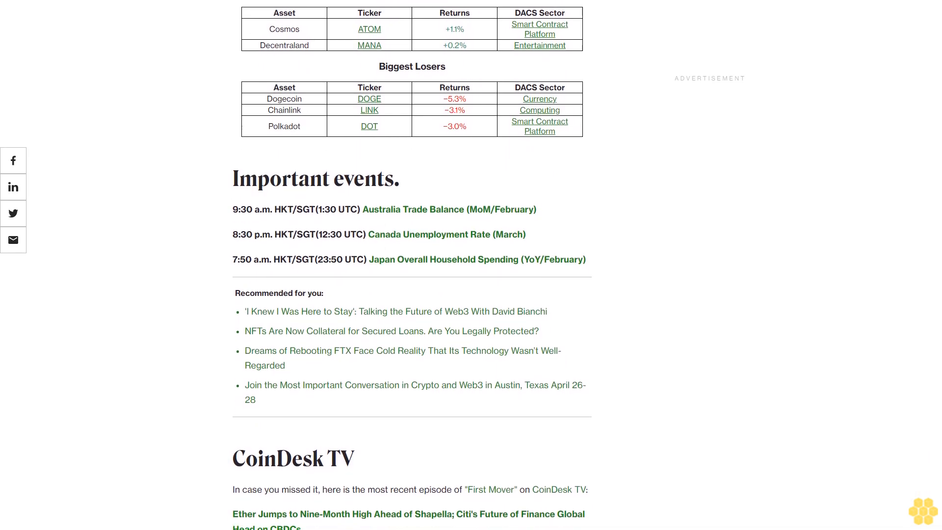
scroll("down", 3)
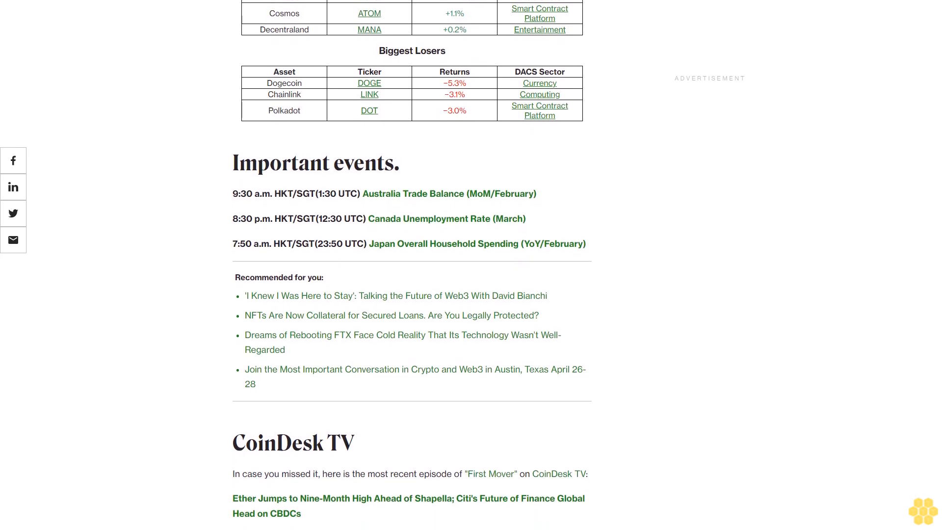
scroll("down", 3)
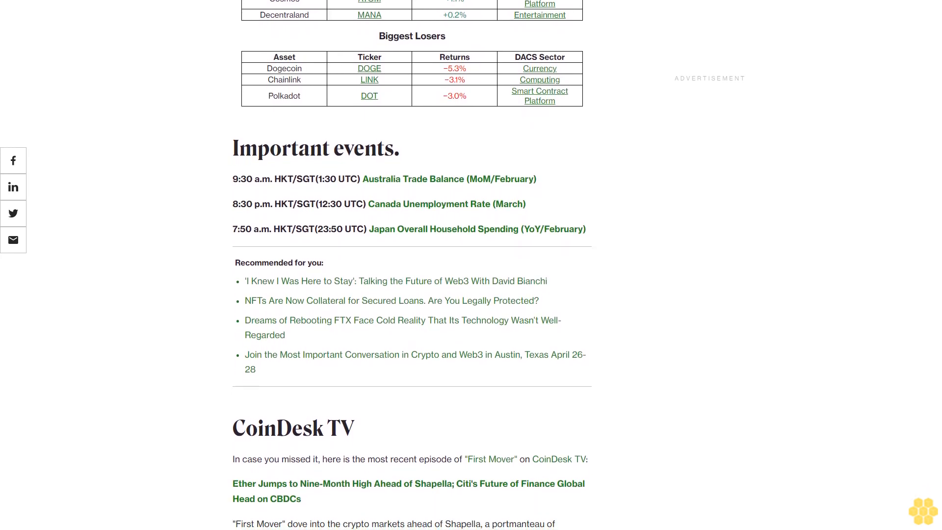
scroll("down", 3)
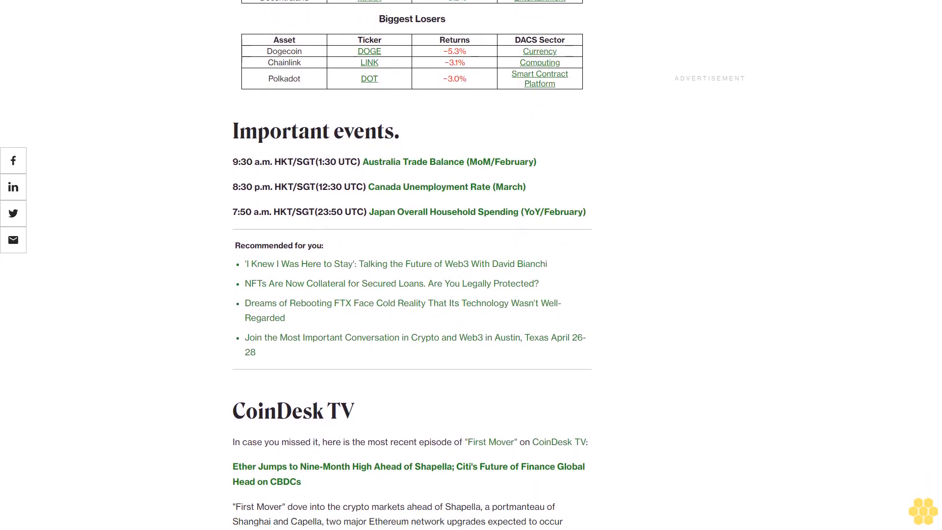
scroll("down", 3)
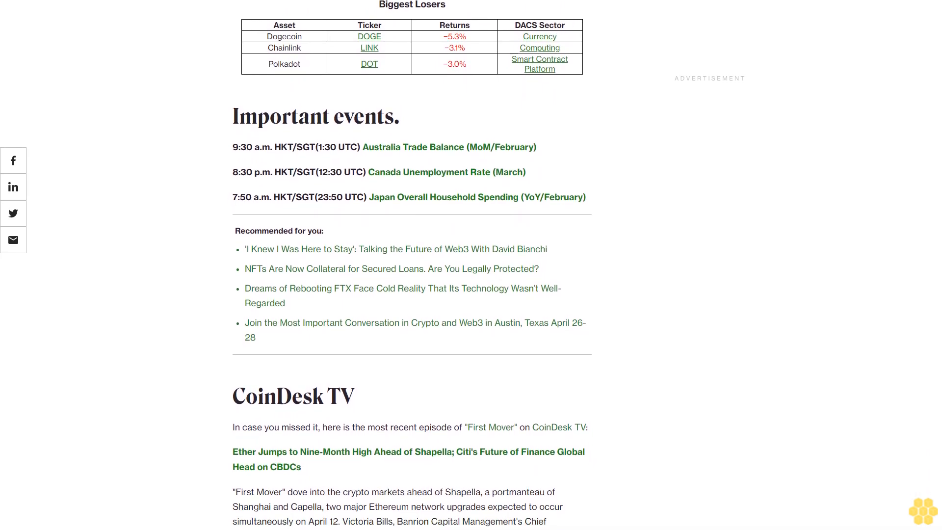
scroll("down", 3)
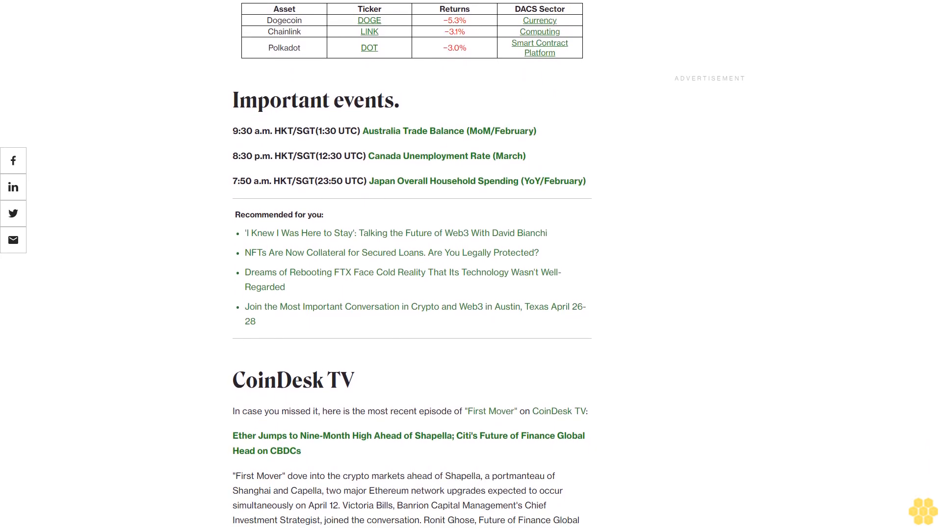
scroll("down", 3)
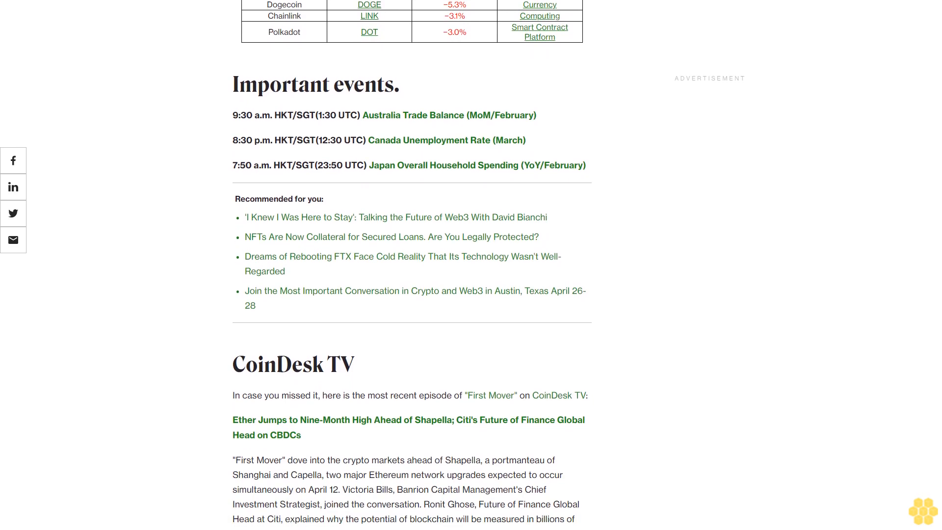
scroll("down", 3)
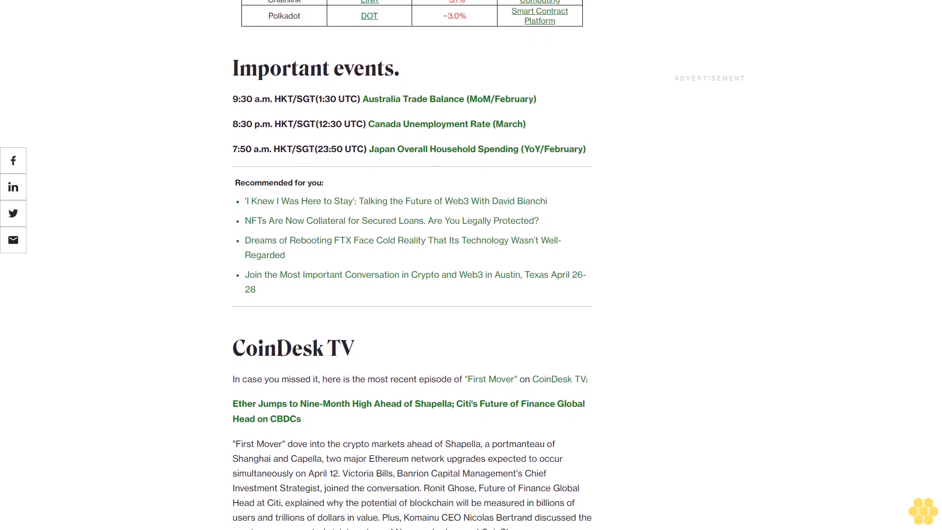
scroll("down", 3)
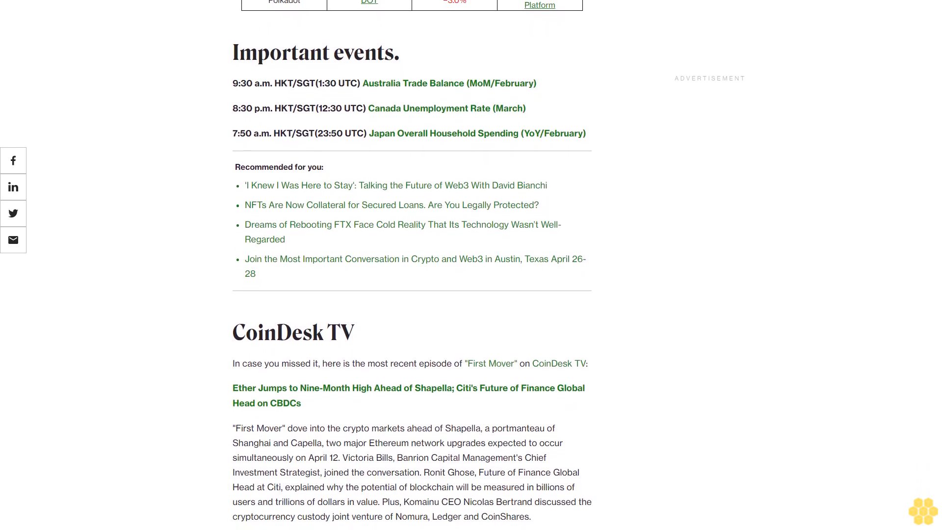
scroll("down", 3)
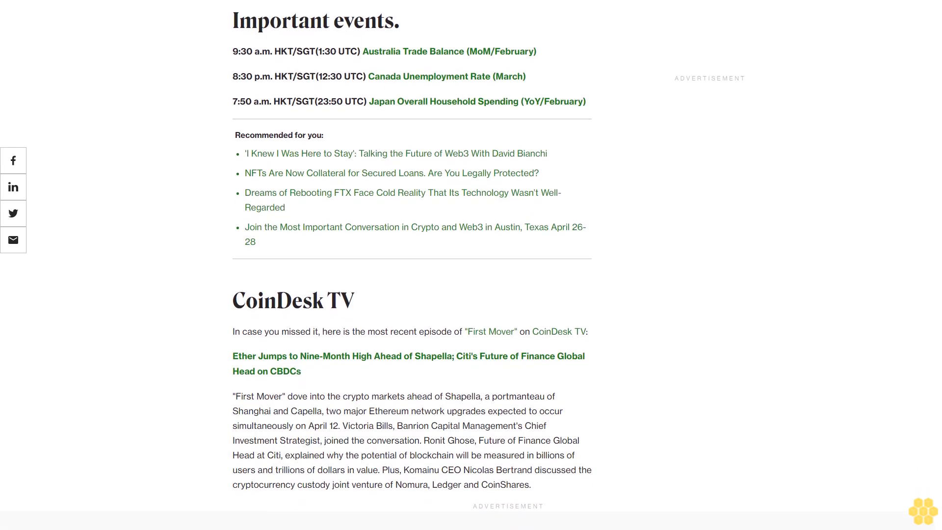
scroll("down", 3)
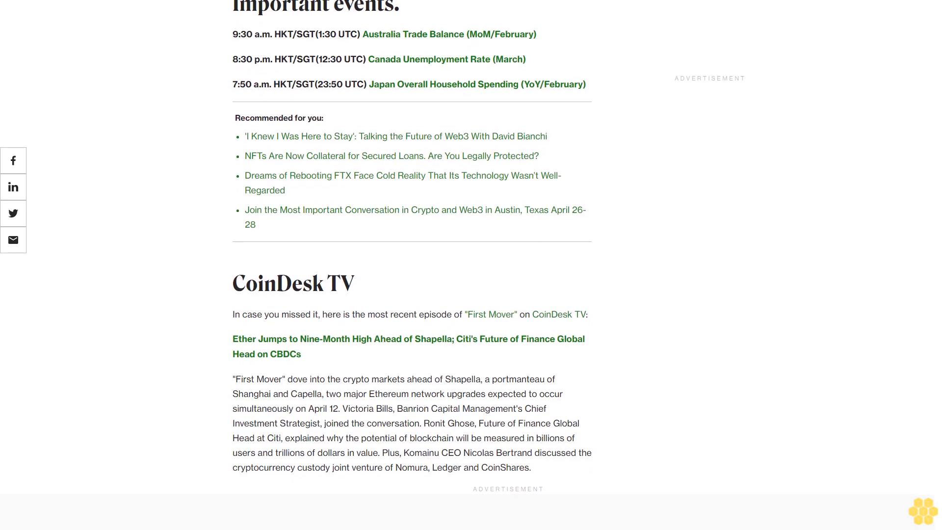
scroll("down", 3)
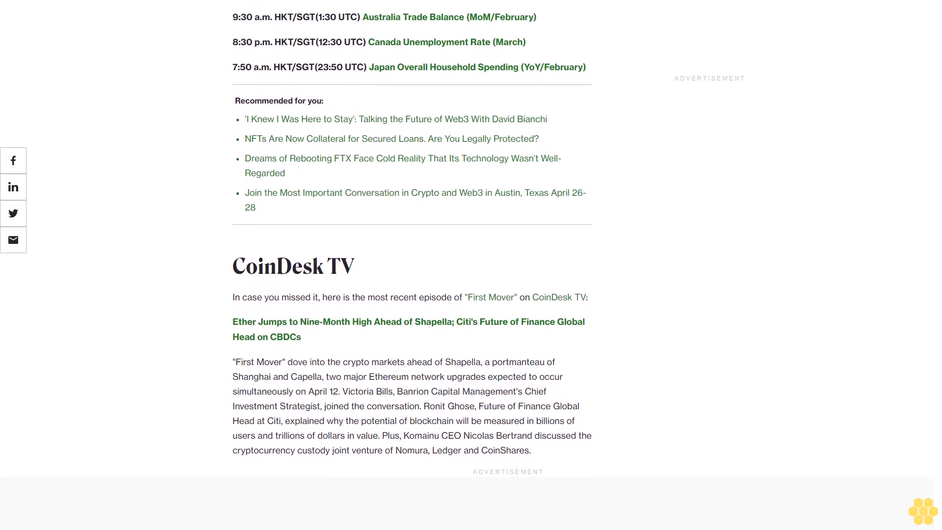
scroll("down", 3)
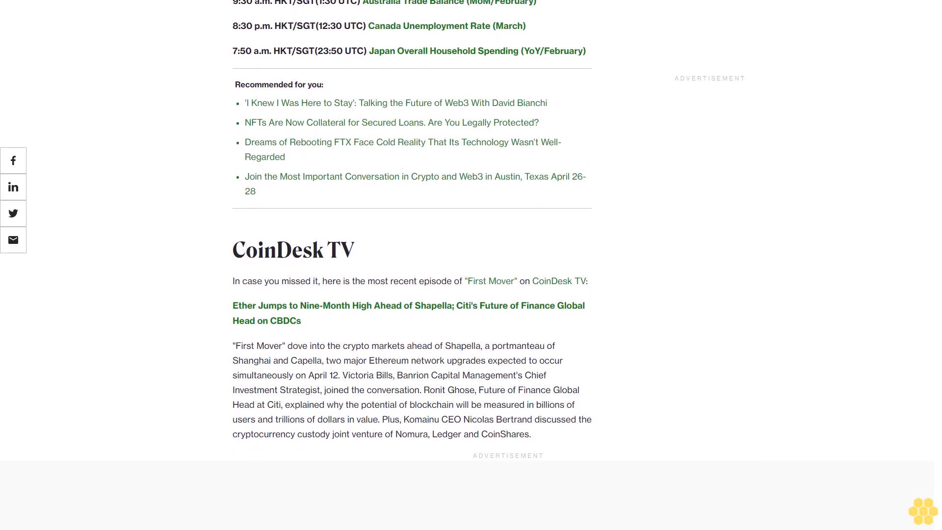
scroll("down", 3)
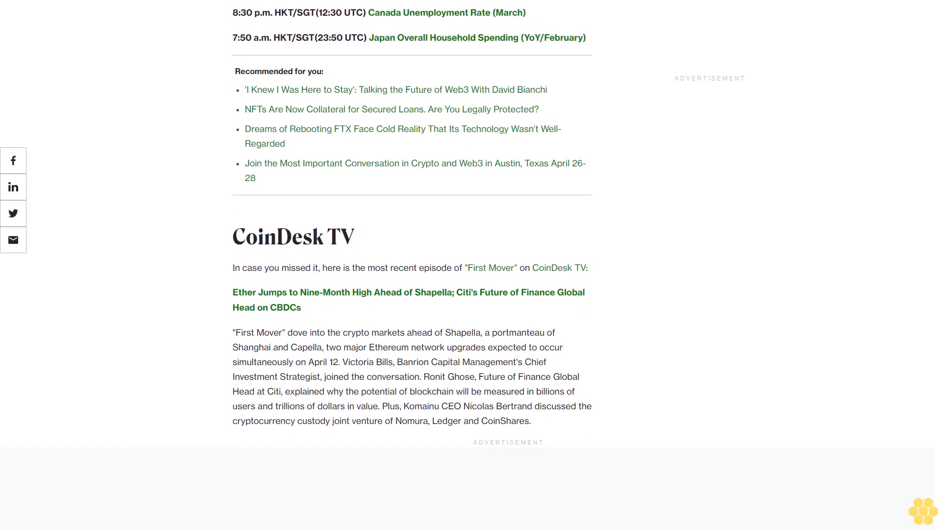
scroll("down", 3)
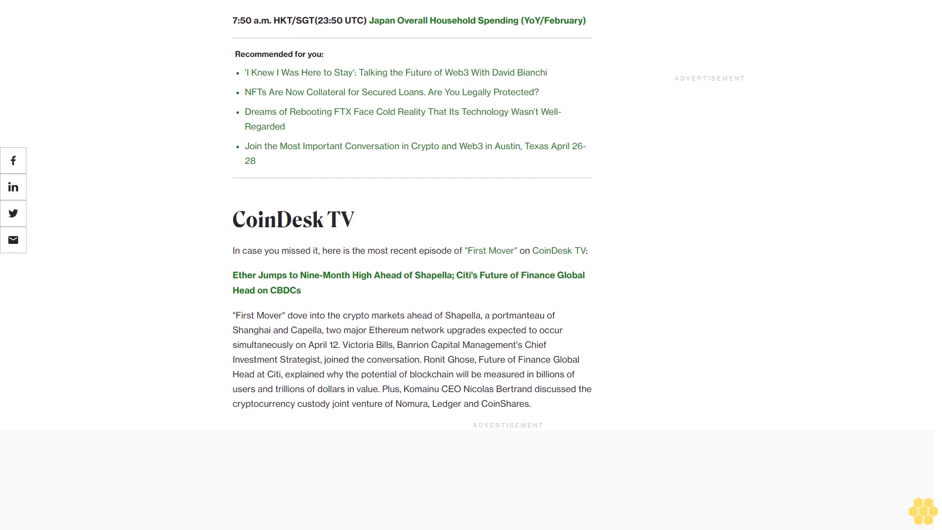
scroll("down", 3)
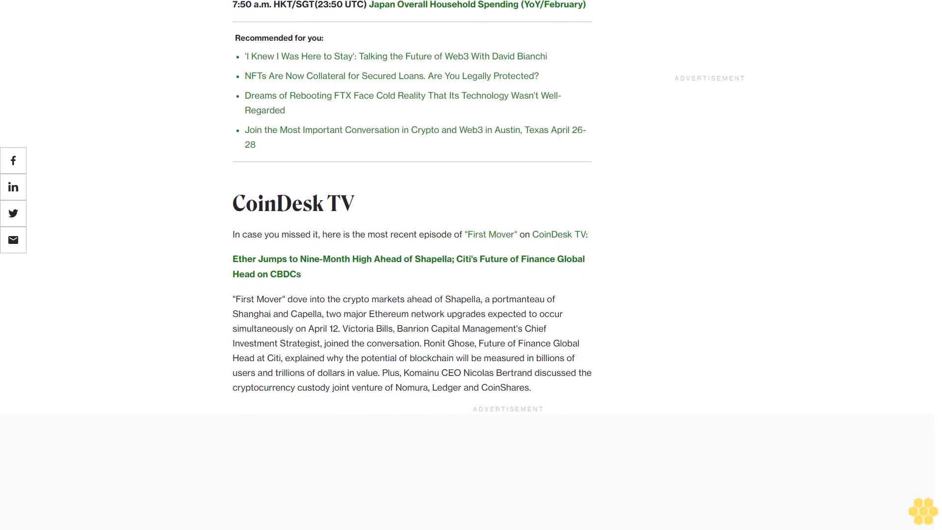
scroll("down", 3)
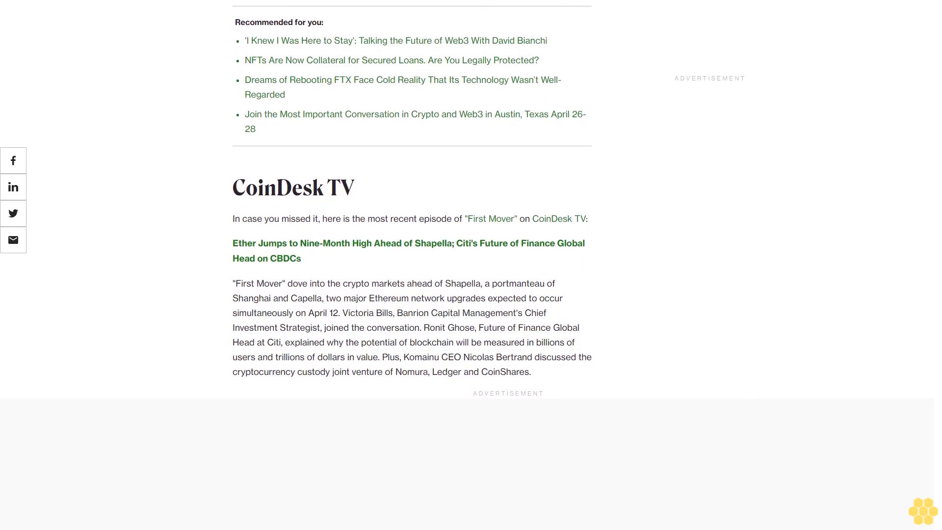
scroll("down", 3)
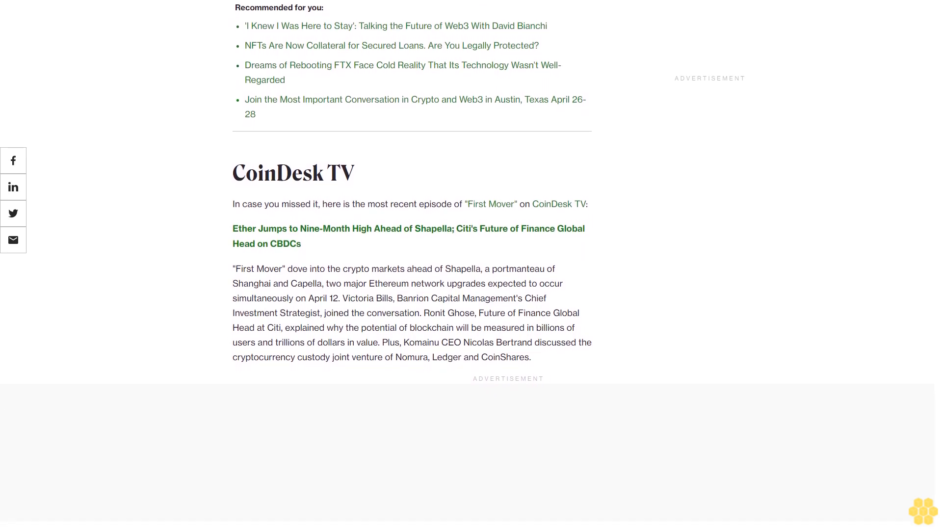
scroll("down", 3)
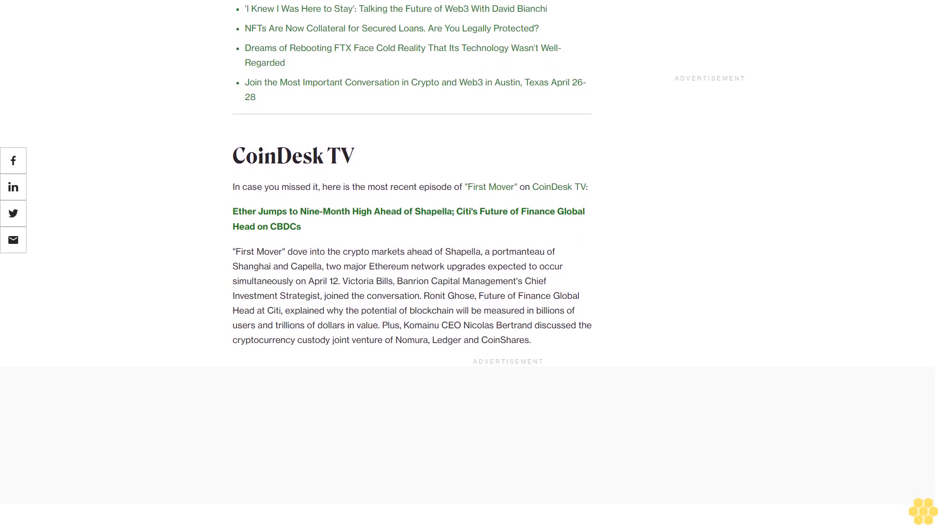
scroll("down", 3)
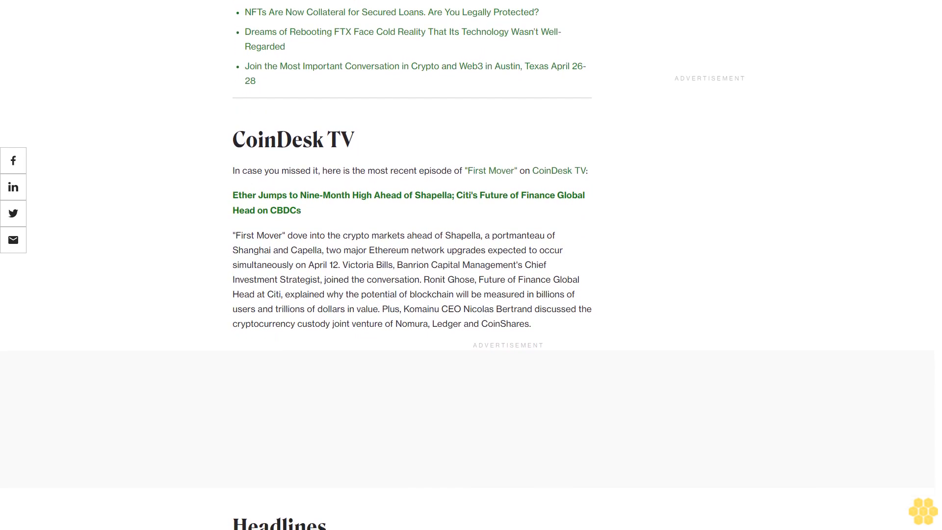
scroll("down", 3)
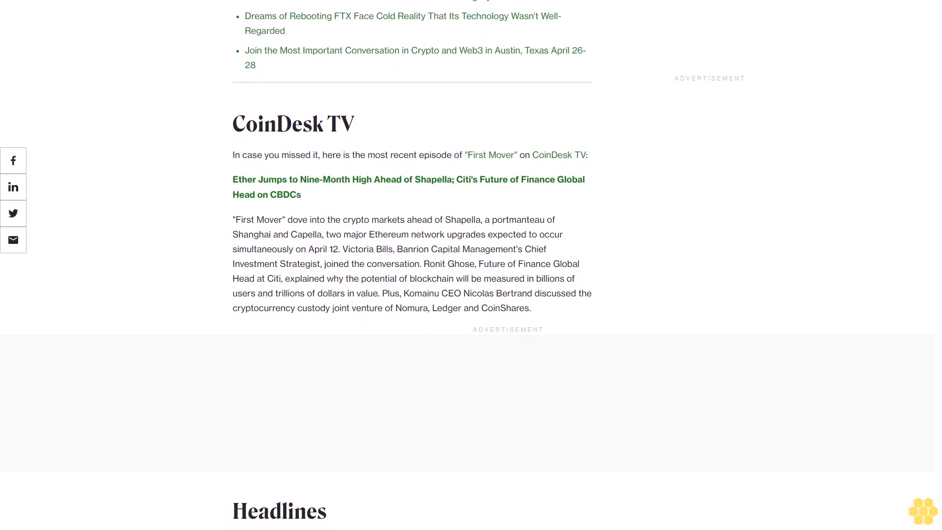
scroll("down", 3)
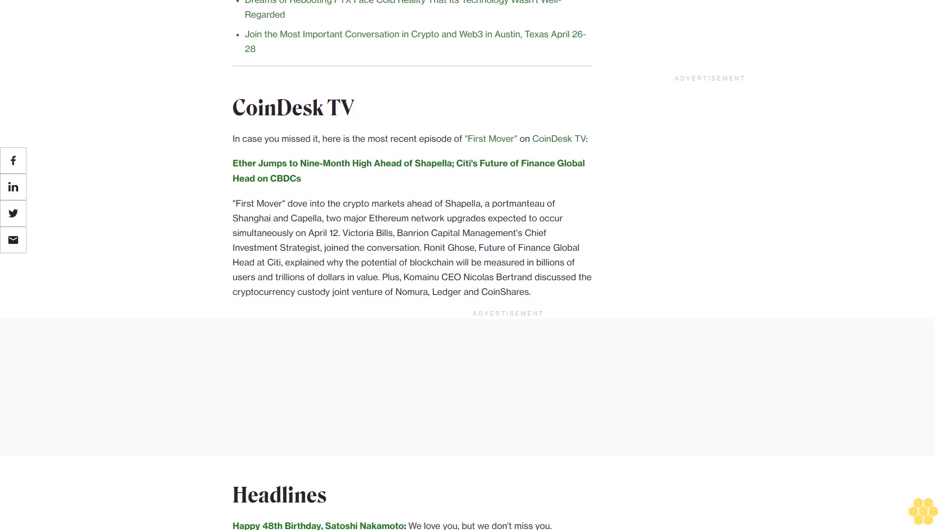
scroll("down", 3)
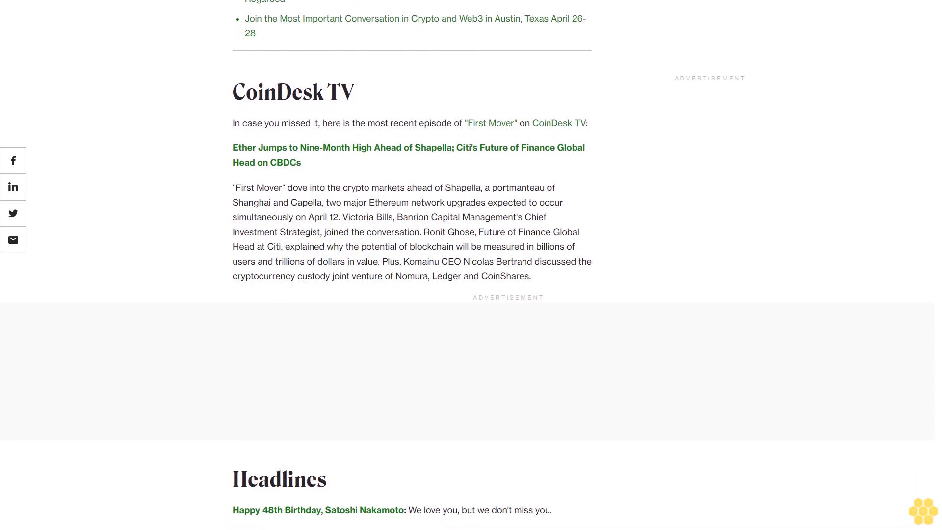
scroll("down", 3)
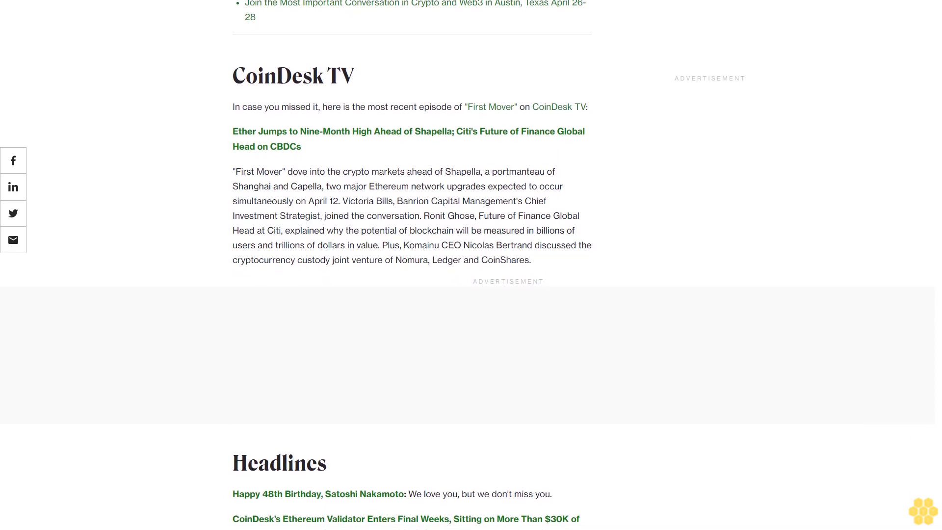
scroll("down", 3)
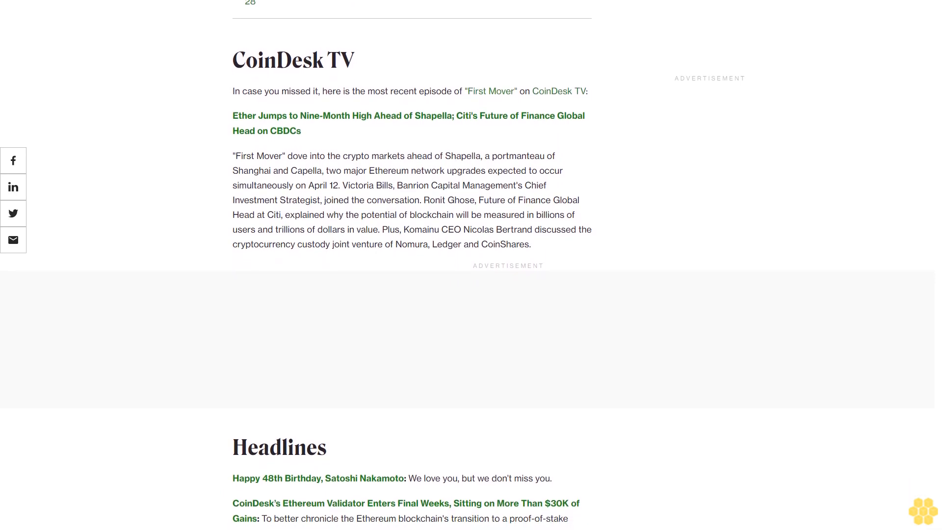
scroll("down", 3)
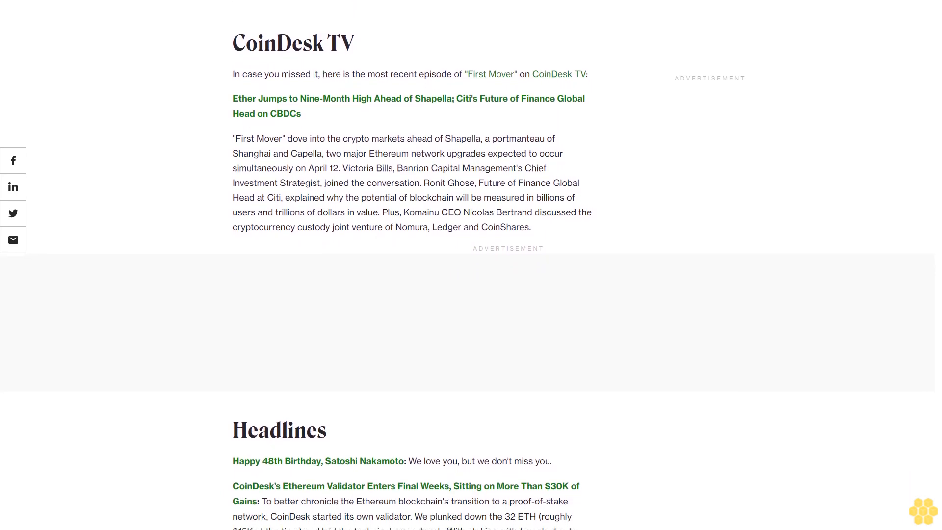
scroll("down", 3)
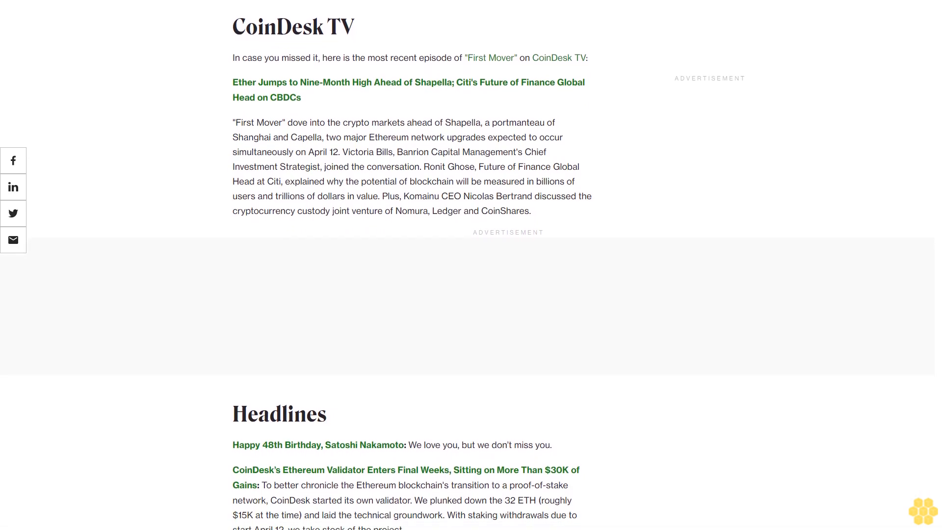
scroll("down", 3)
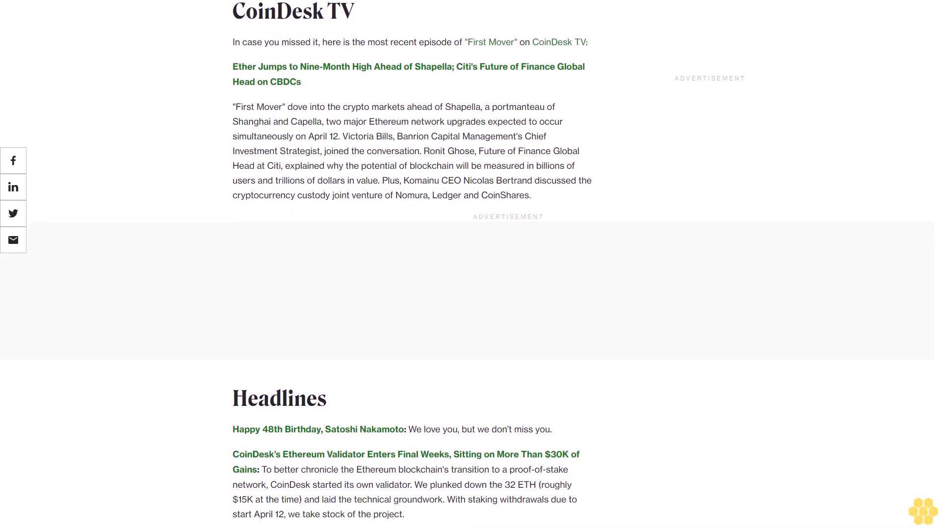
scroll("down", 3)
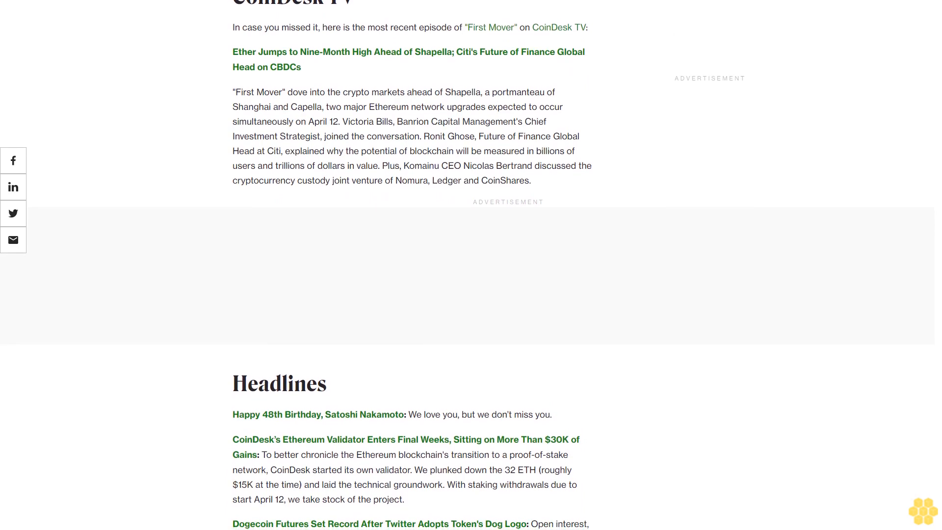
scroll("down", 3)
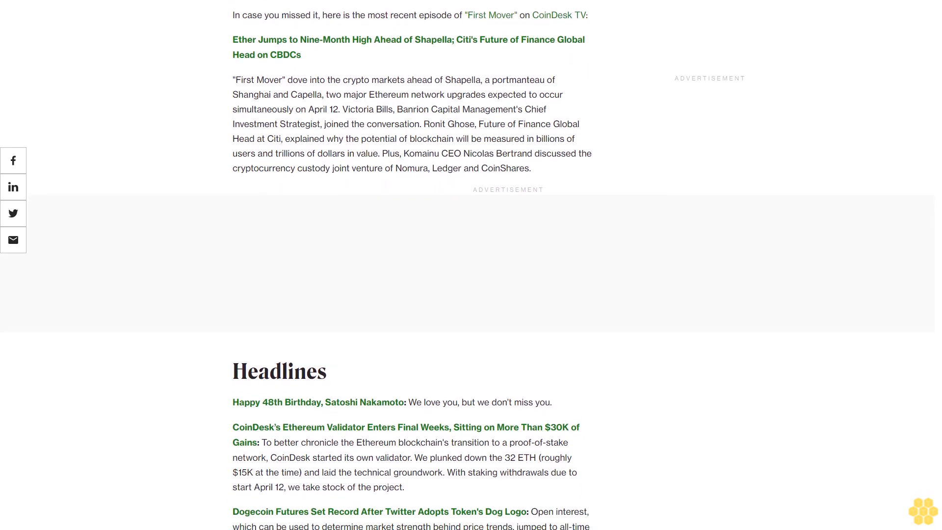
scroll("down", 3)
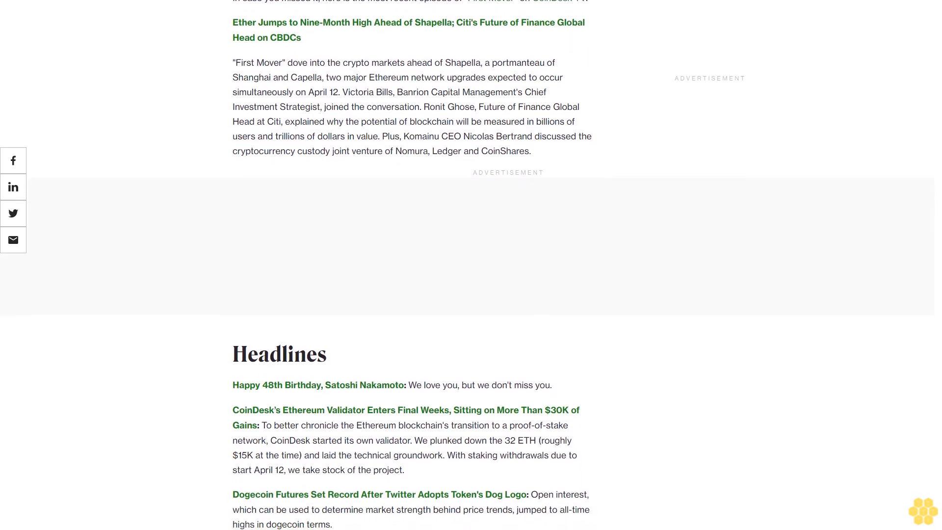
scroll("down", 3)
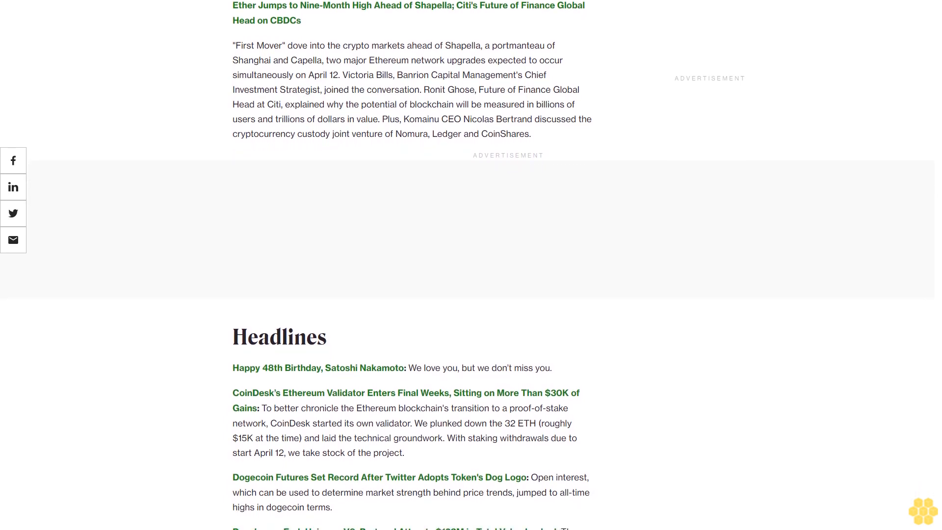
scroll("down", 3)
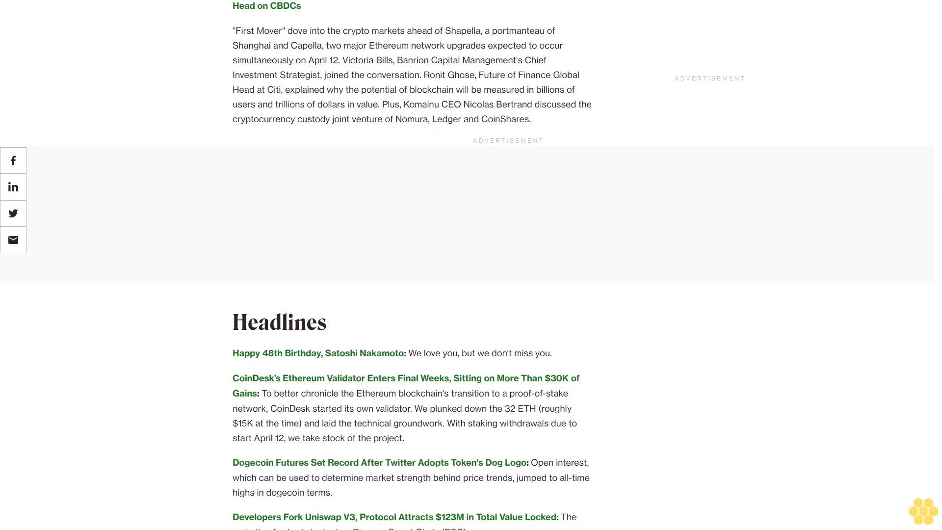
scroll("down", 3)
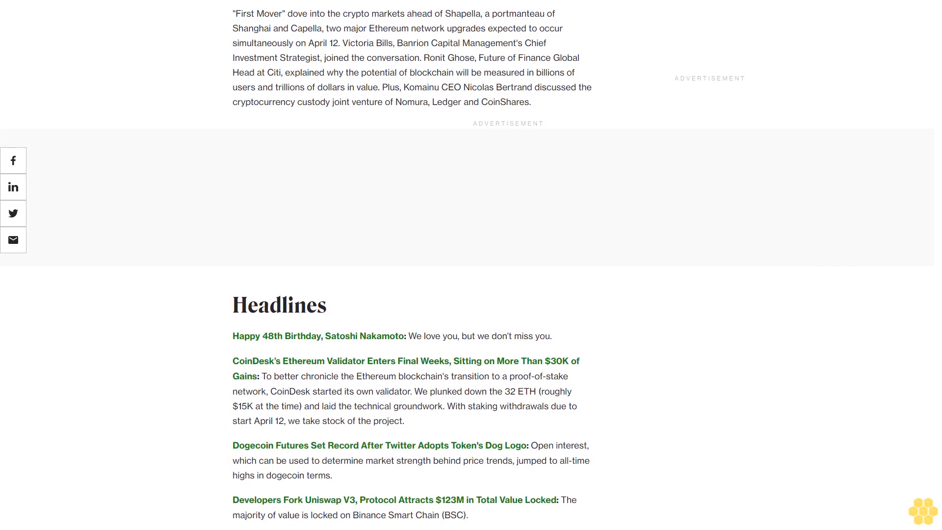
scroll("down", 3)
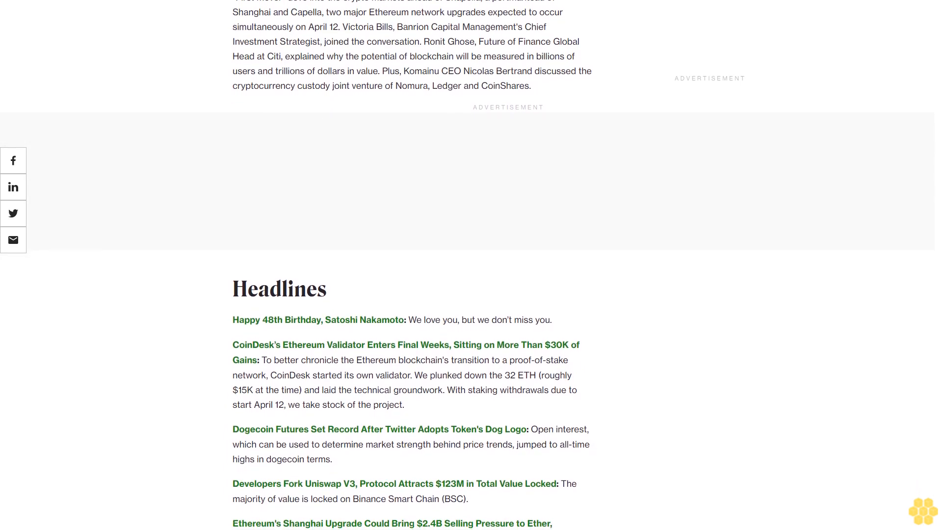
scroll("down", 3)
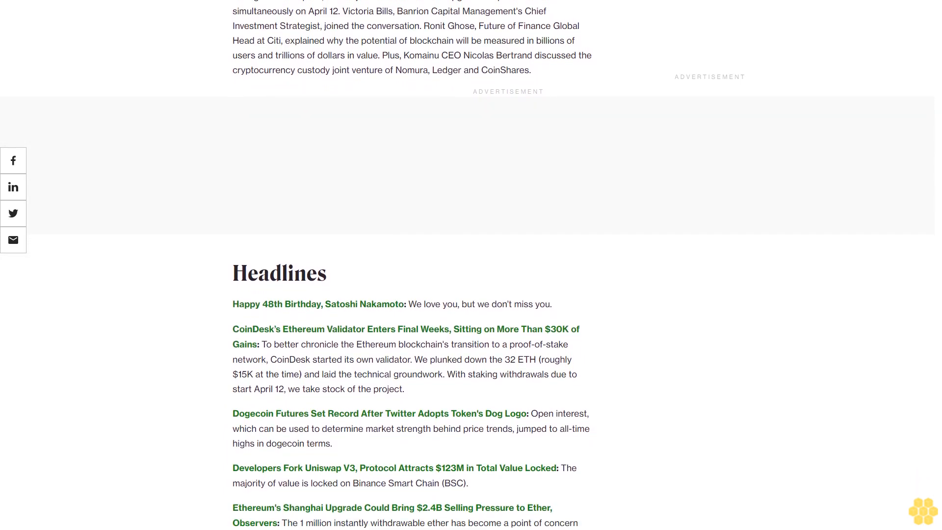
scroll("down", 3)
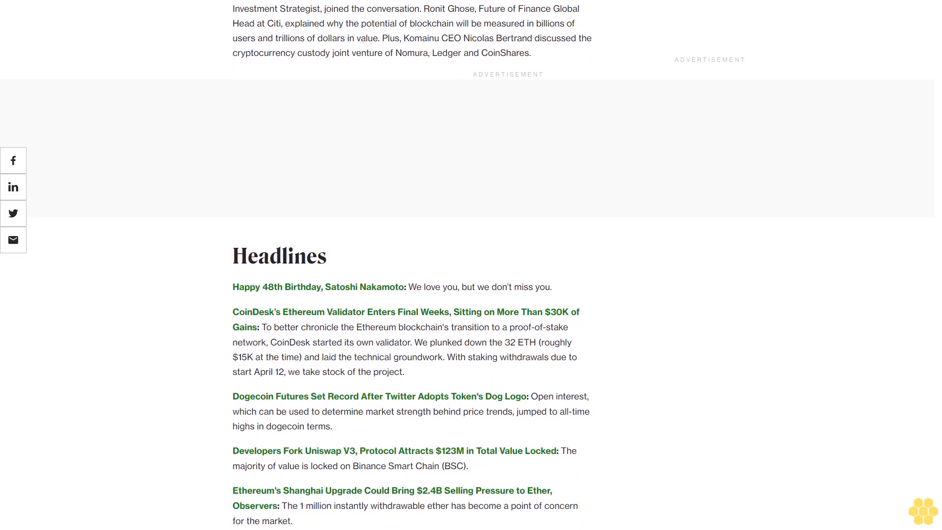
scroll("down", 3)
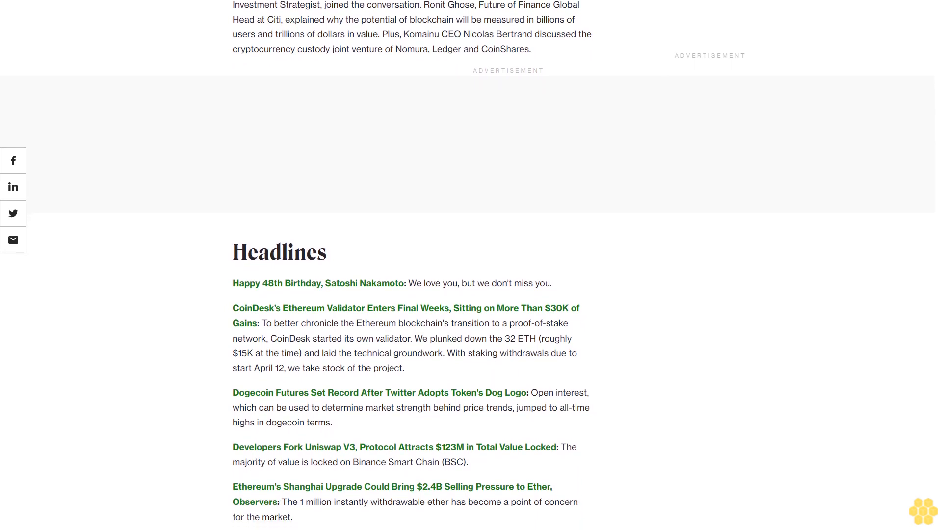